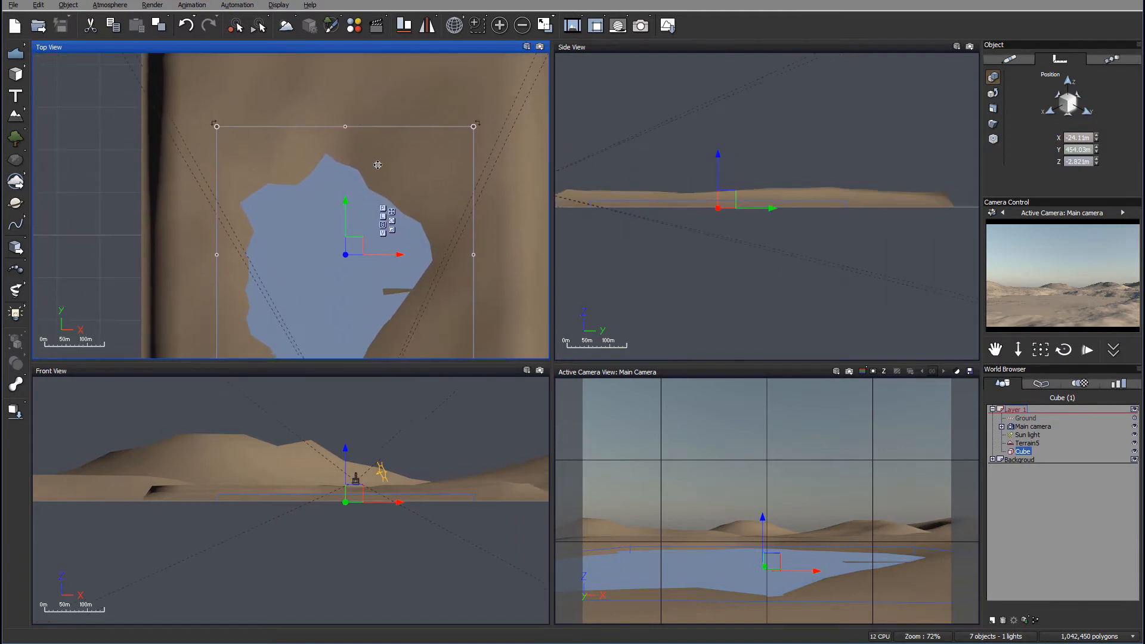
mouse_move(830, 549)
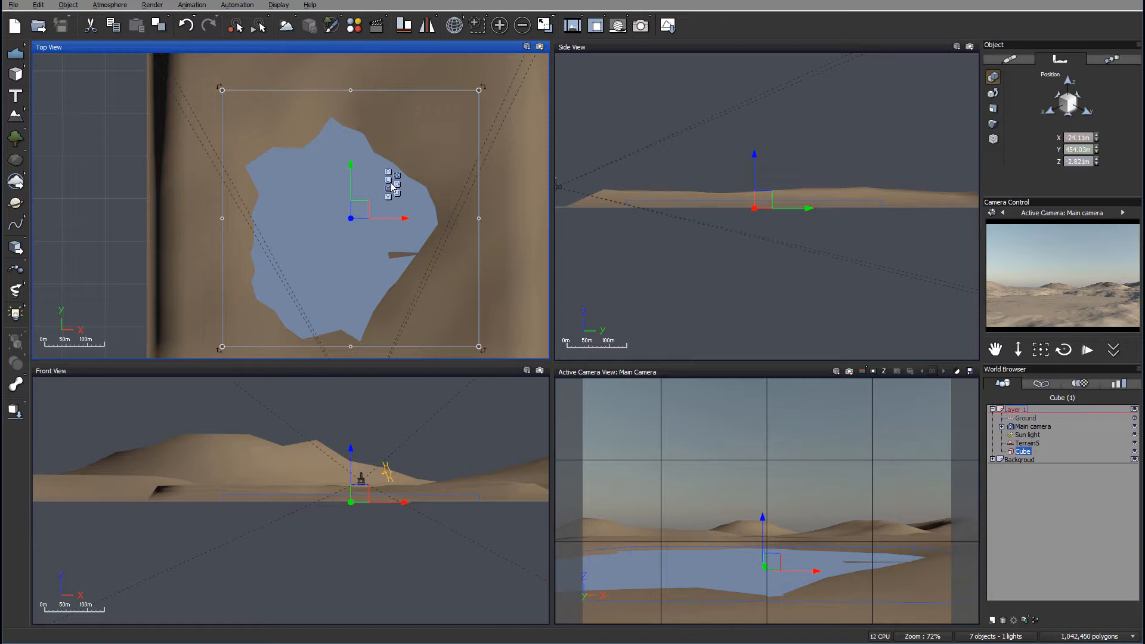
mouse_move(433, 162)
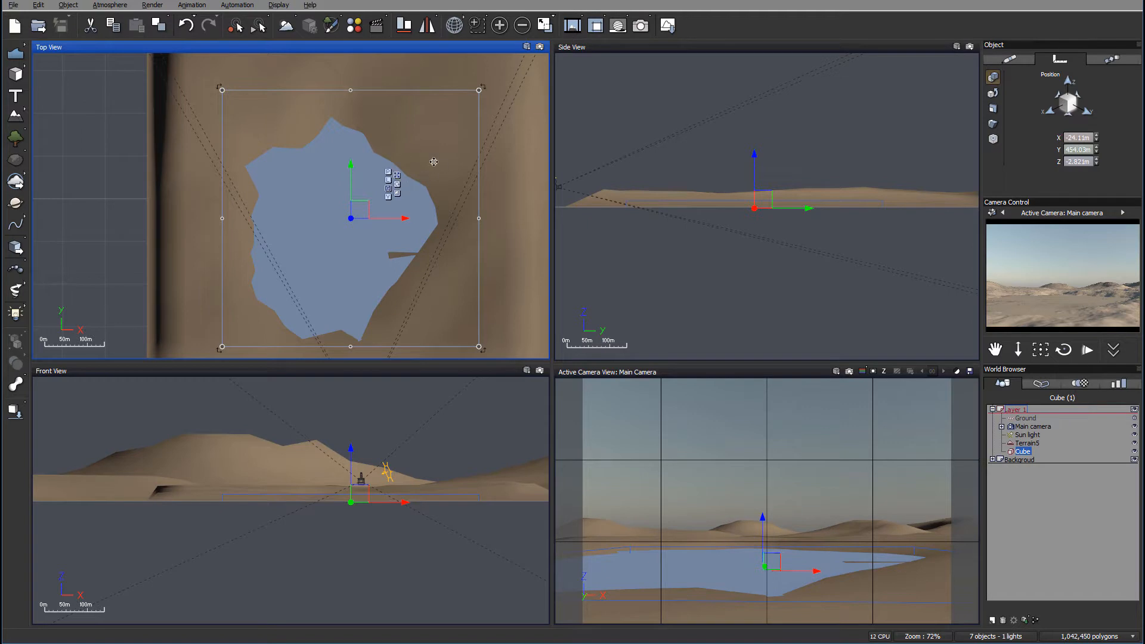
mouse_move(830, 547)
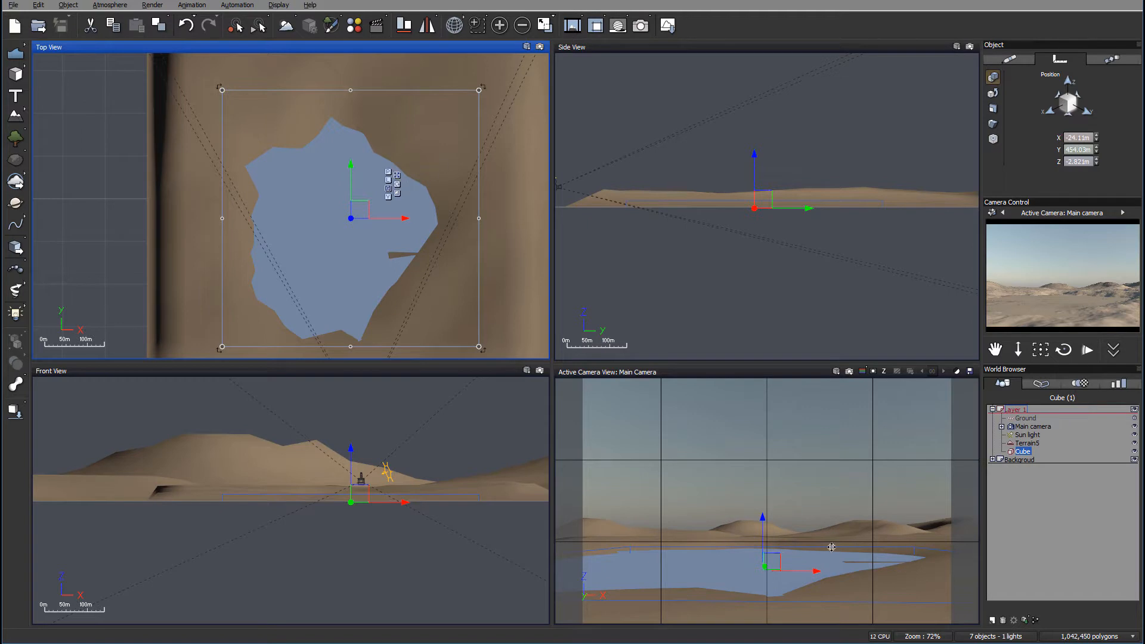
mouse_move(891, 592)
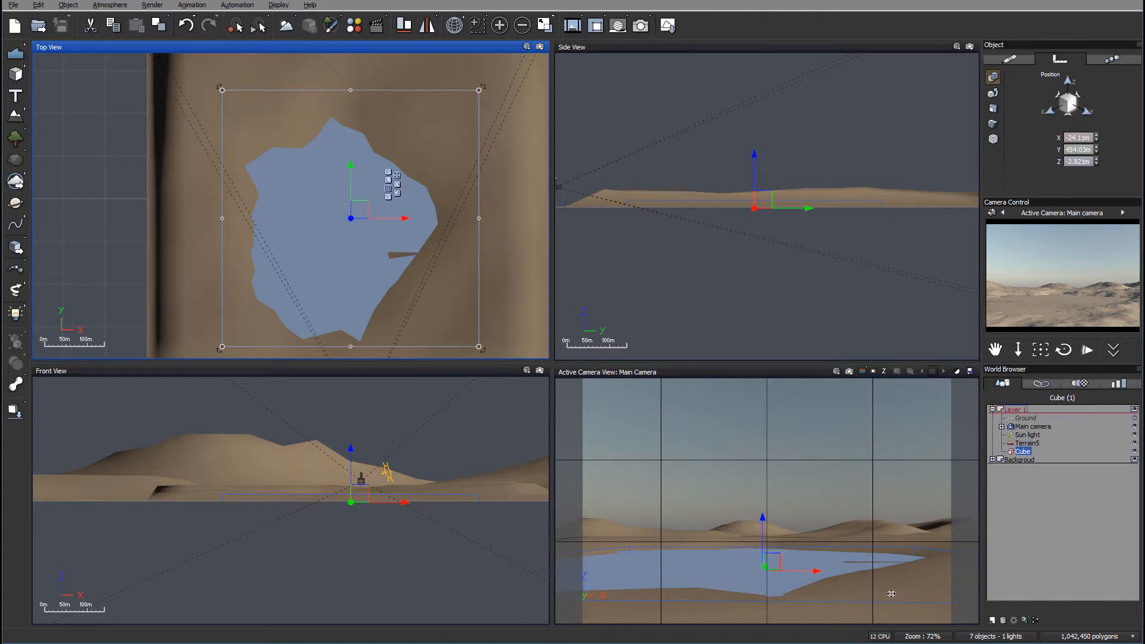
mouse_move(18, 345)
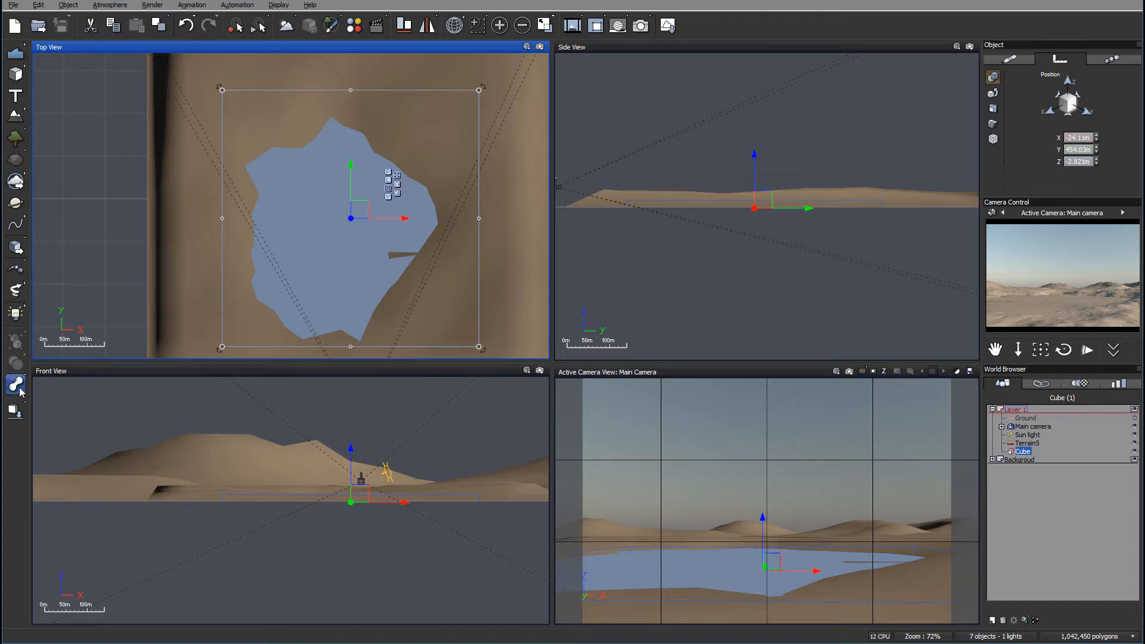
mouse_move(49, 114)
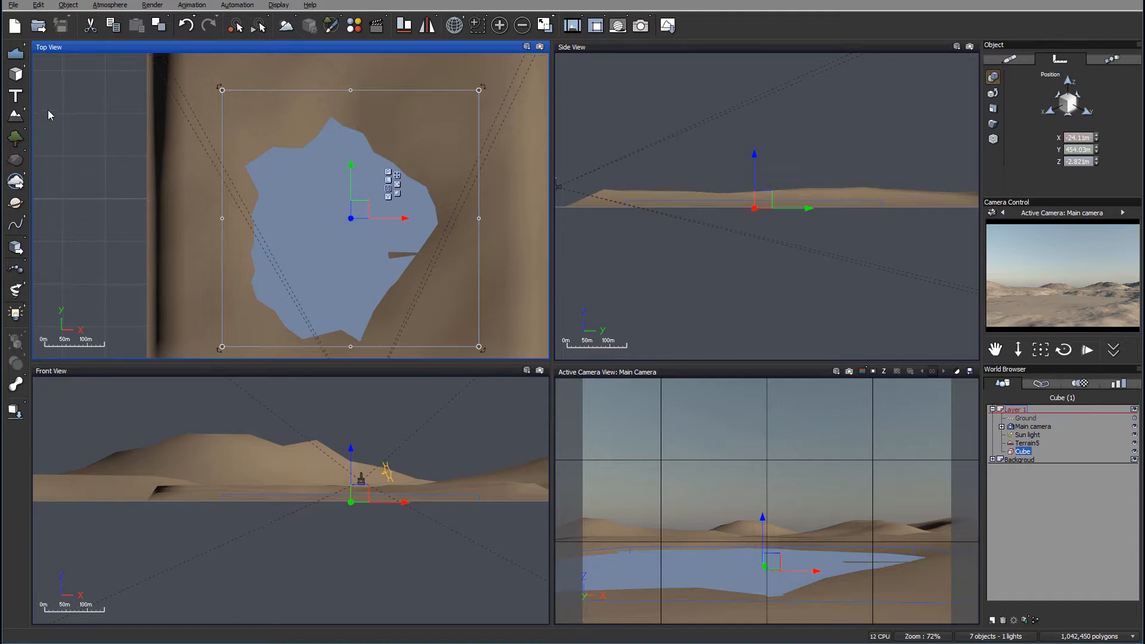
mouse_move(399, 148)
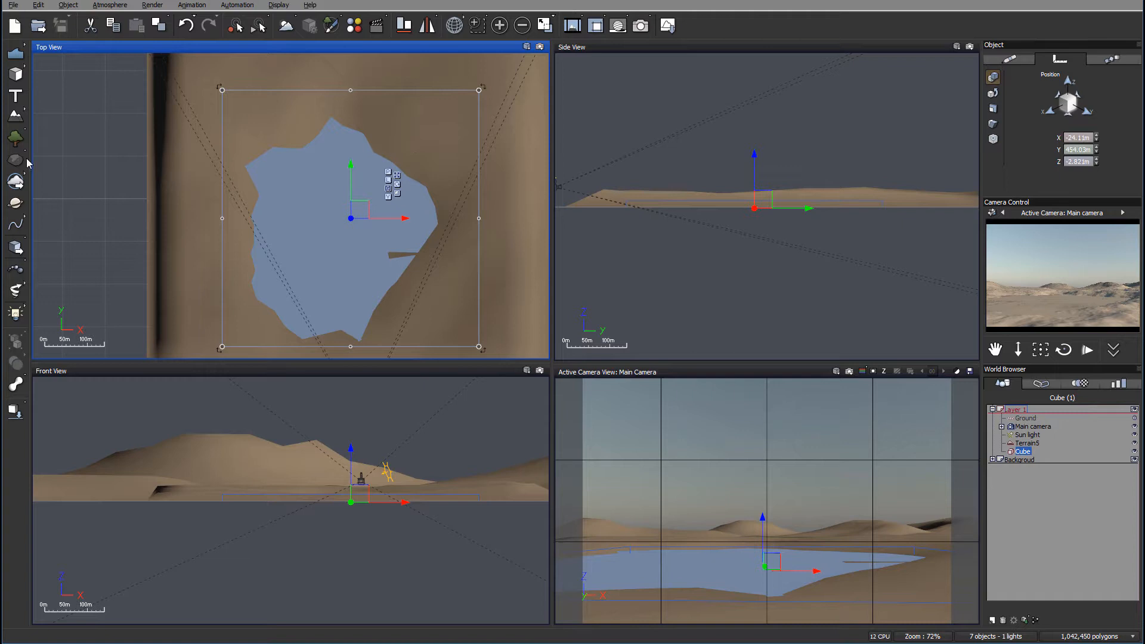
mouse_move(213, 118)
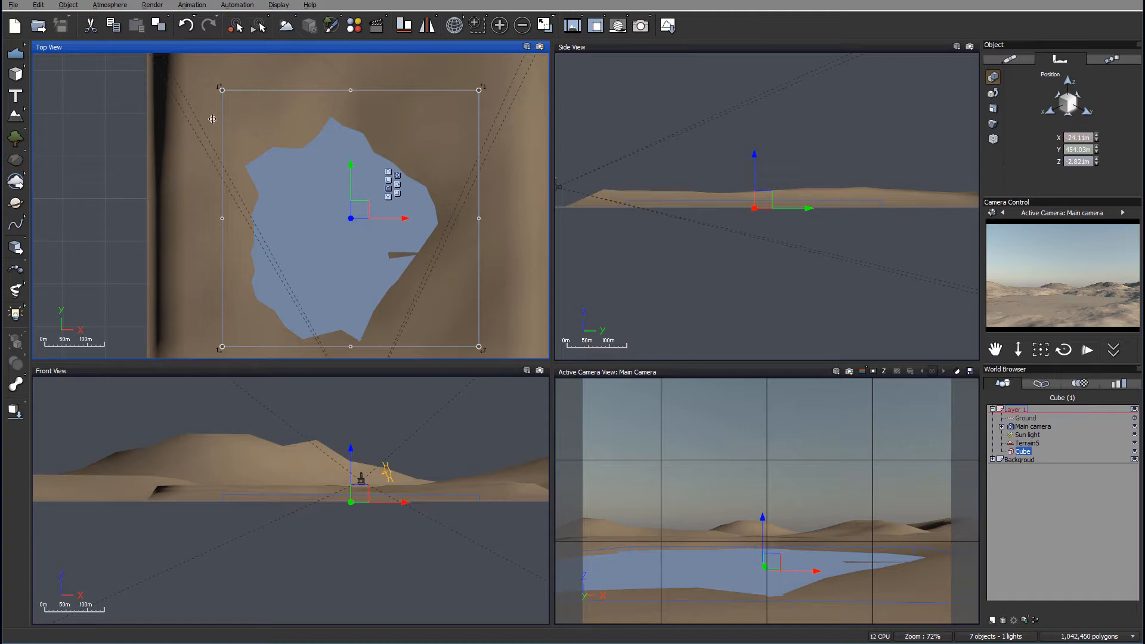
Step: Add a sphere, move it onto the dune beside the lake and scale it to rock size
left_click(16, 72)
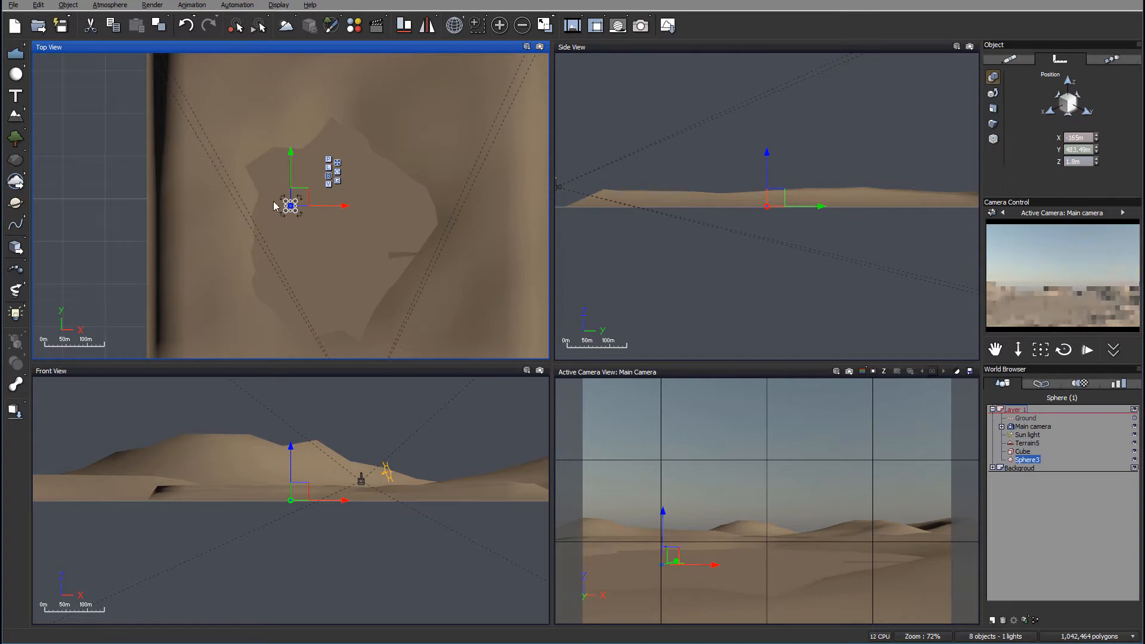
left_click_drag(291, 183, 299, 196)
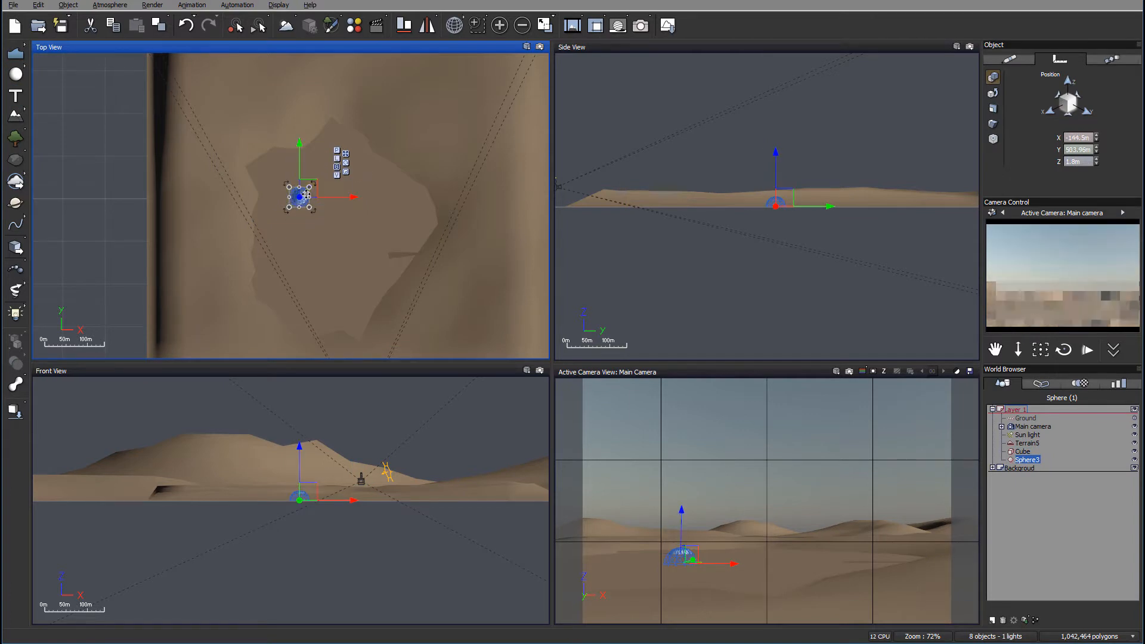
left_click_drag(299, 197, 416, 171)
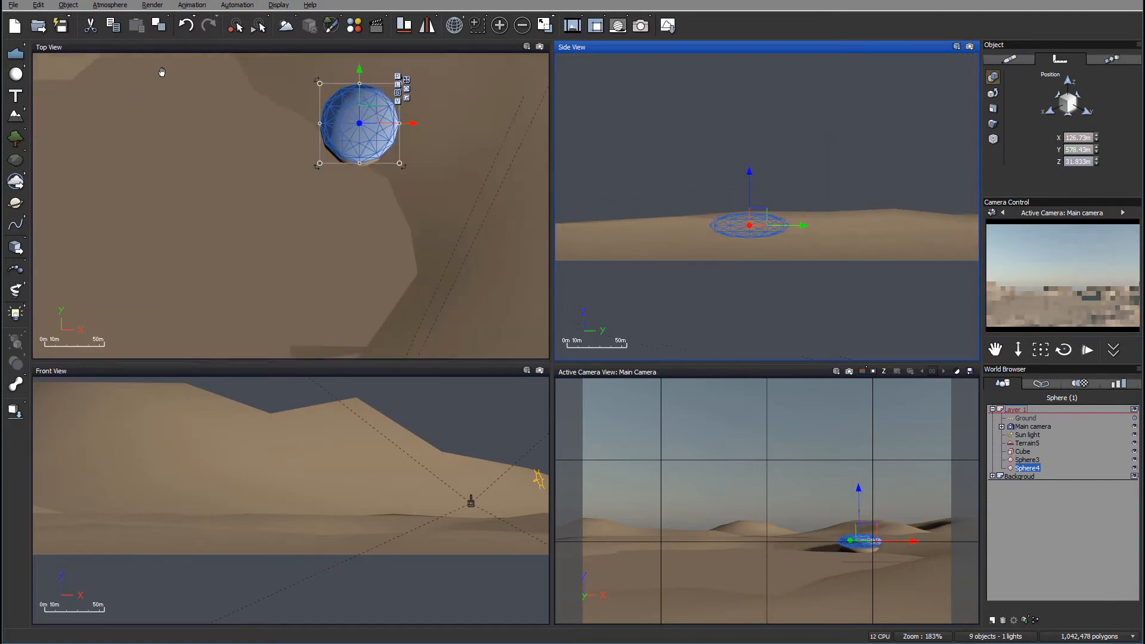
left_click_drag(358, 122, 307, 117)
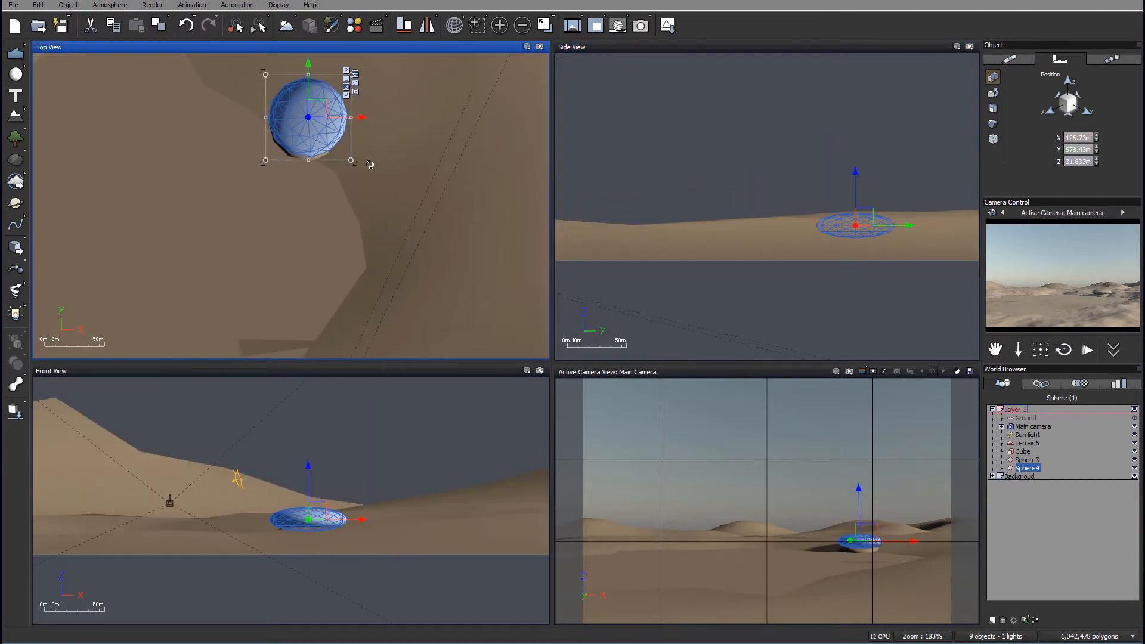
left_click_drag(309, 117, 332, 140)
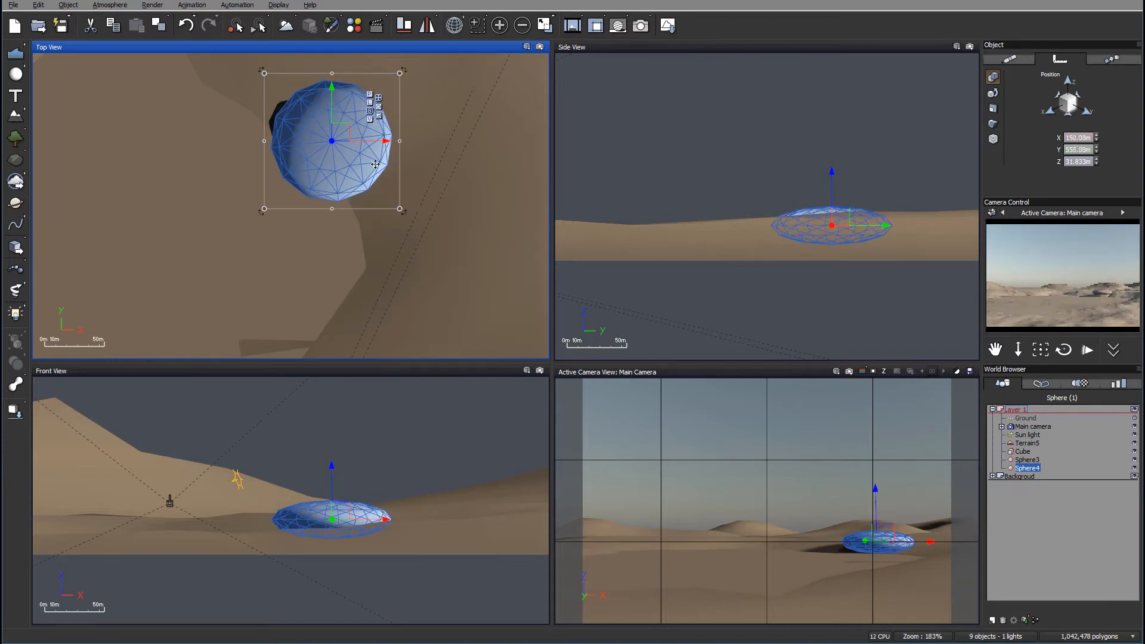
left_click_drag(332, 140, 283, 91)
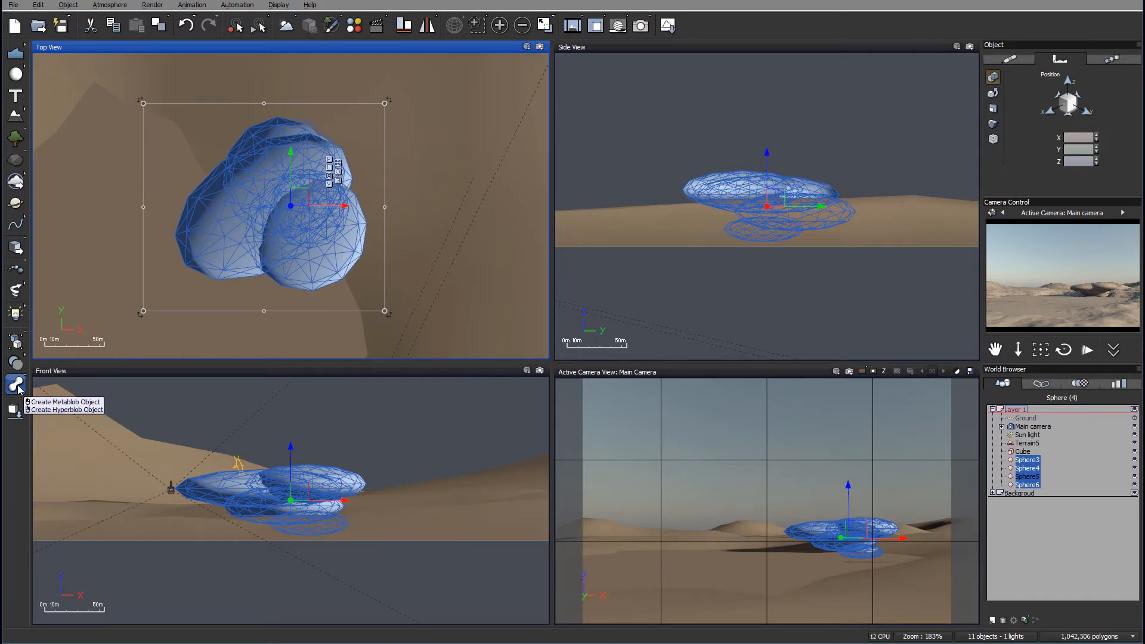
Step: Fuse the selected spheres into one metablob and place objects in a Middle layer
left_click(64, 401)
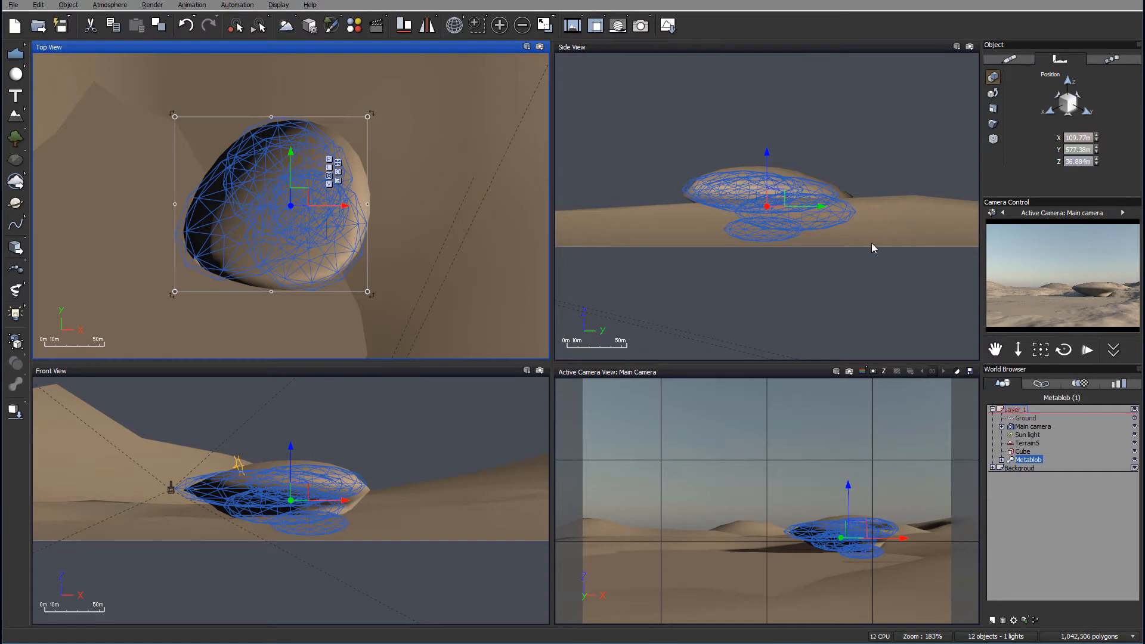
mouse_move(874, 230)
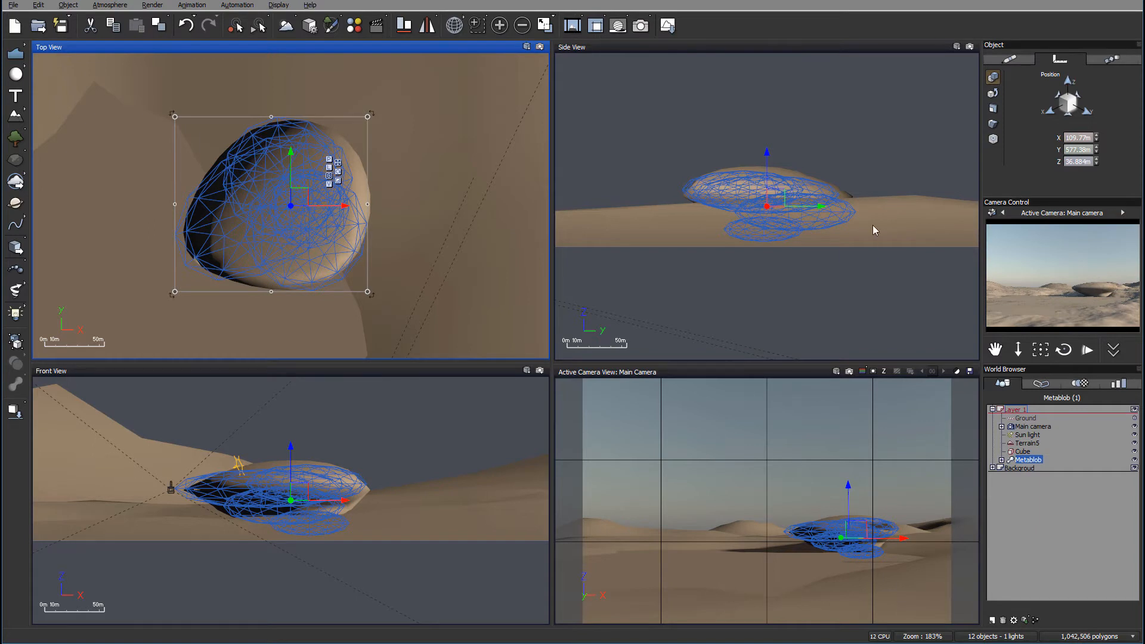
left_click(777, 197)
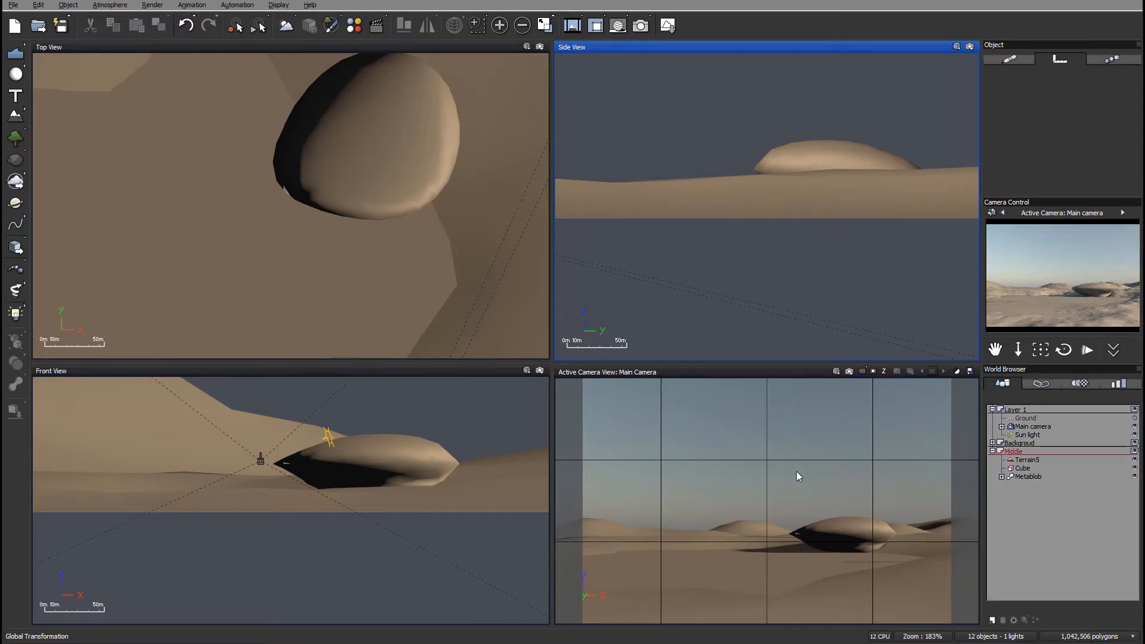
mouse_move(903, 552)
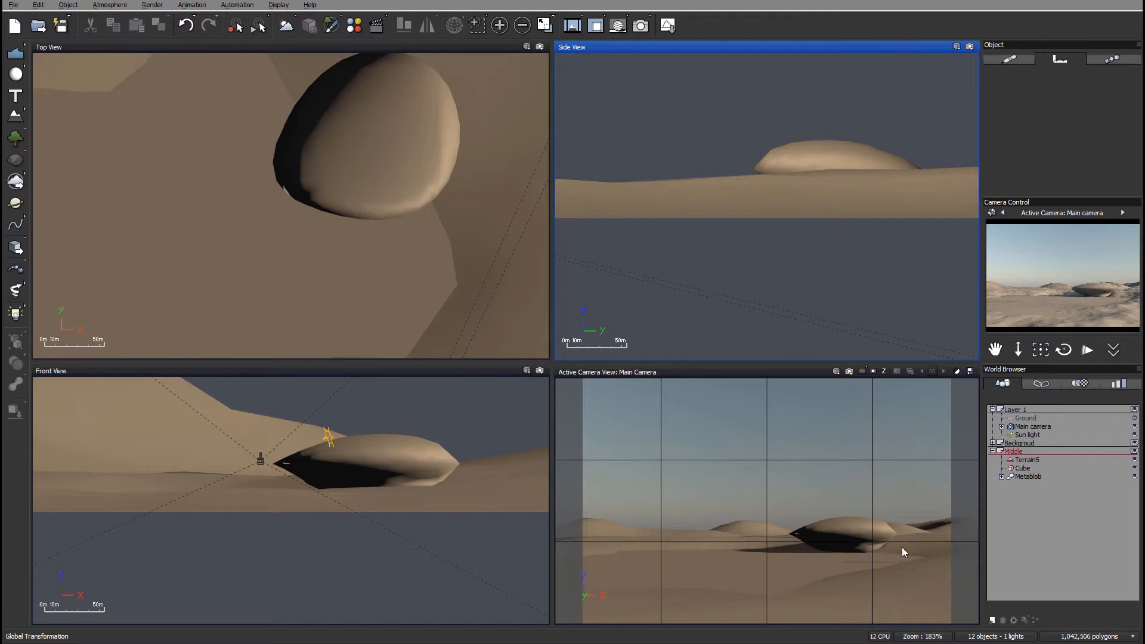
mouse_move(956, 519)
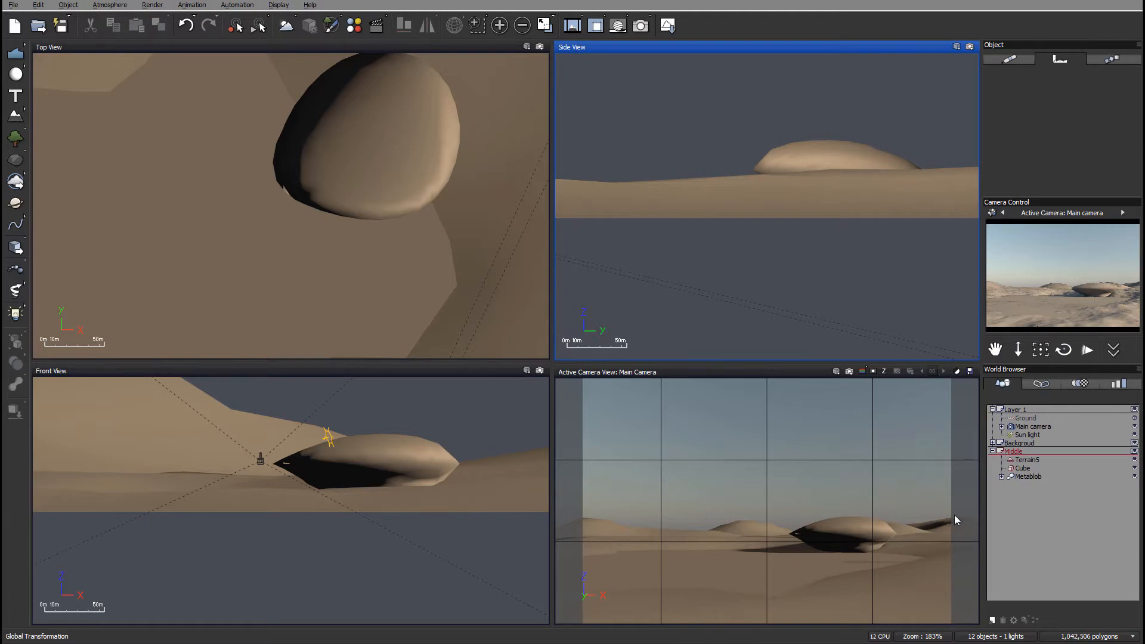
mouse_move(724, 525)
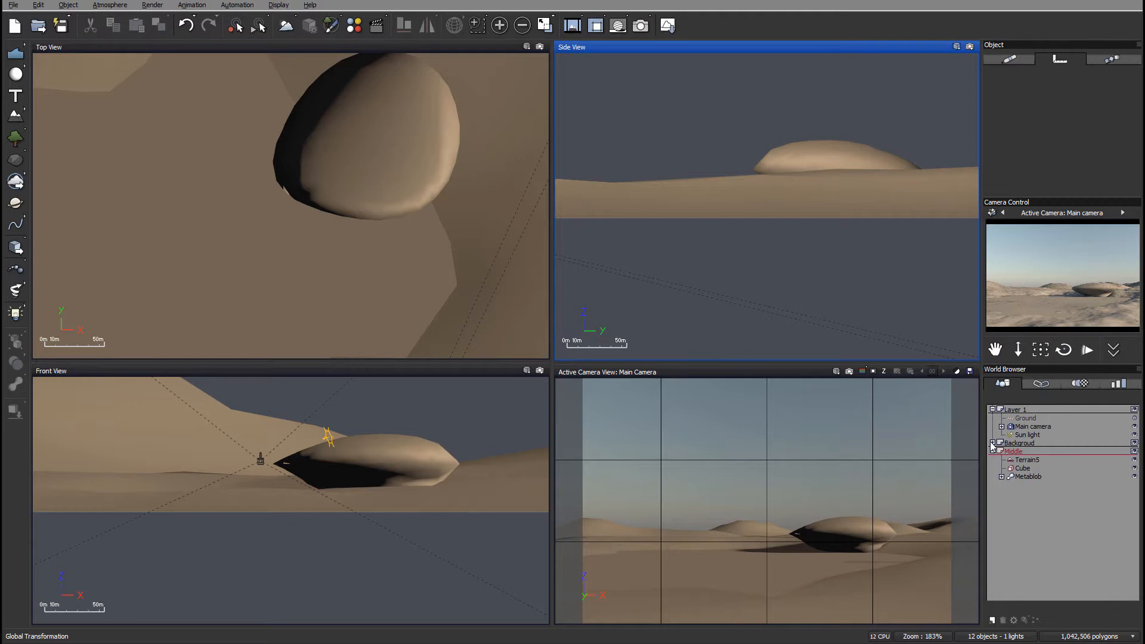
Step: Select the Background layer terrains and reposition the blue terrain over the others in Top view
left_click(1016, 443)
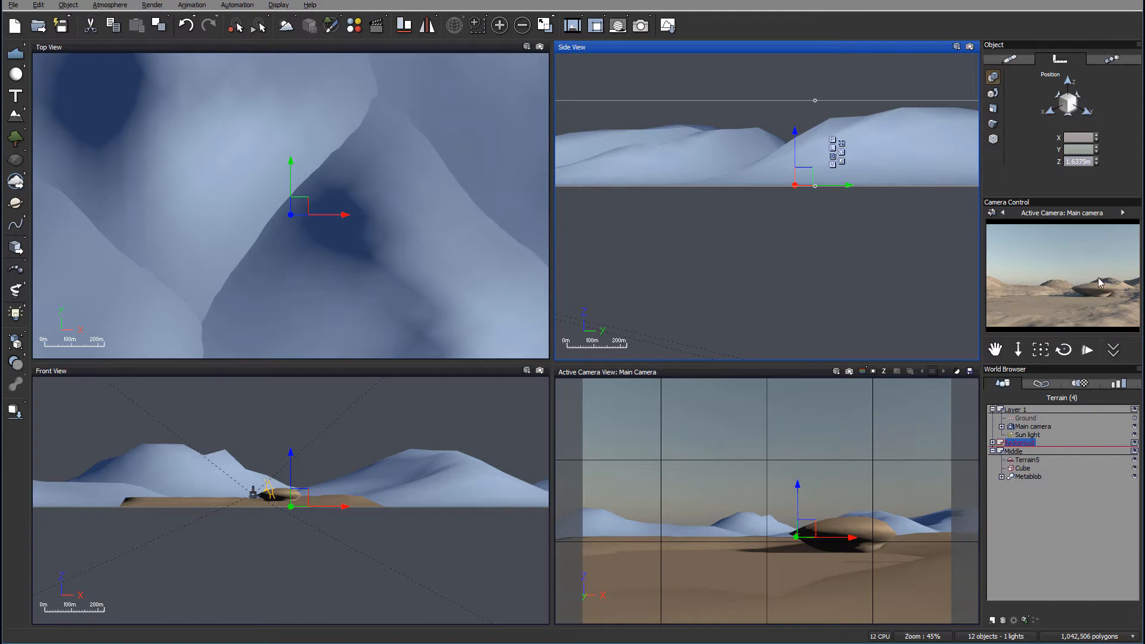
mouse_move(1007, 299)
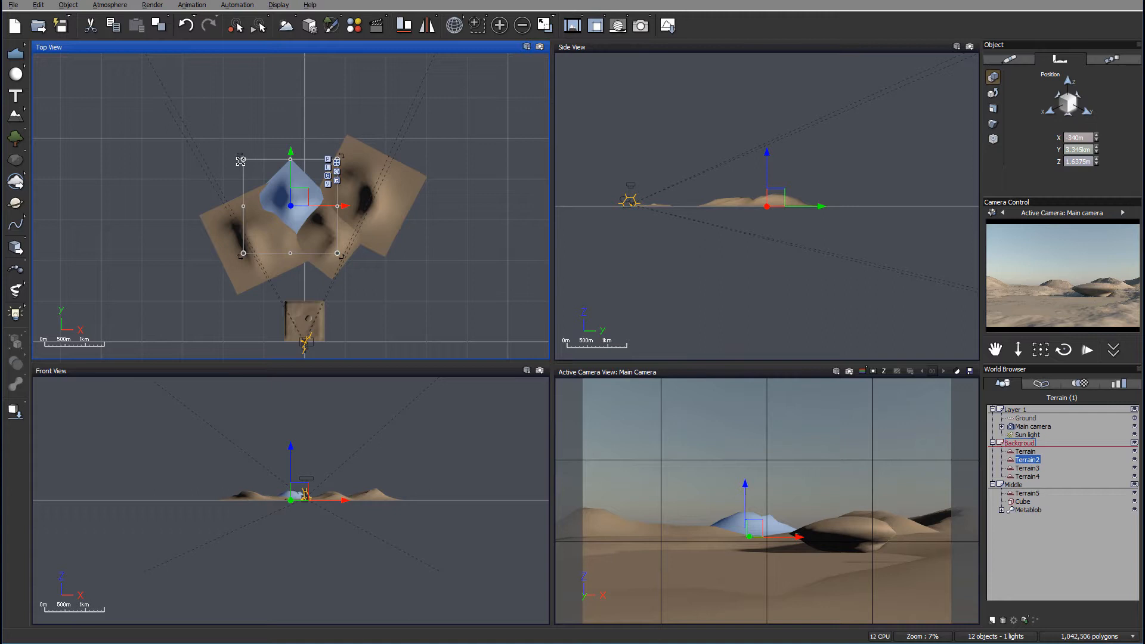
left_click_drag(290, 204, 253, 170)
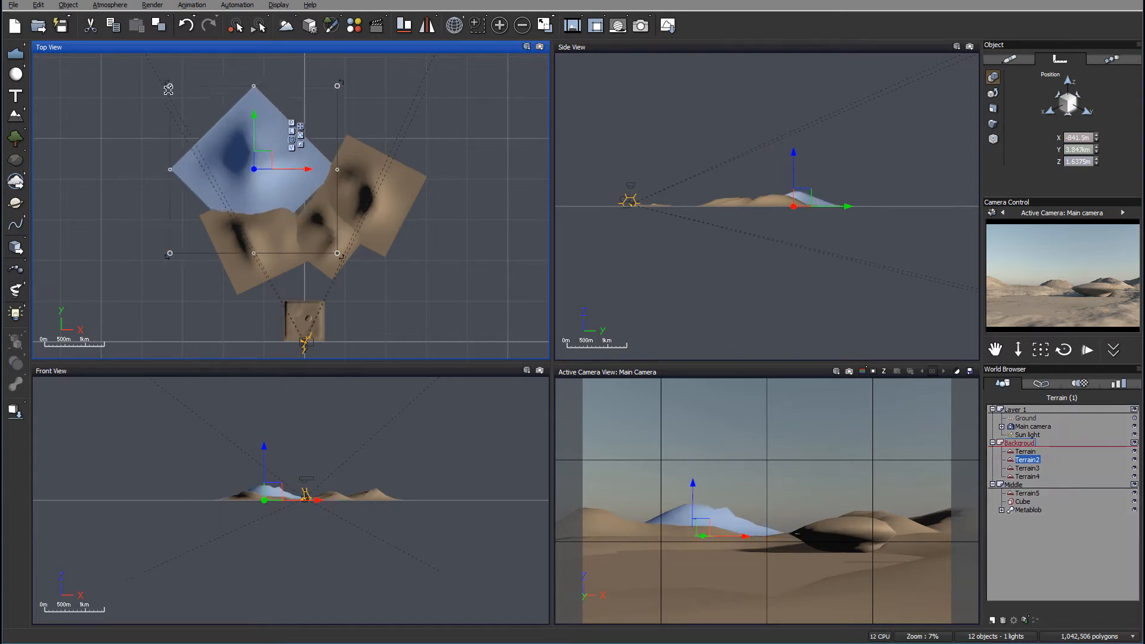
left_click_drag(253, 169, 296, 169)
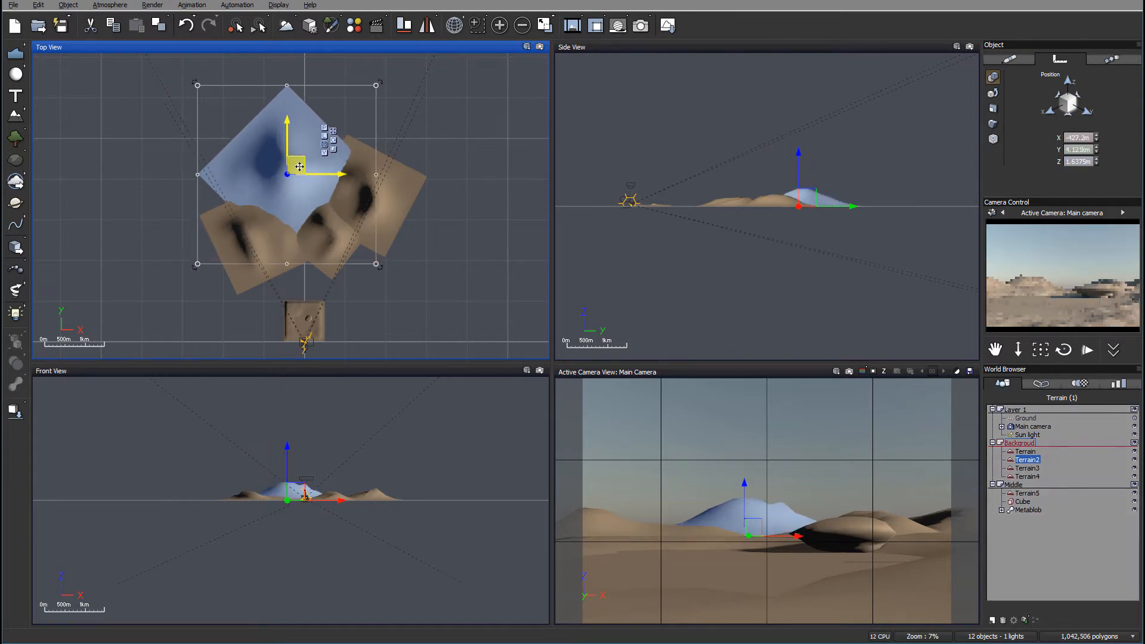
left_click_drag(299, 166, 279, 178)
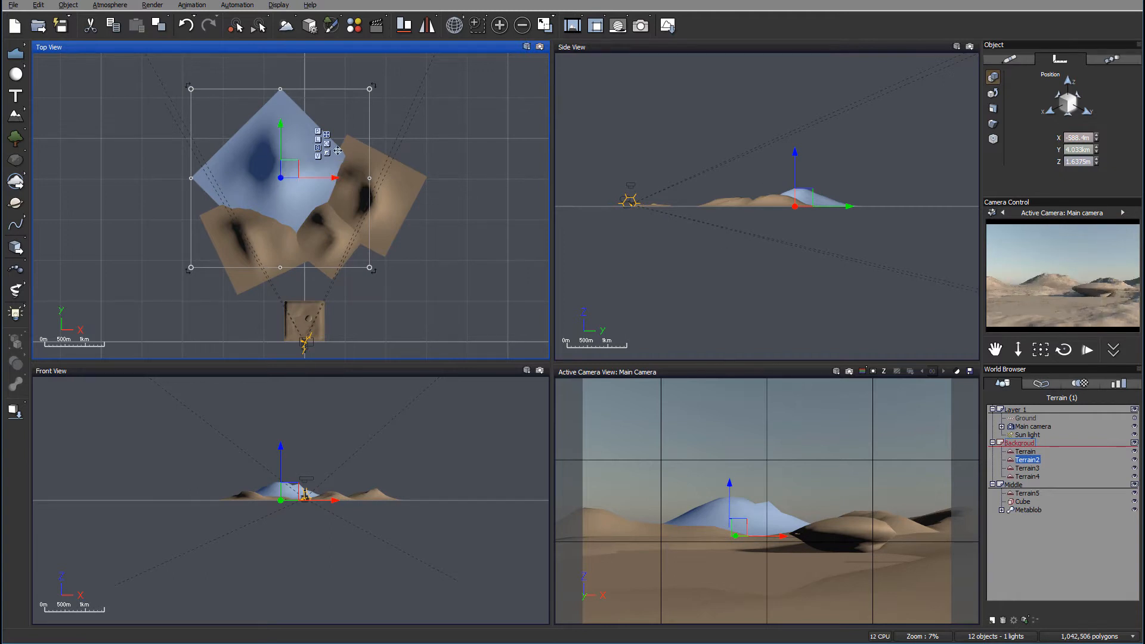
left_click(759, 205)
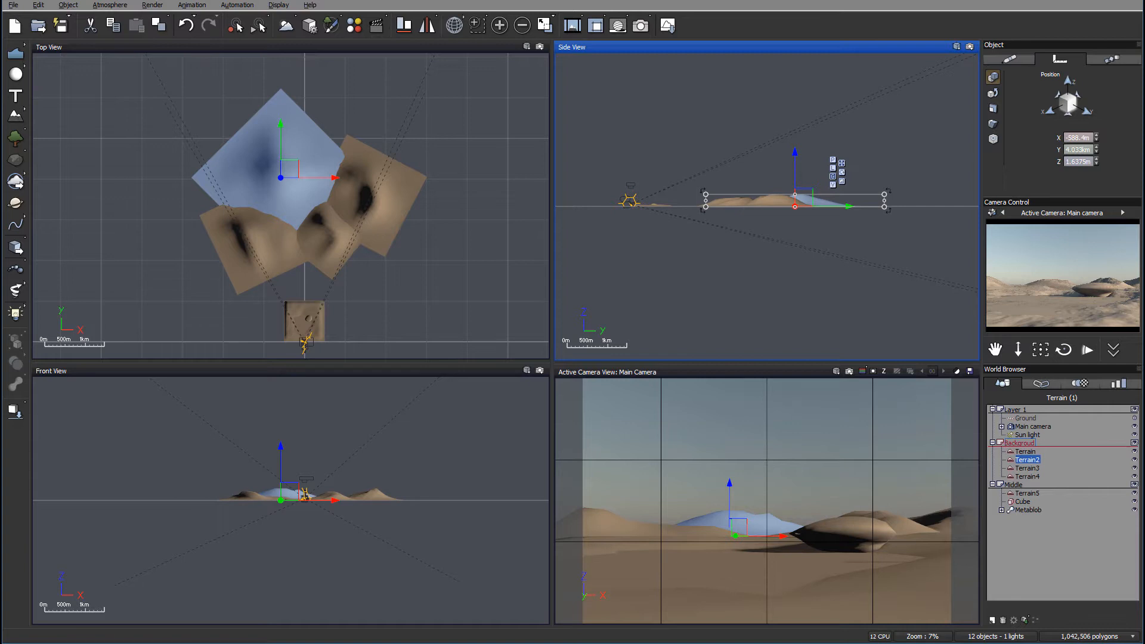
mouse_move(1102, 297)
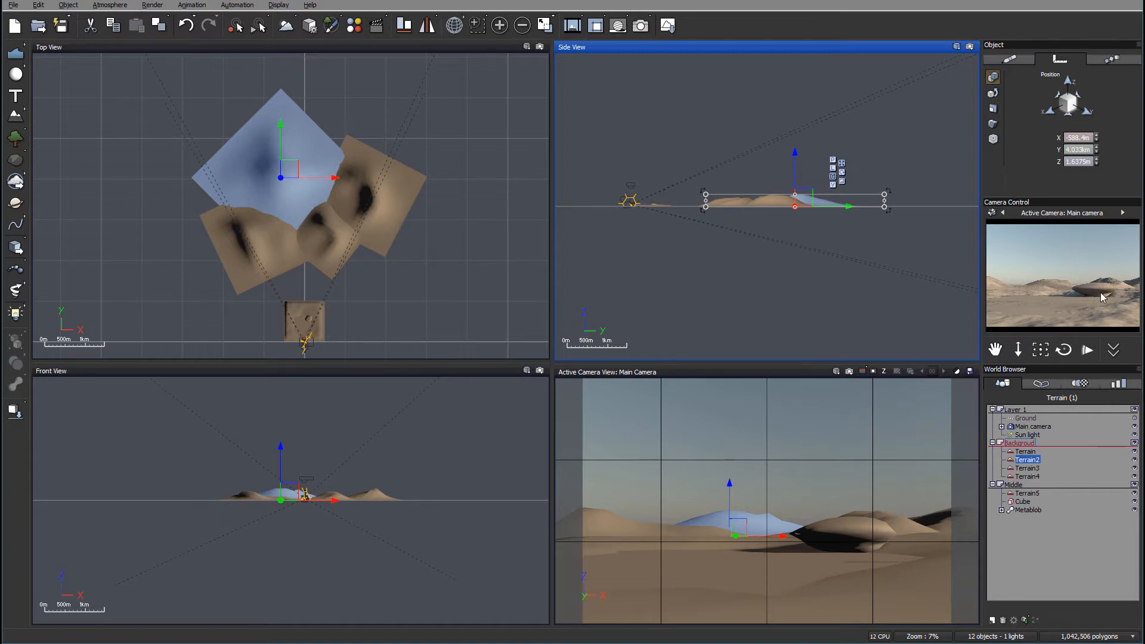
mouse_move(1008, 306)
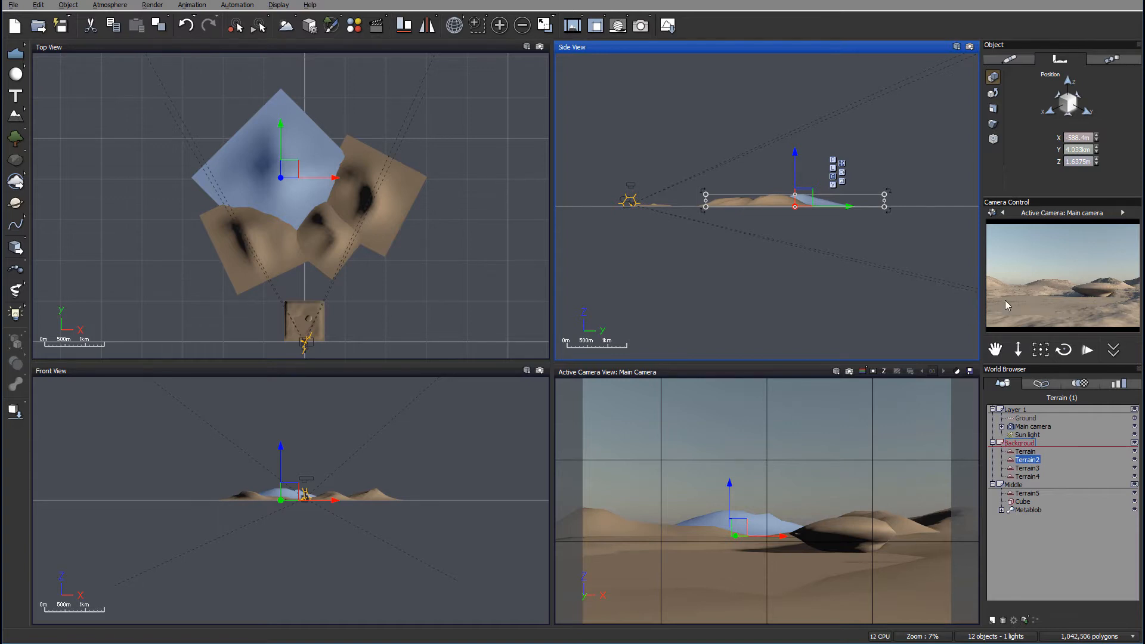
mouse_move(1109, 285)
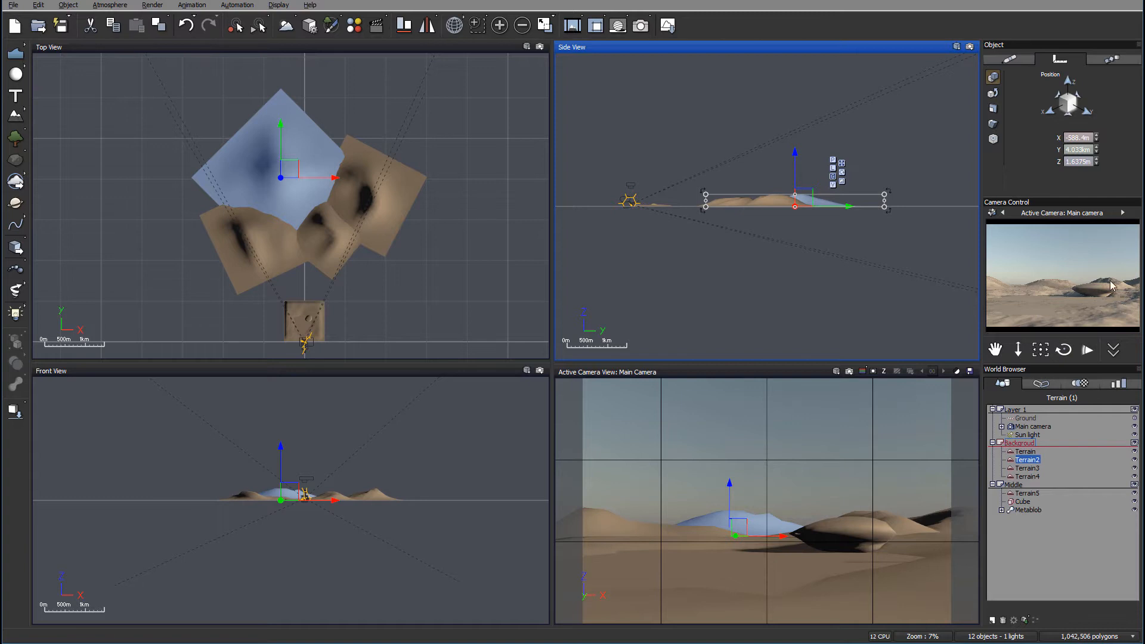
mouse_move(1103, 289)
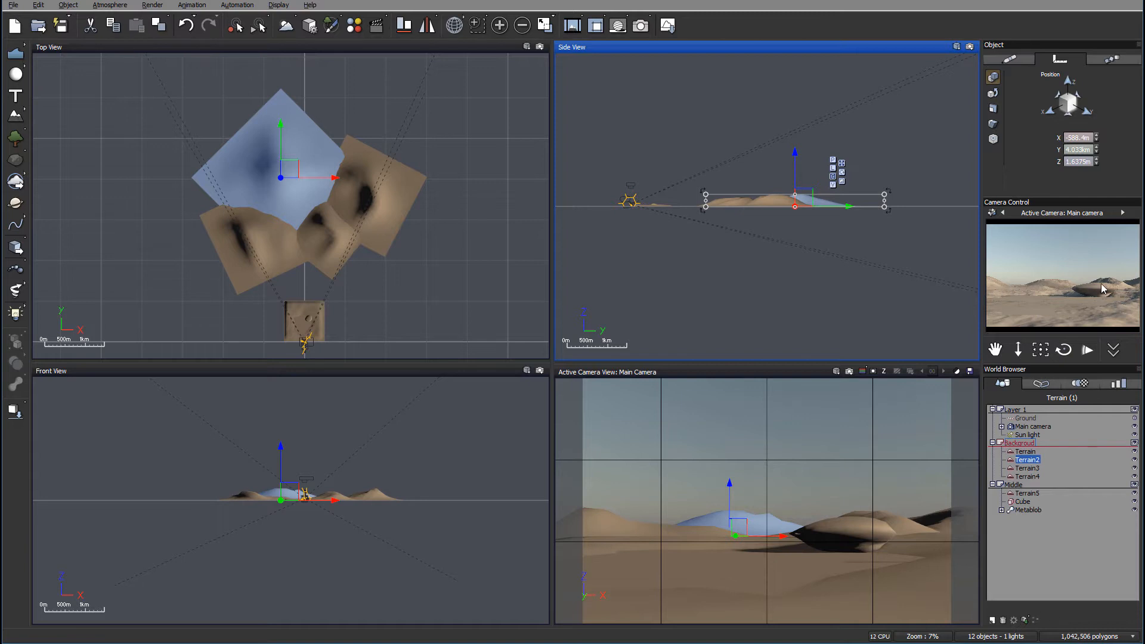
mouse_move(1043, 290)
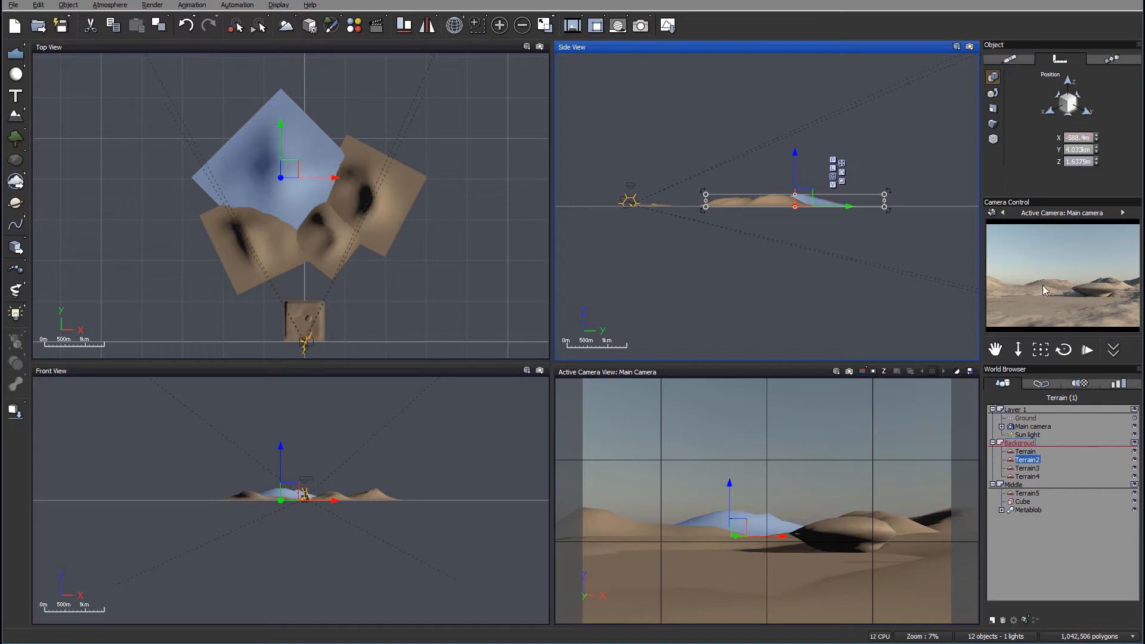
mouse_move(1060, 292)
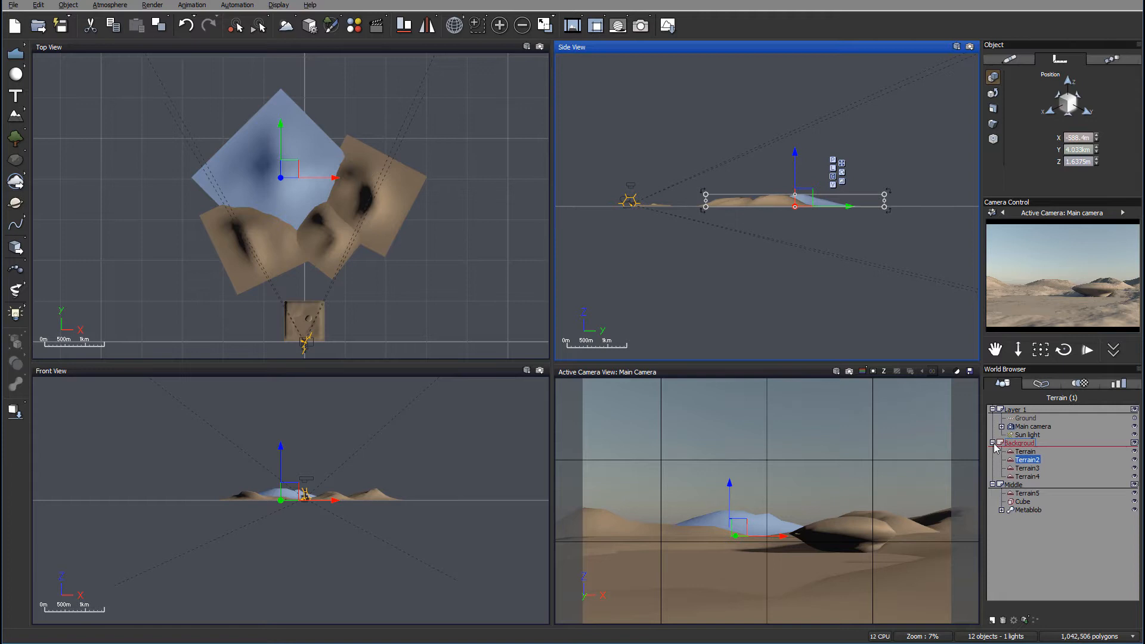
Step: Select the water cube and apply the Basic > Blue plastic material, dismissing the drop error
left_click(1022, 468)
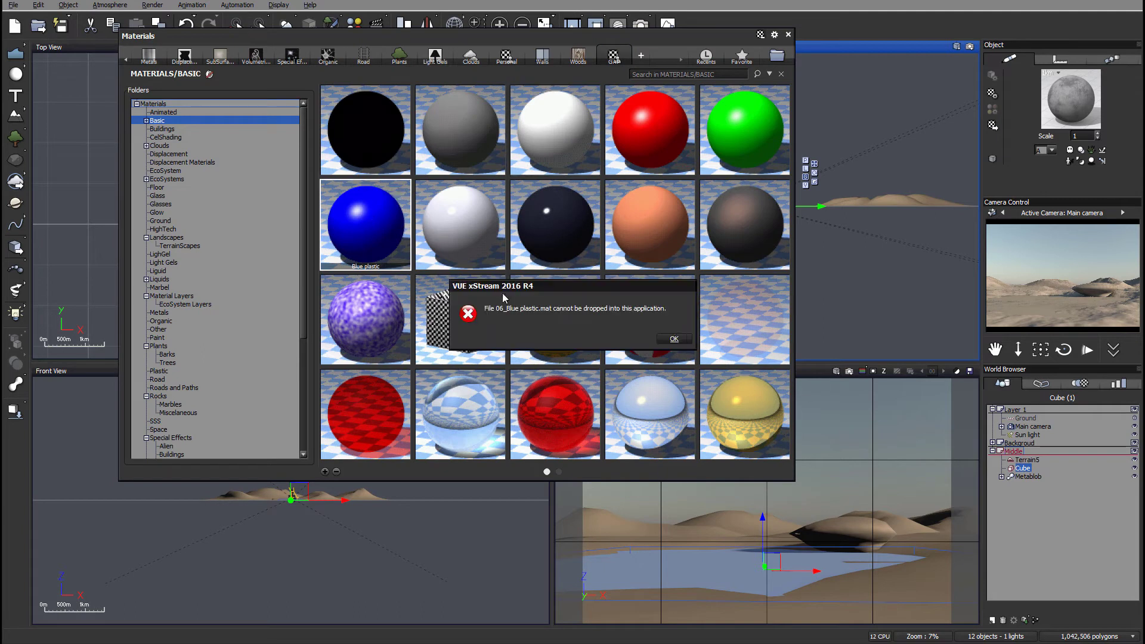
mouse_move(673, 338)
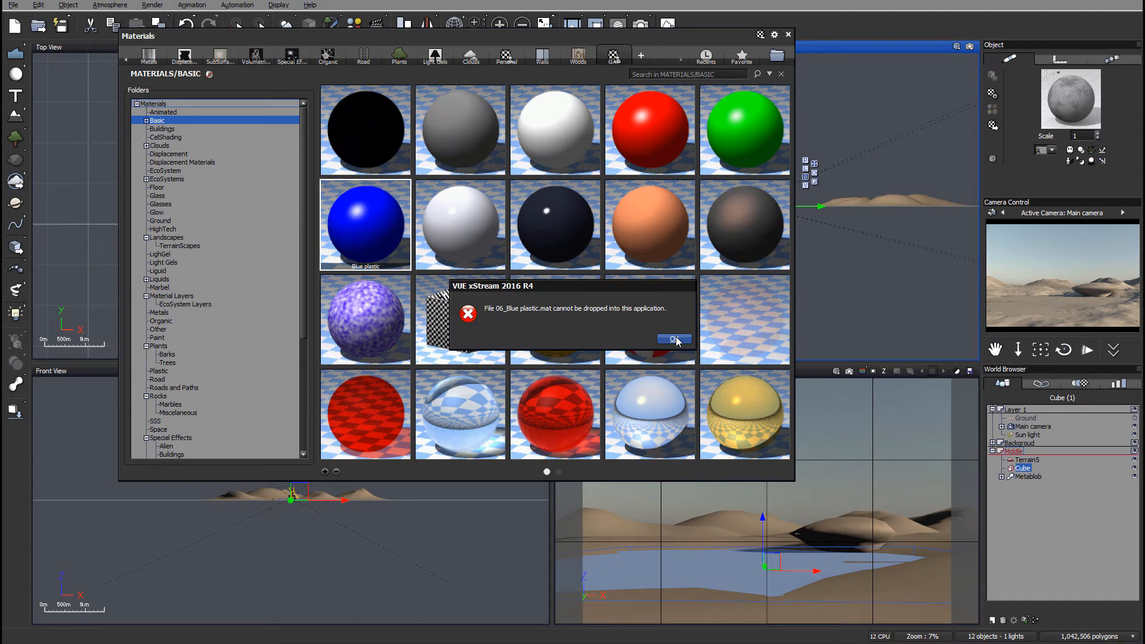
left_click(669, 339)
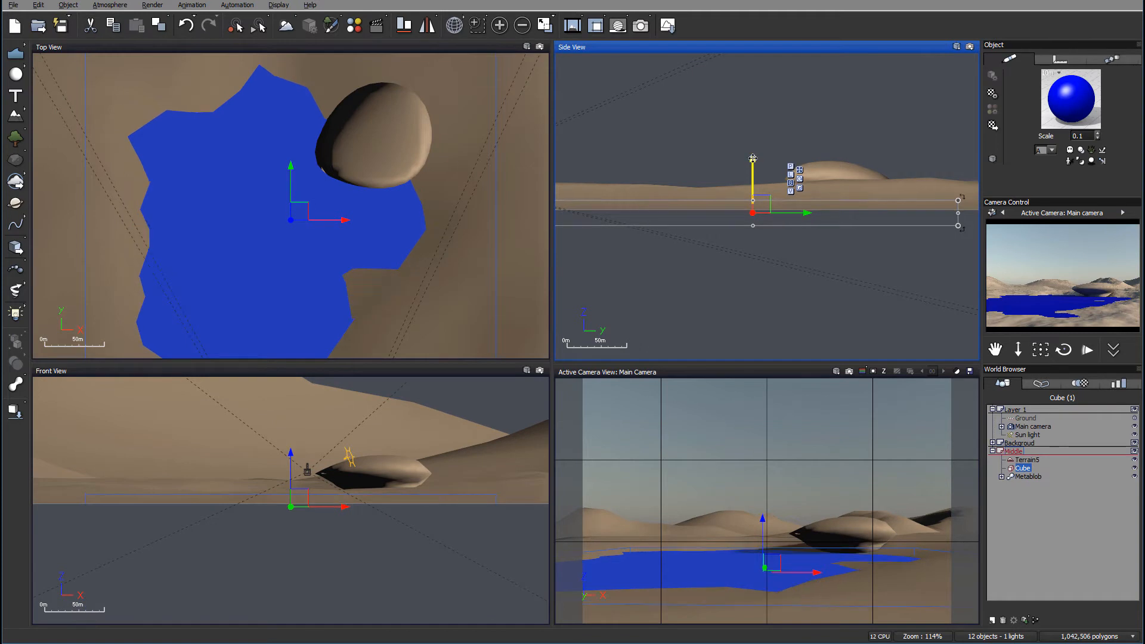
mouse_move(740, 177)
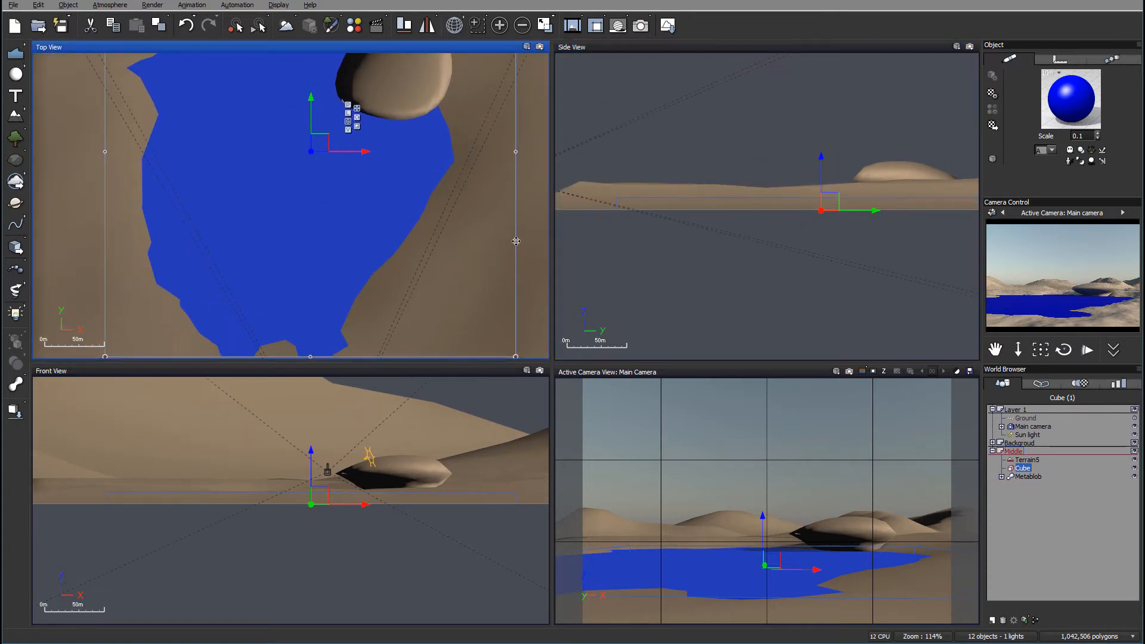
Step: Sculpt small raised mounds into Terrain5's lake basin in the Terrain Editor
left_click(1026, 459)
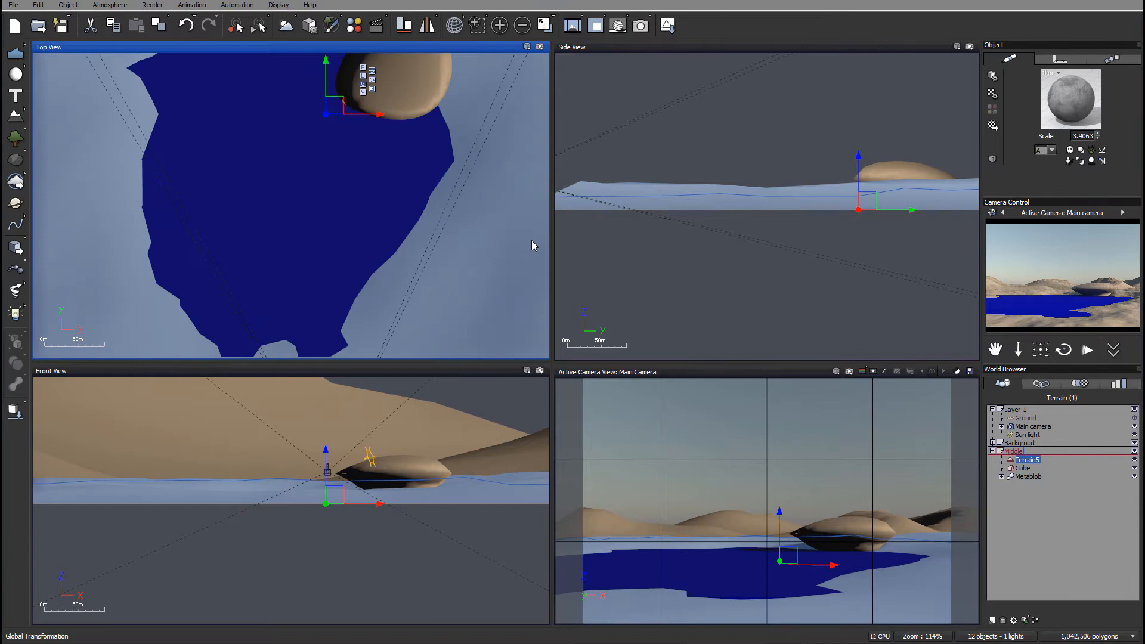
double_click(1024, 459)
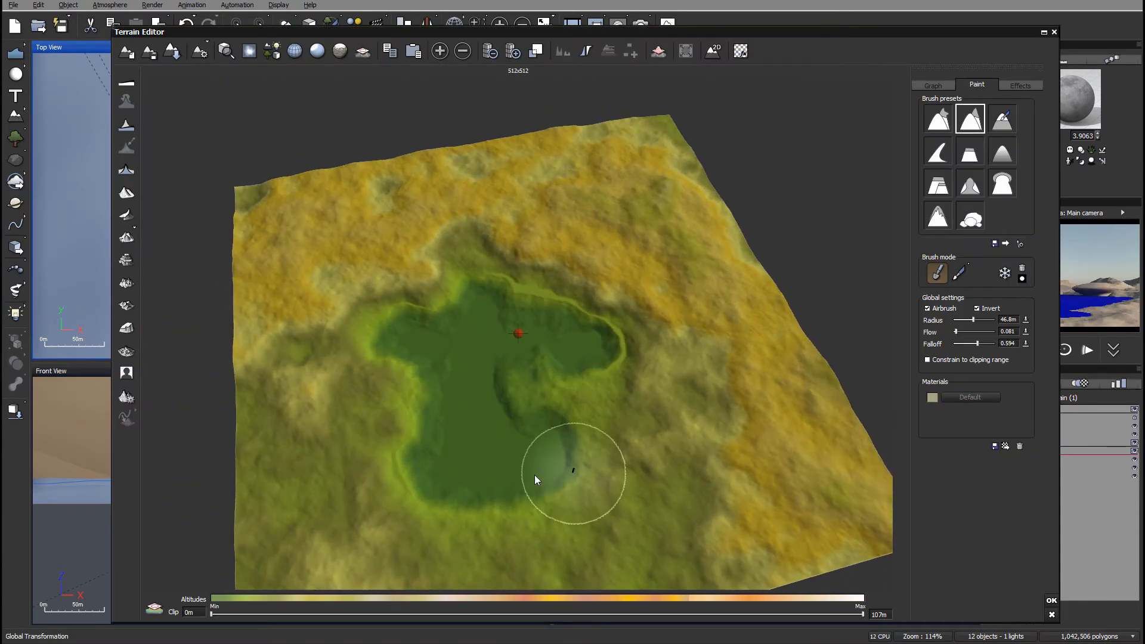
mouse_move(825, 398)
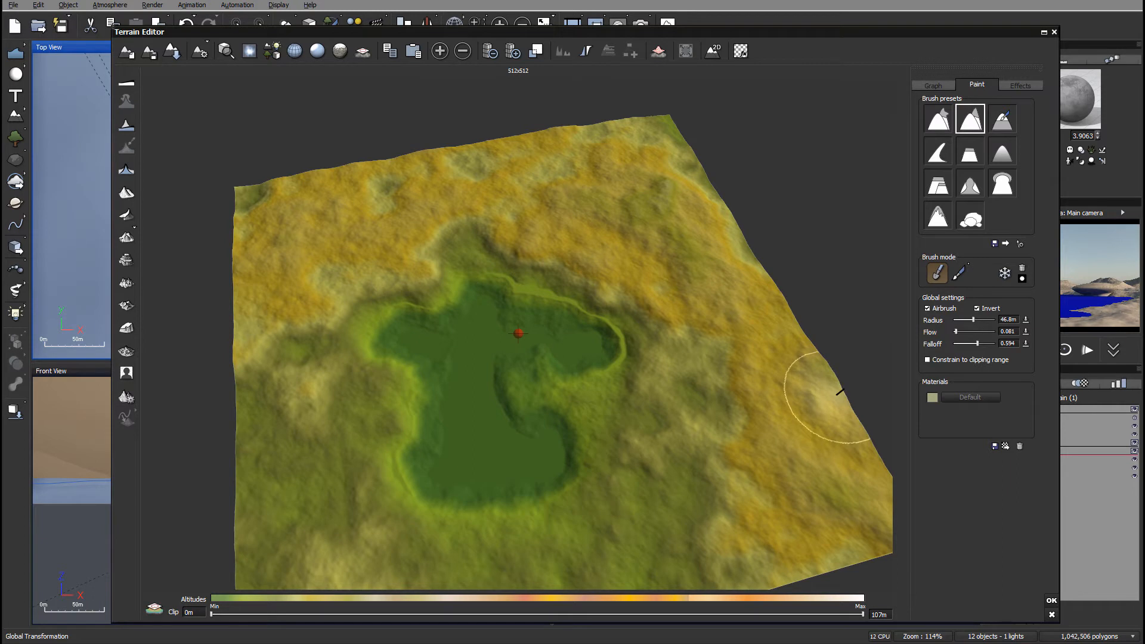
mouse_move(592, 459)
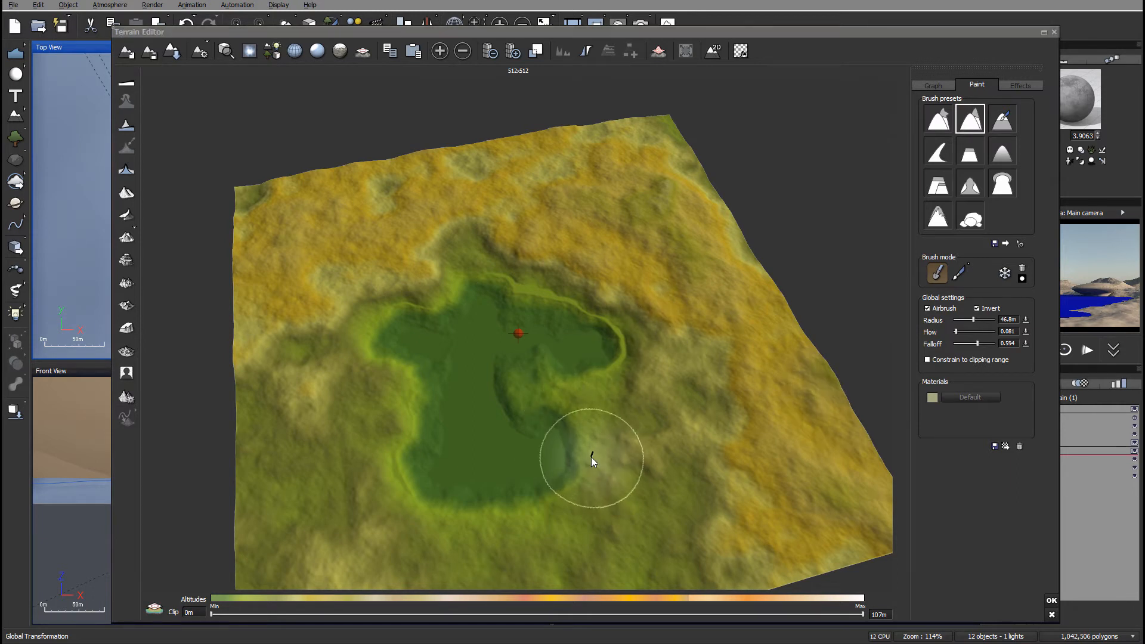
mouse_move(960, 304)
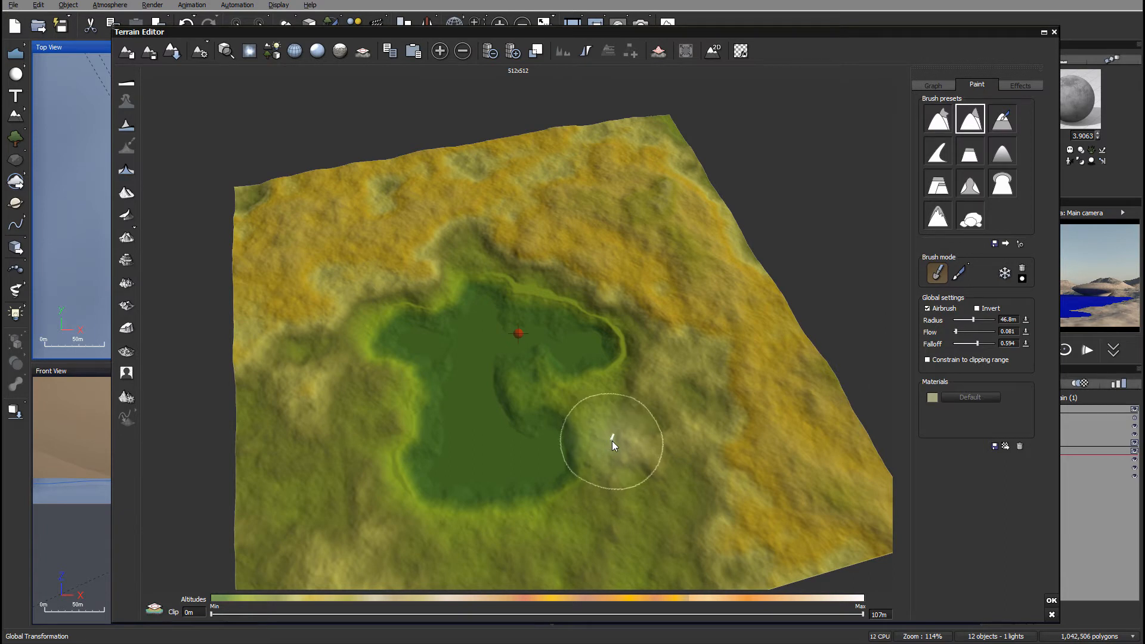
mouse_move(605, 422)
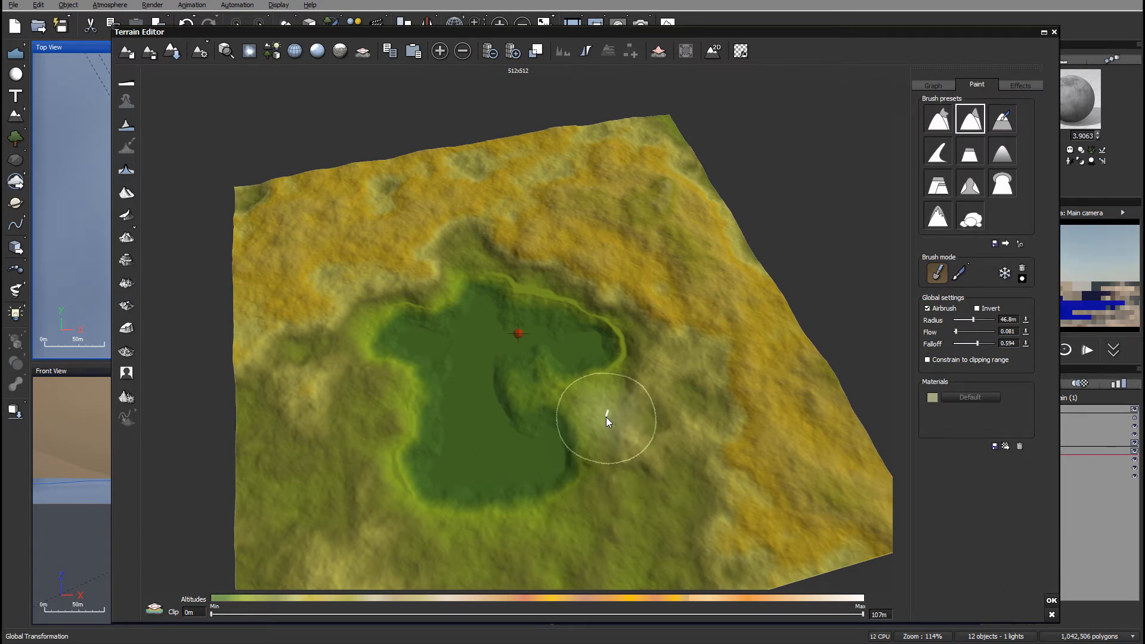
mouse_move(887, 335)
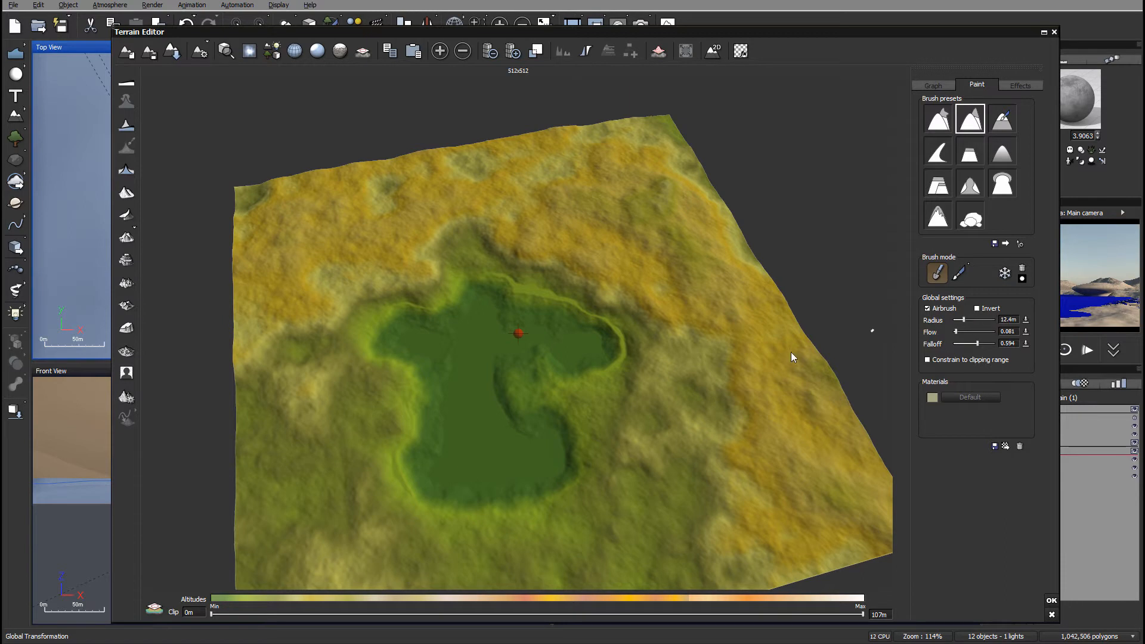
mouse_move(562, 405)
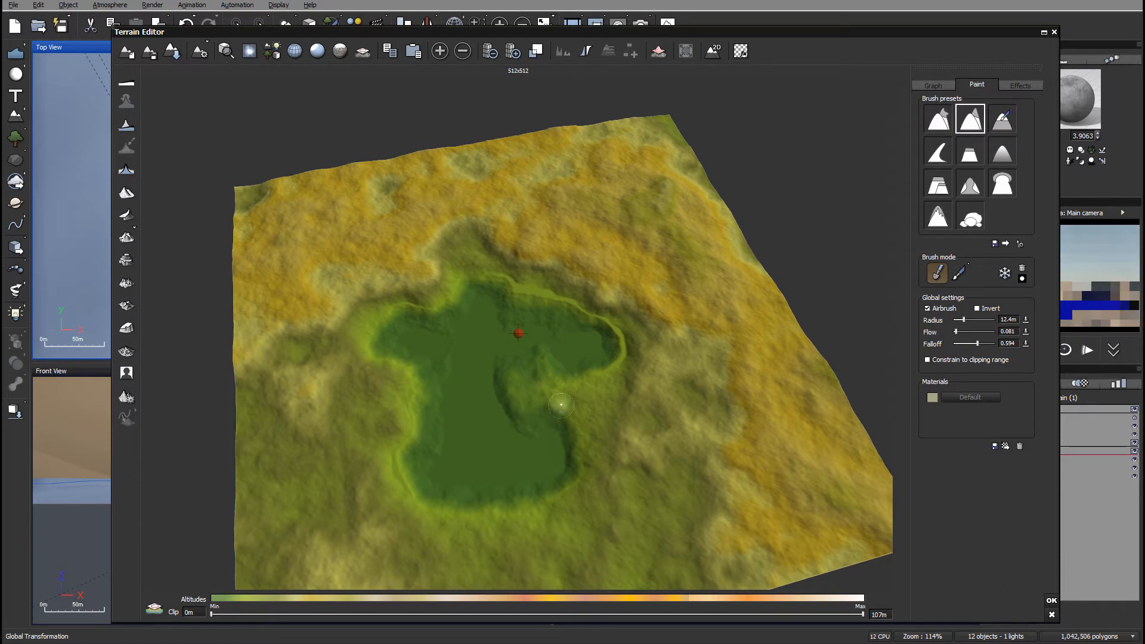
mouse_move(577, 467)
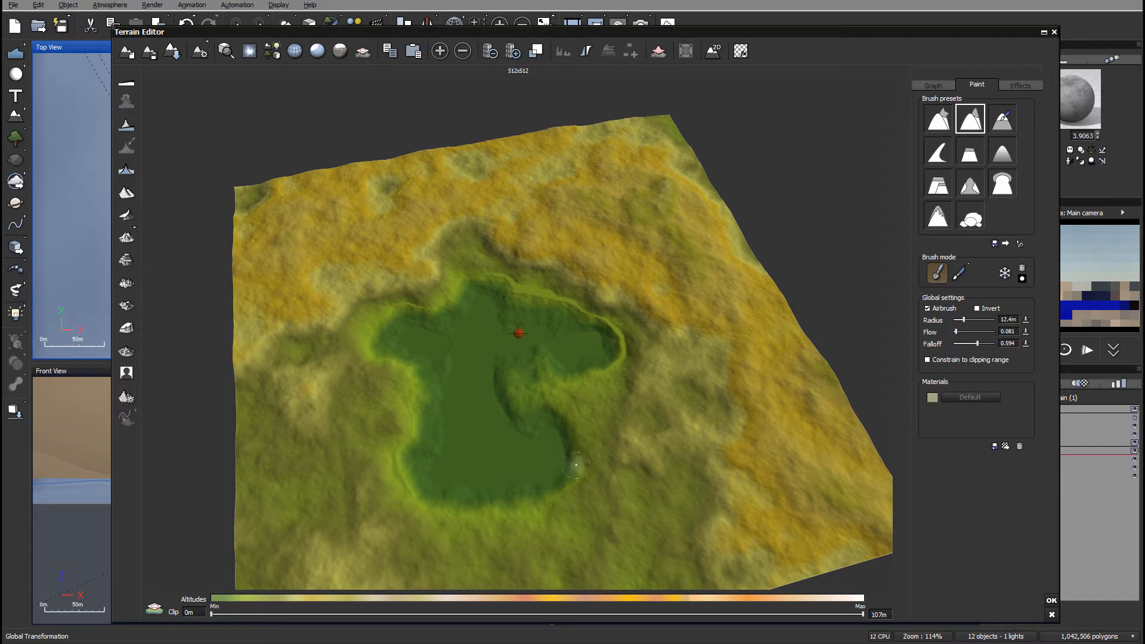
mouse_move(579, 477)
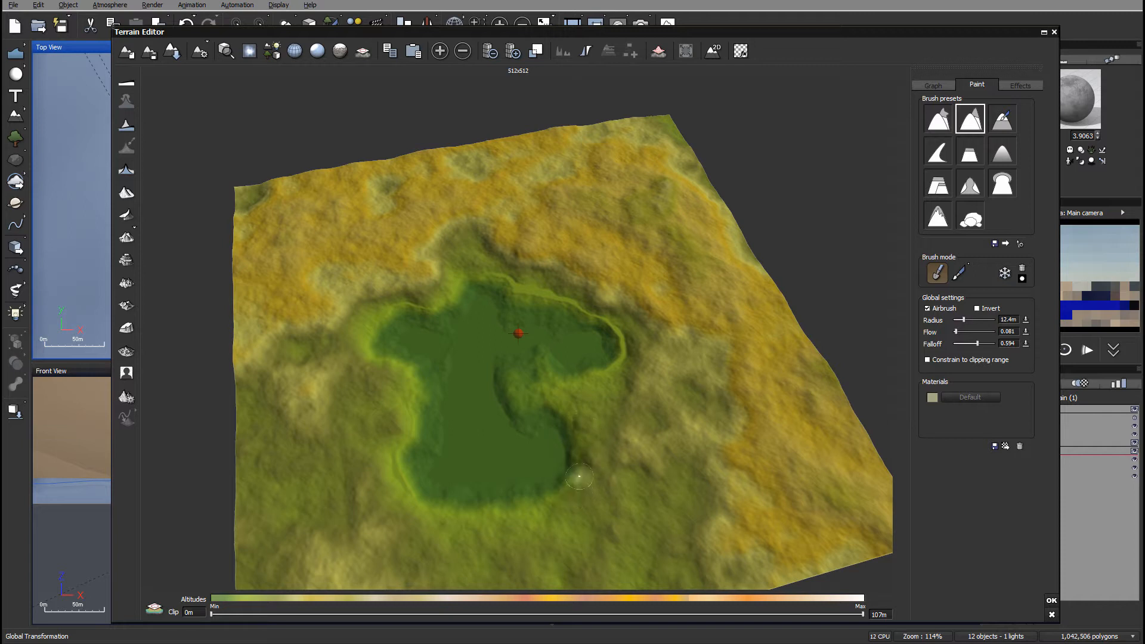
mouse_move(512, 379)
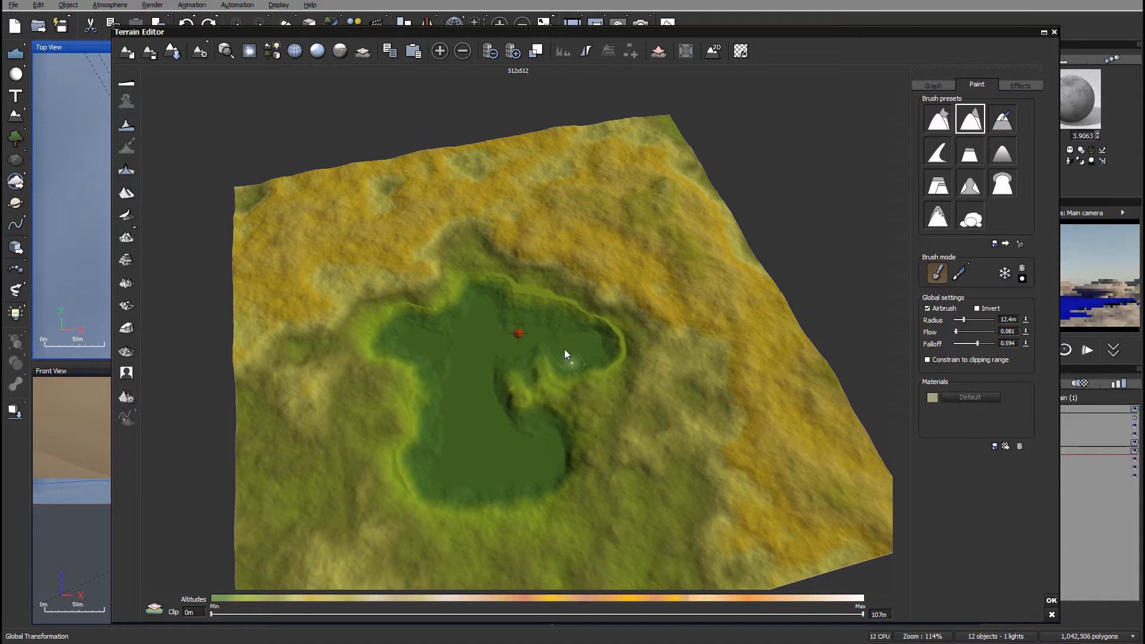
mouse_move(533, 289)
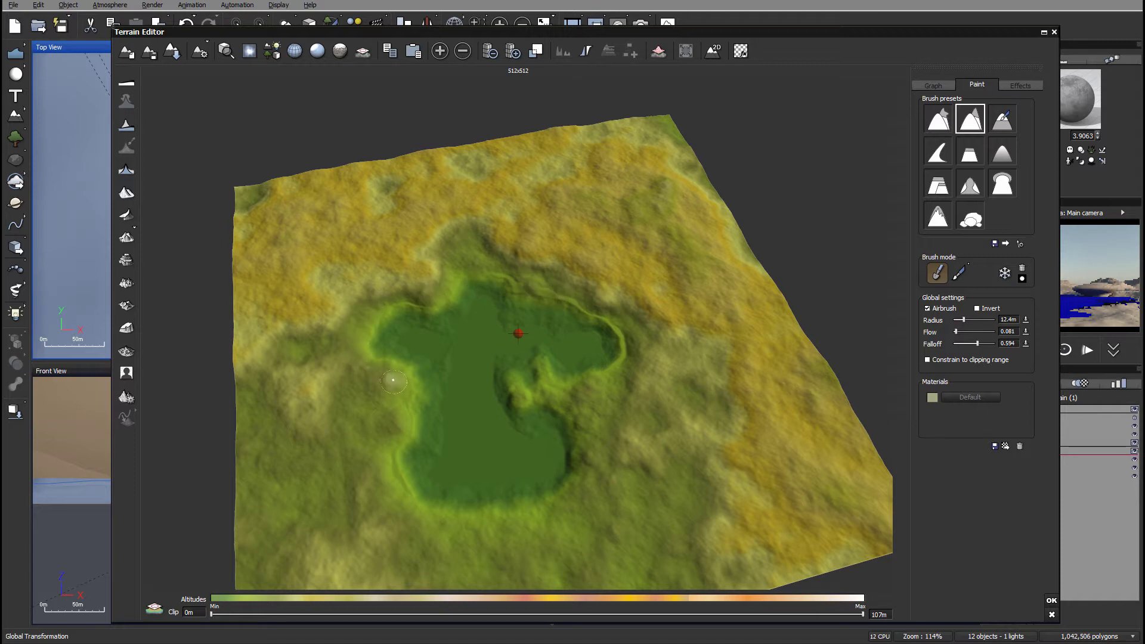
mouse_move(514, 393)
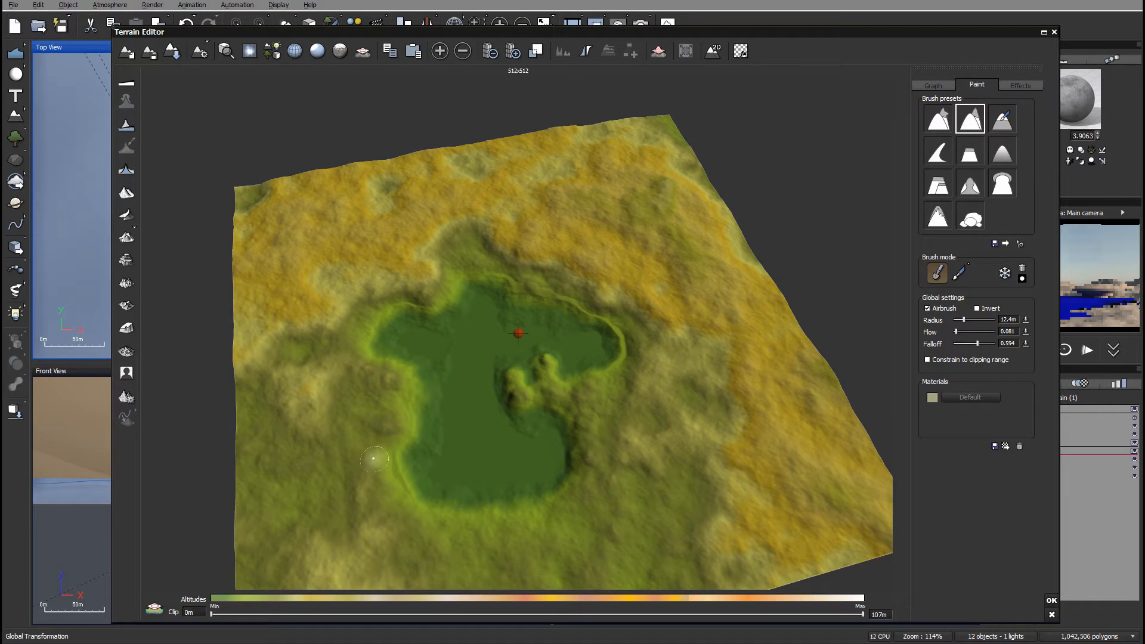
mouse_move(453, 342)
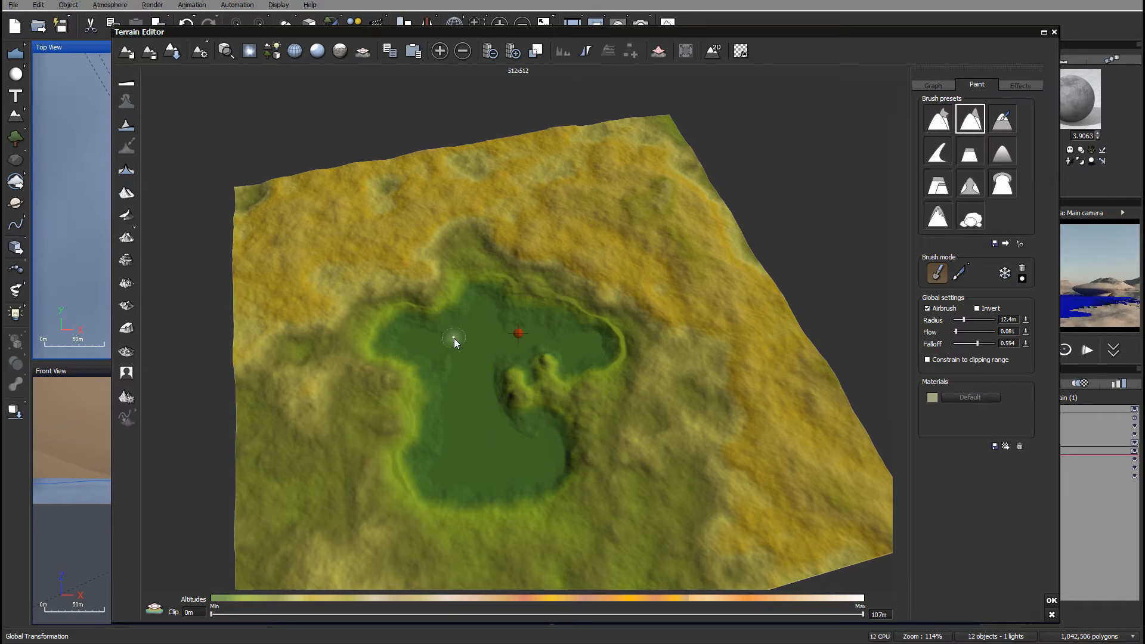
left_click(452, 334)
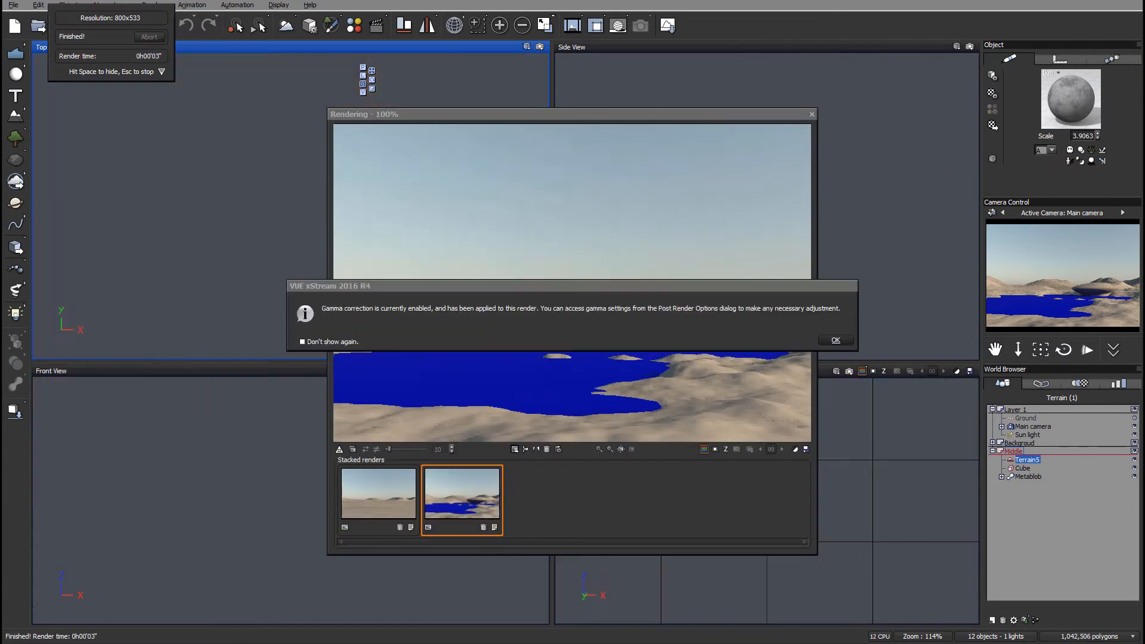
Step: Render the main camera view, accepting the gamma and post-render notices, then close the preview
left_click(835, 339)
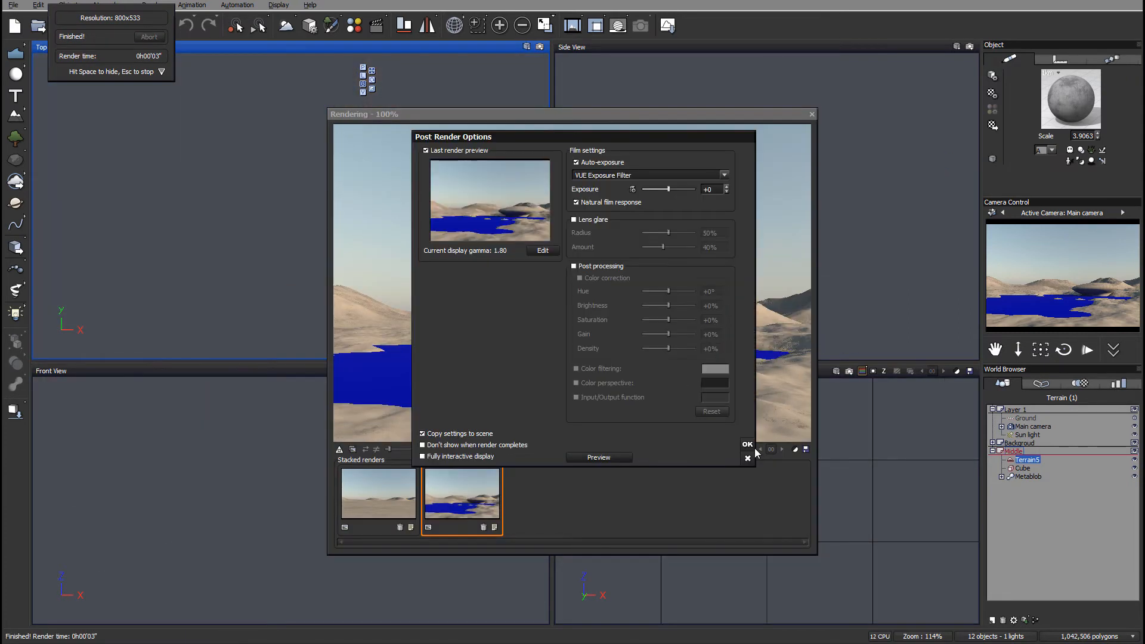
left_click(745, 443)
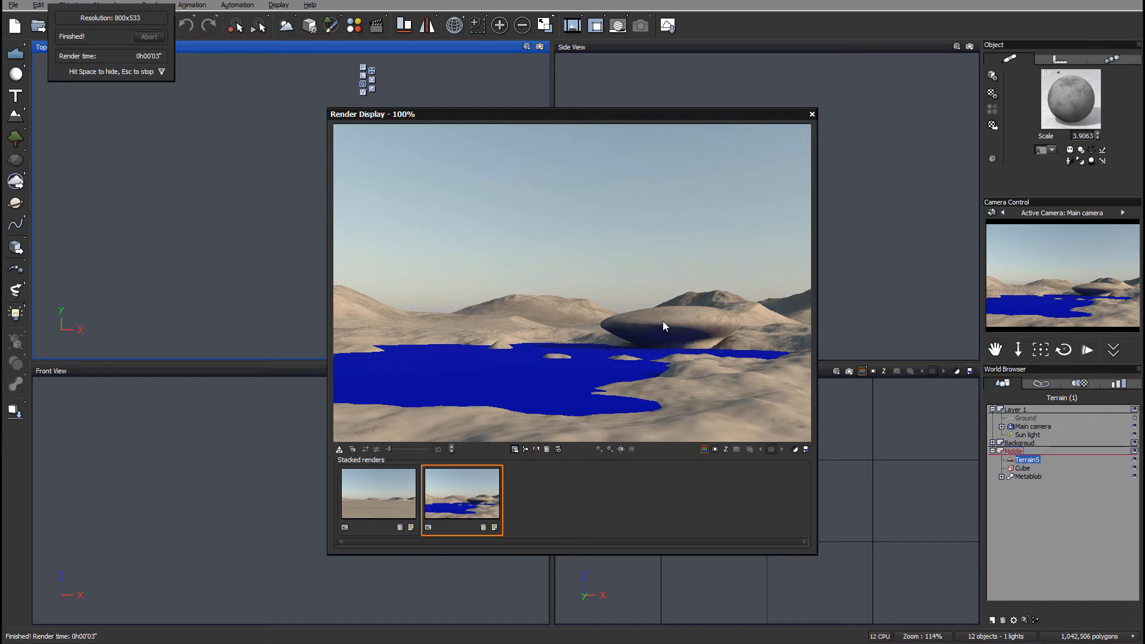
mouse_move(720, 323)
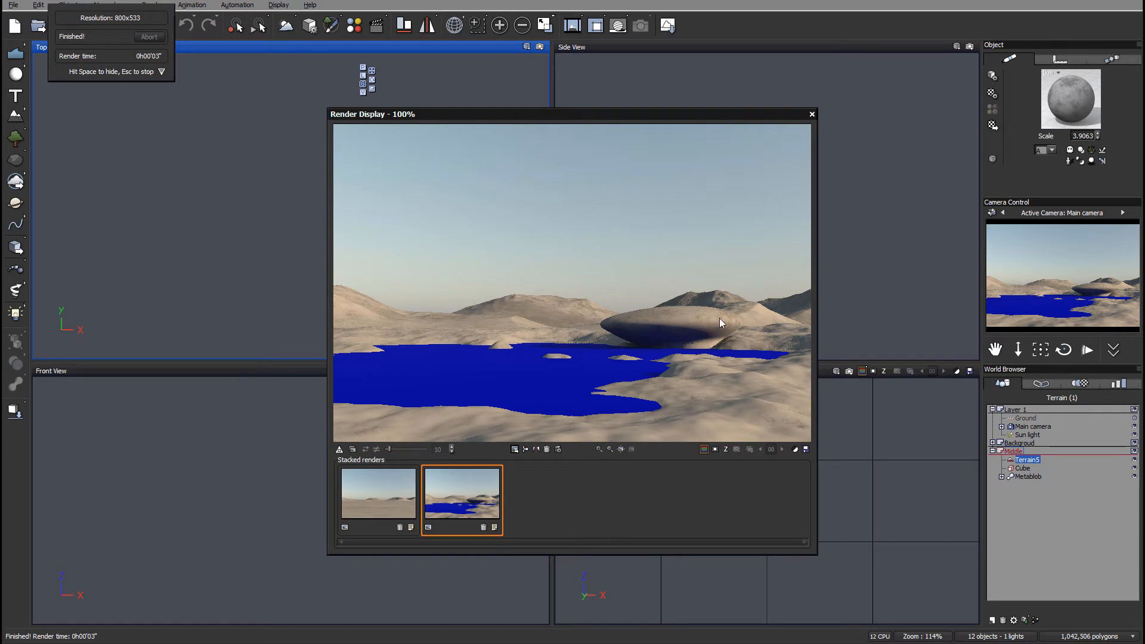
mouse_move(692, 314)
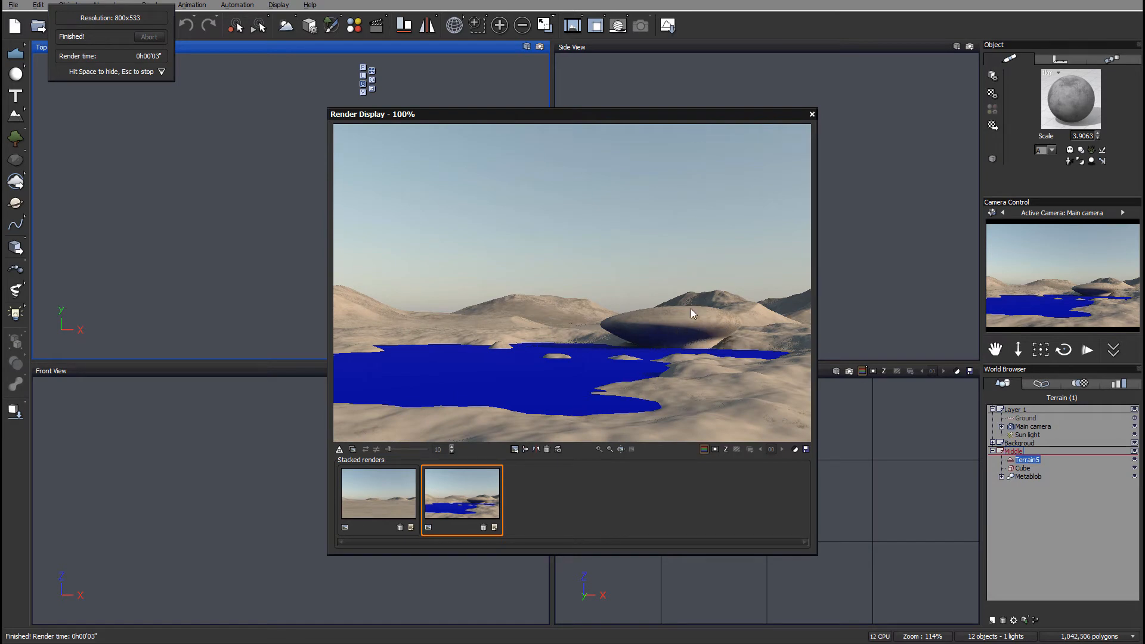
mouse_move(626, 353)
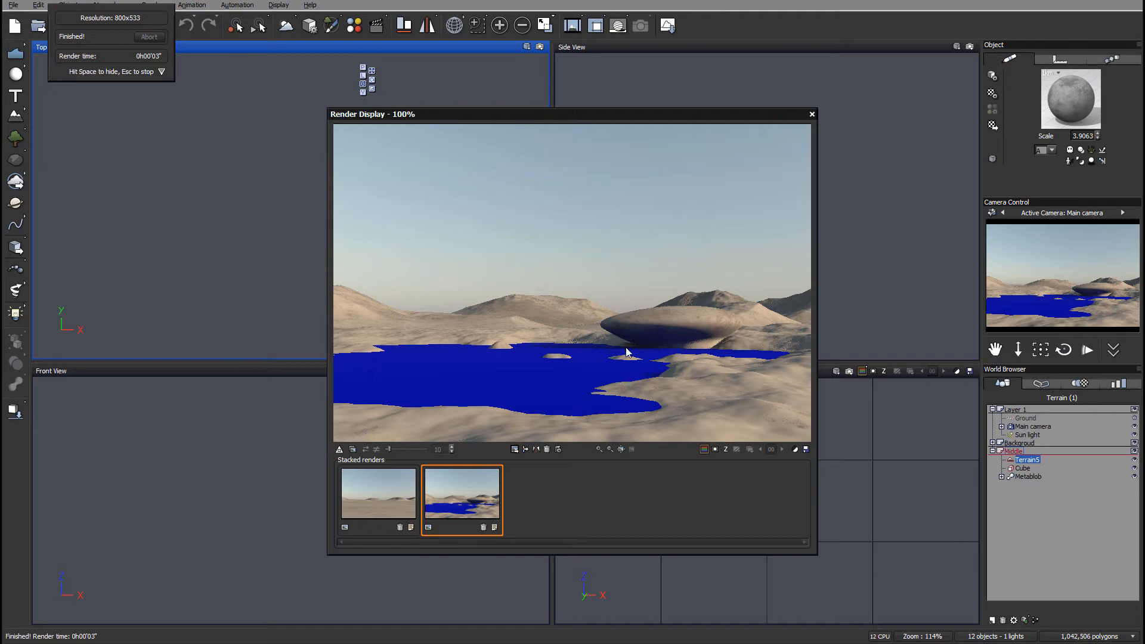
mouse_move(587, 426)
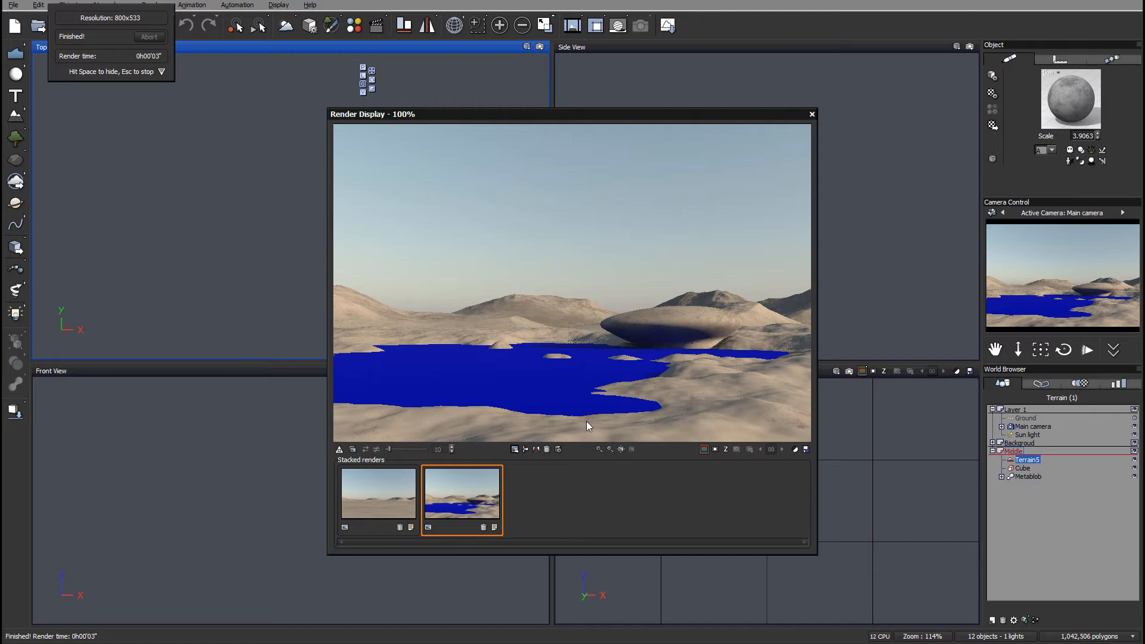
mouse_move(783, 305)
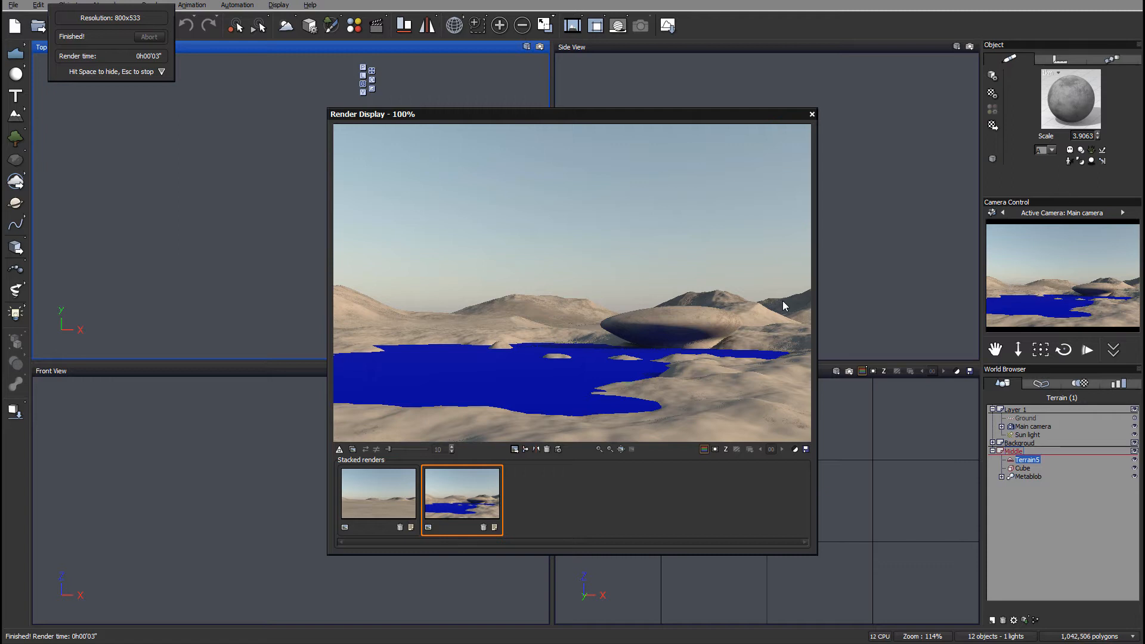
mouse_move(775, 309)
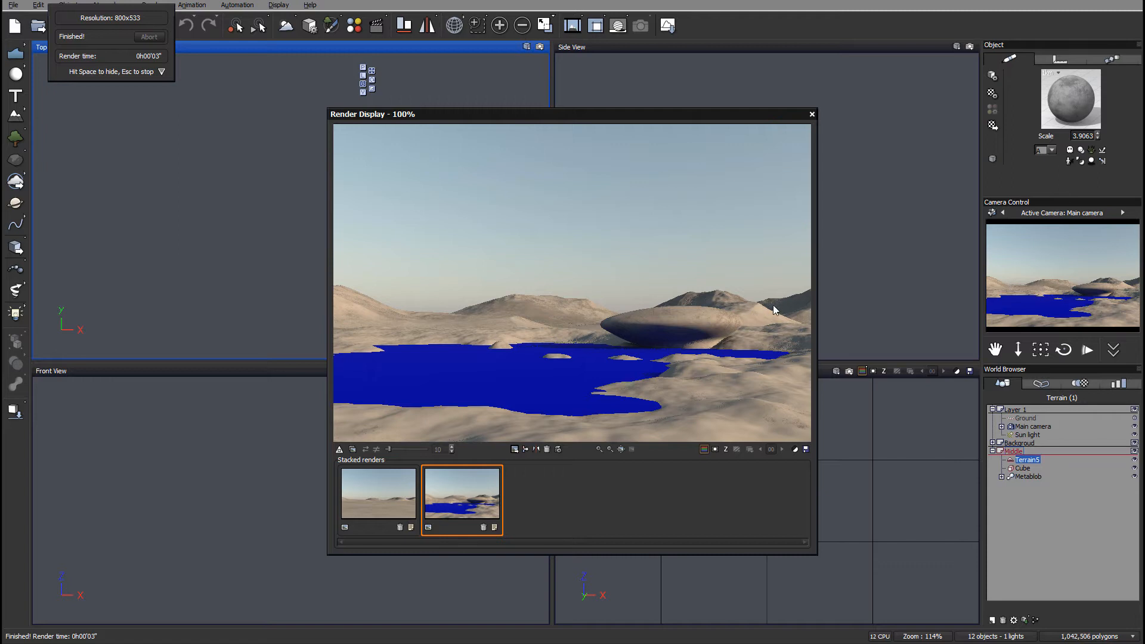
mouse_move(754, 319)
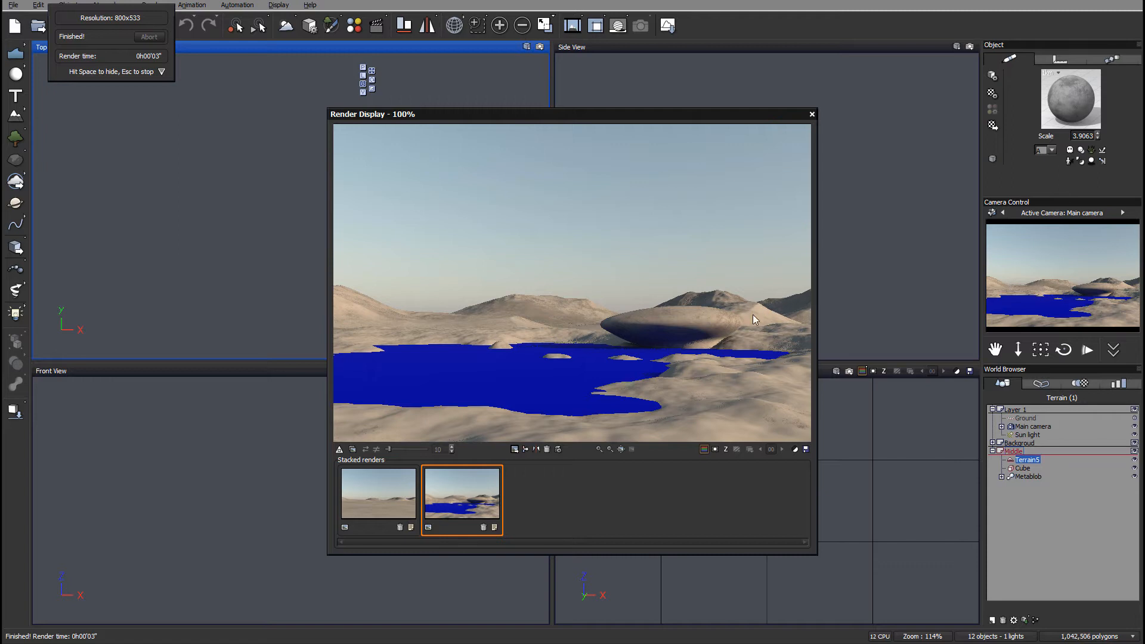
mouse_move(710, 357)
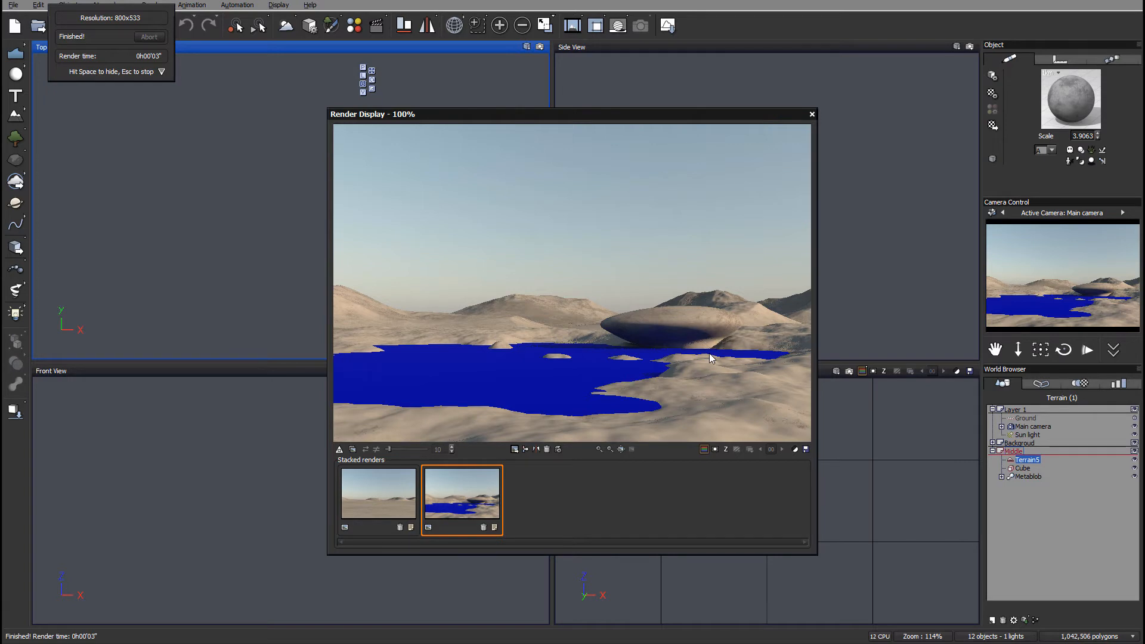
mouse_move(705, 386)
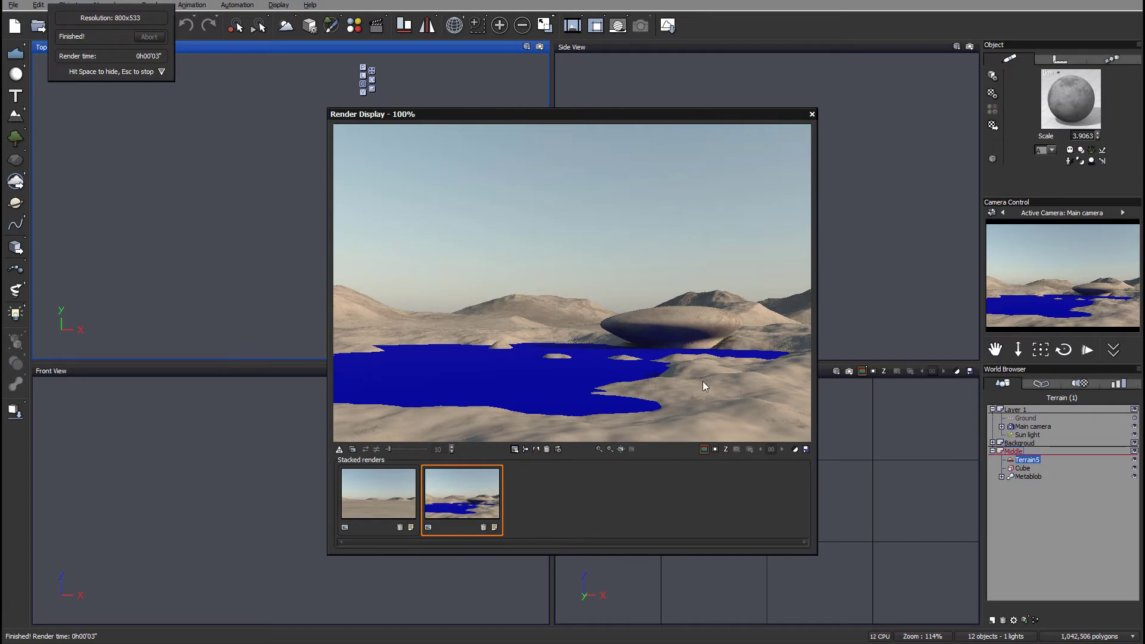
left_click(811, 114)
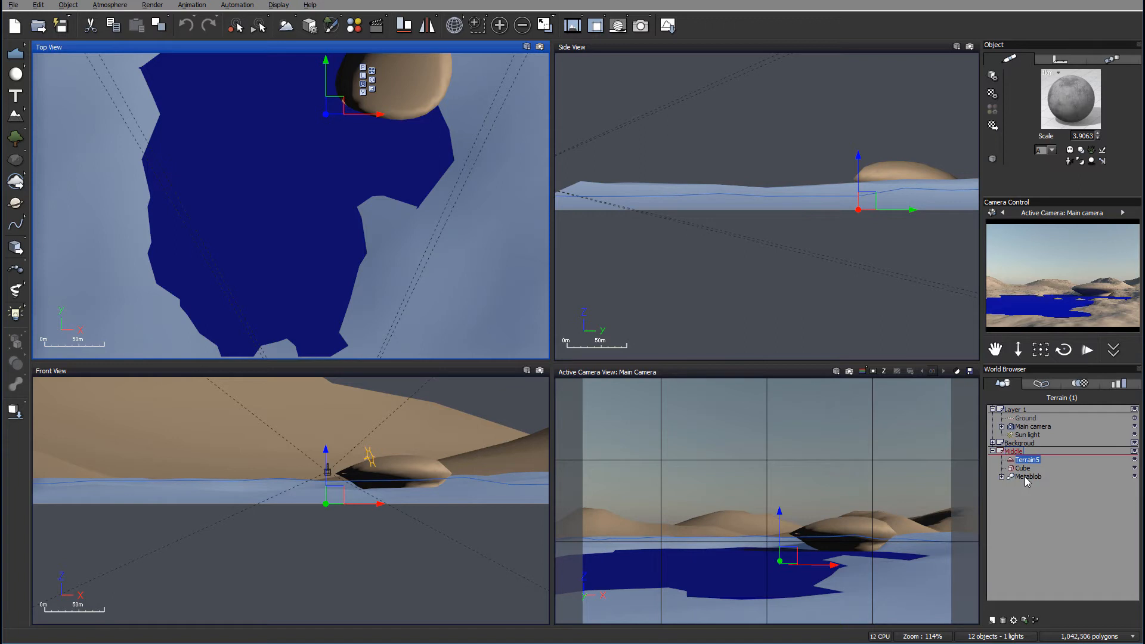
mouse_move(695, 365)
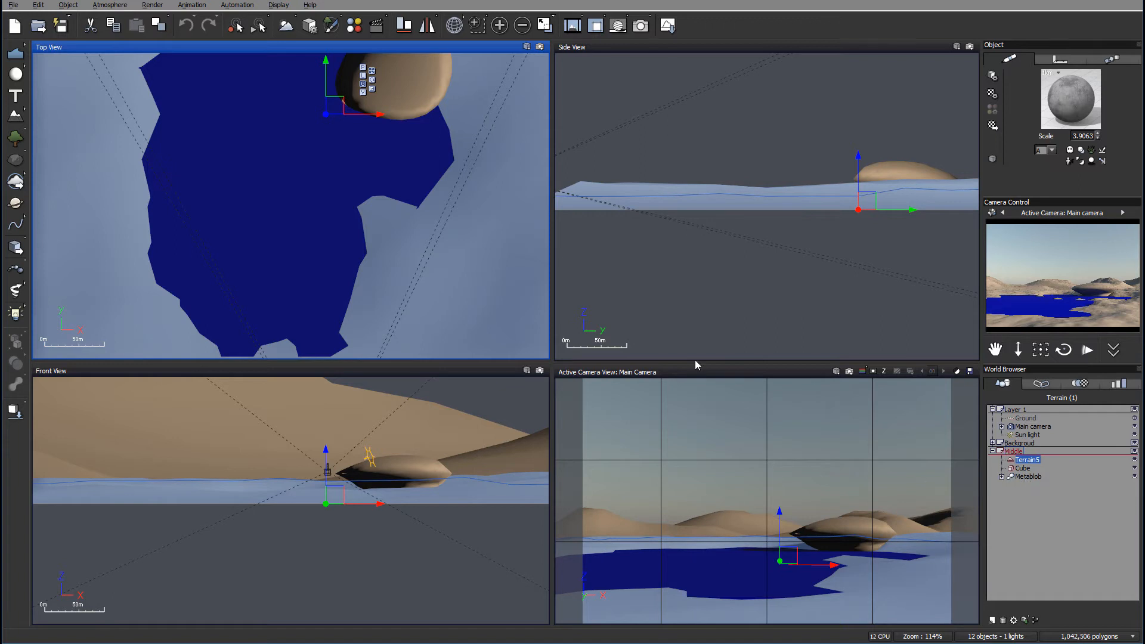
Step: Add a Tarawera Rock to the Model layer with the Create Rock tool
scroll("down", 3)
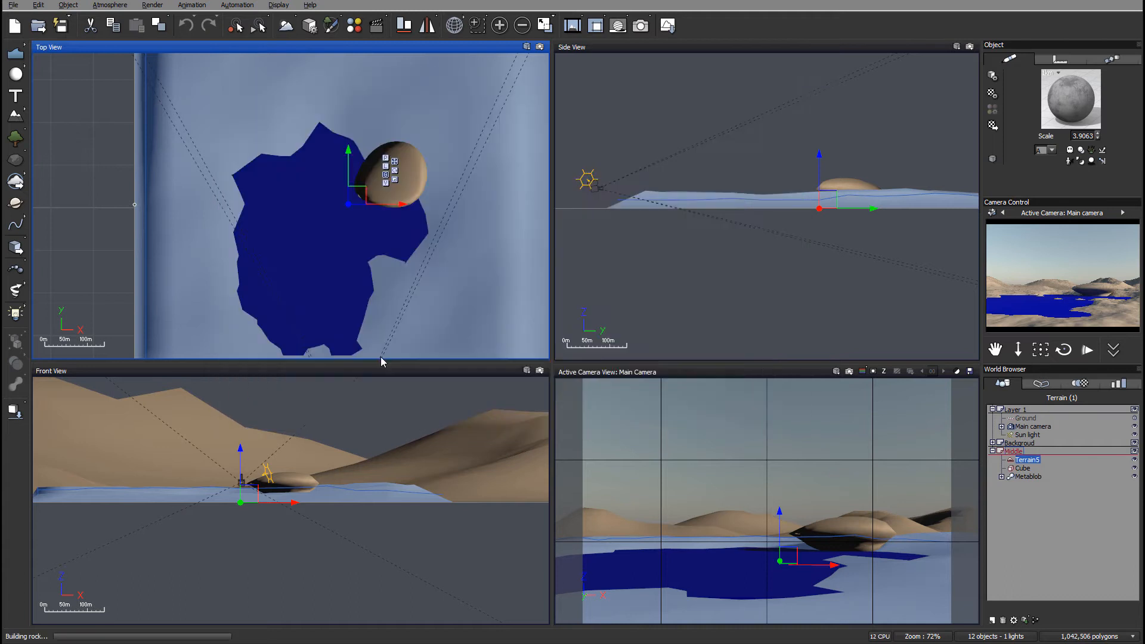
mouse_move(1089, 504)
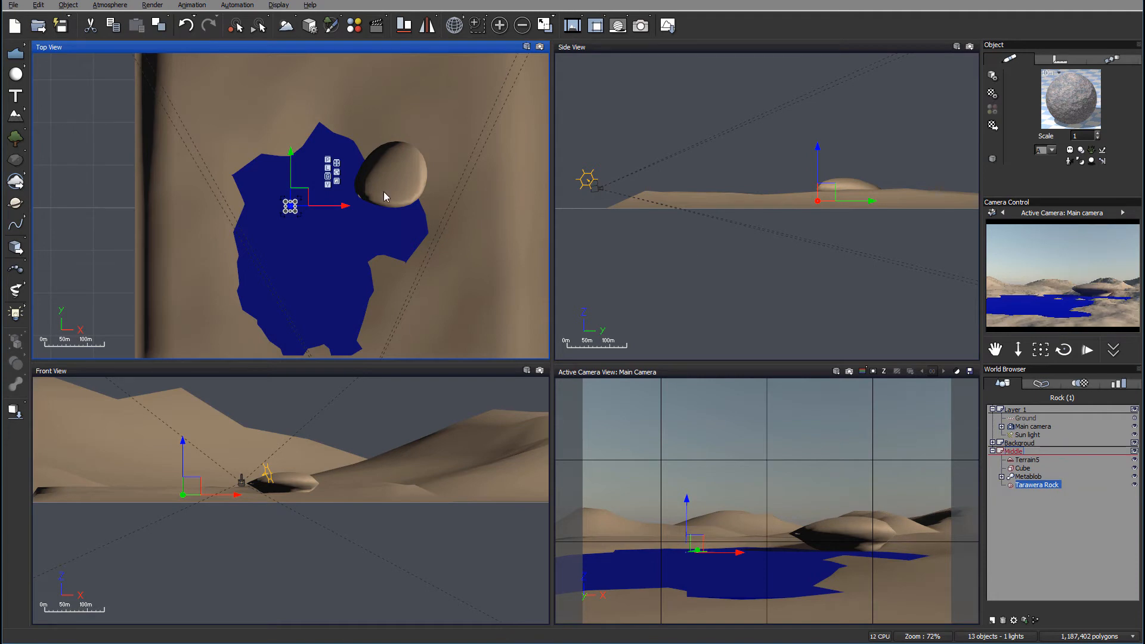
Step: Drag the Tarawera Rock in Top view to sit just in front of the camera
left_click_drag(291, 207, 365, 344)
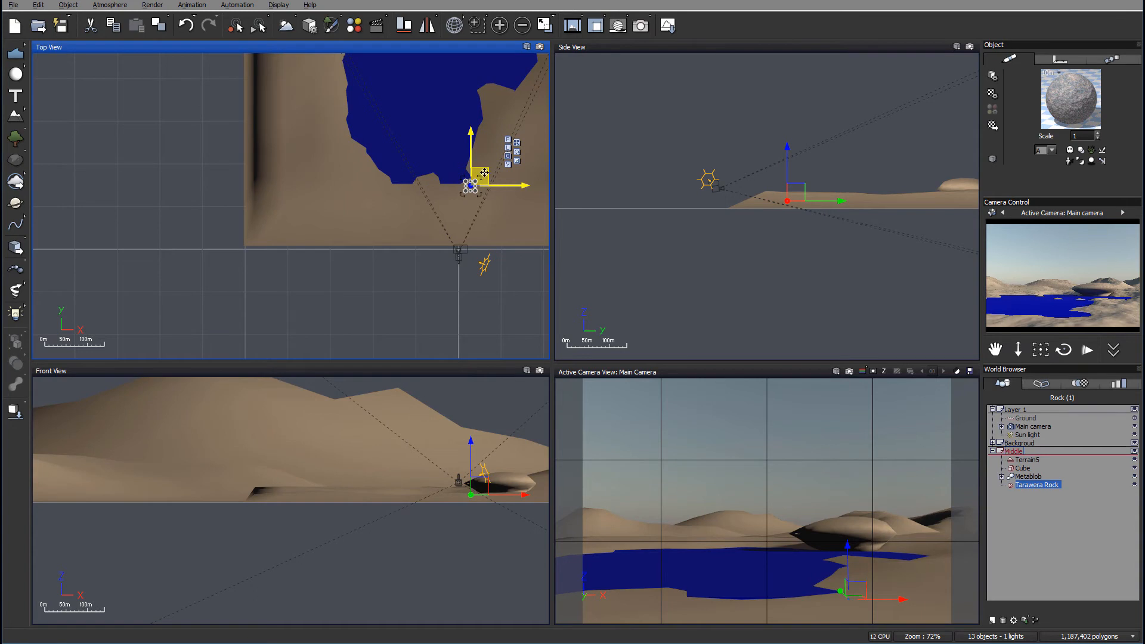
left_click_drag(471, 186, 453, 230)
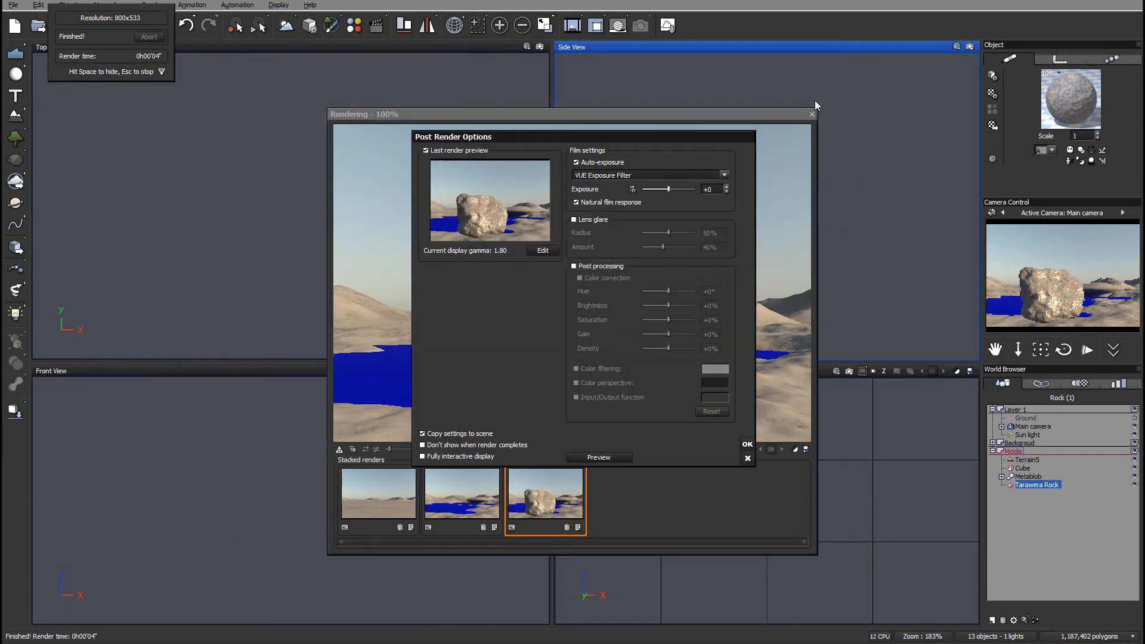
Step: Close the Post Render Options and the Render Display window
left_click(746, 444)
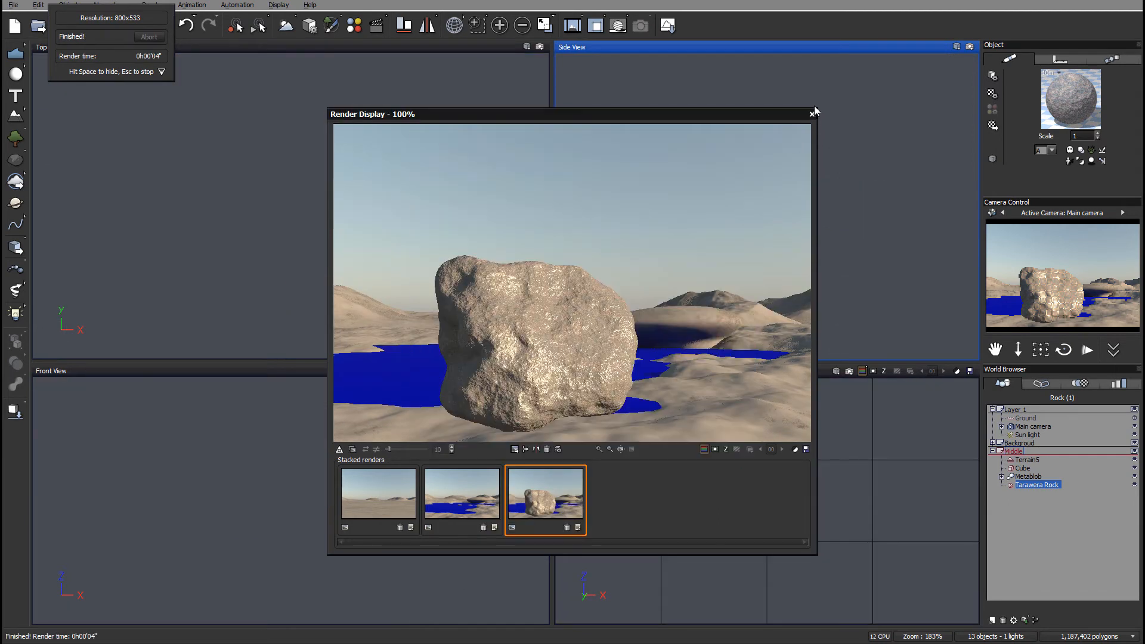
left_click(814, 113)
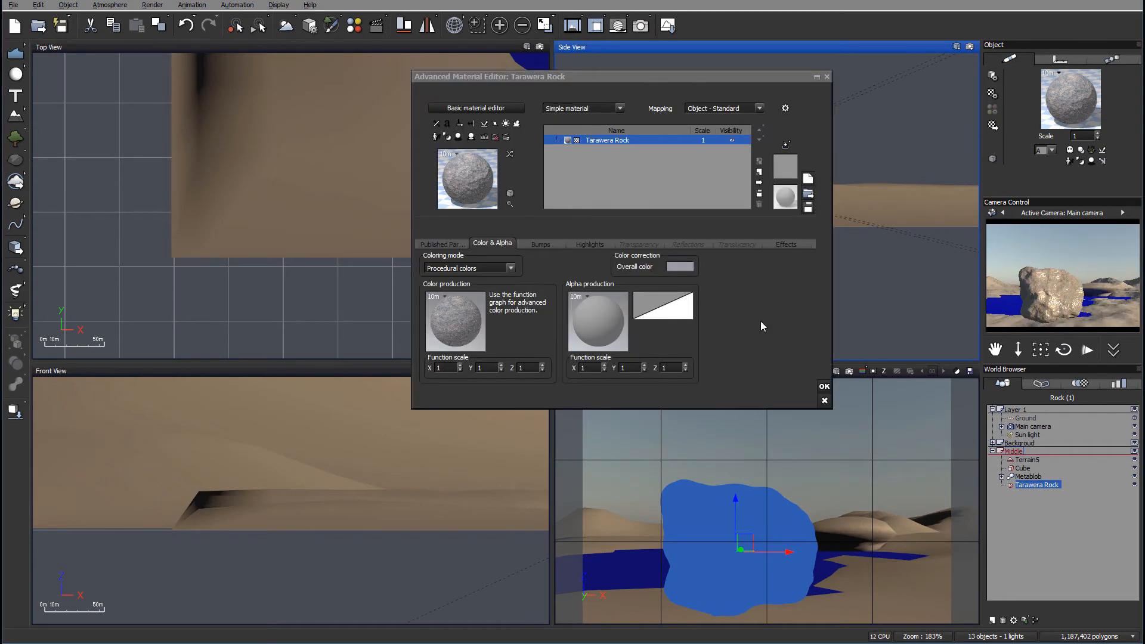
mouse_move(544, 310)
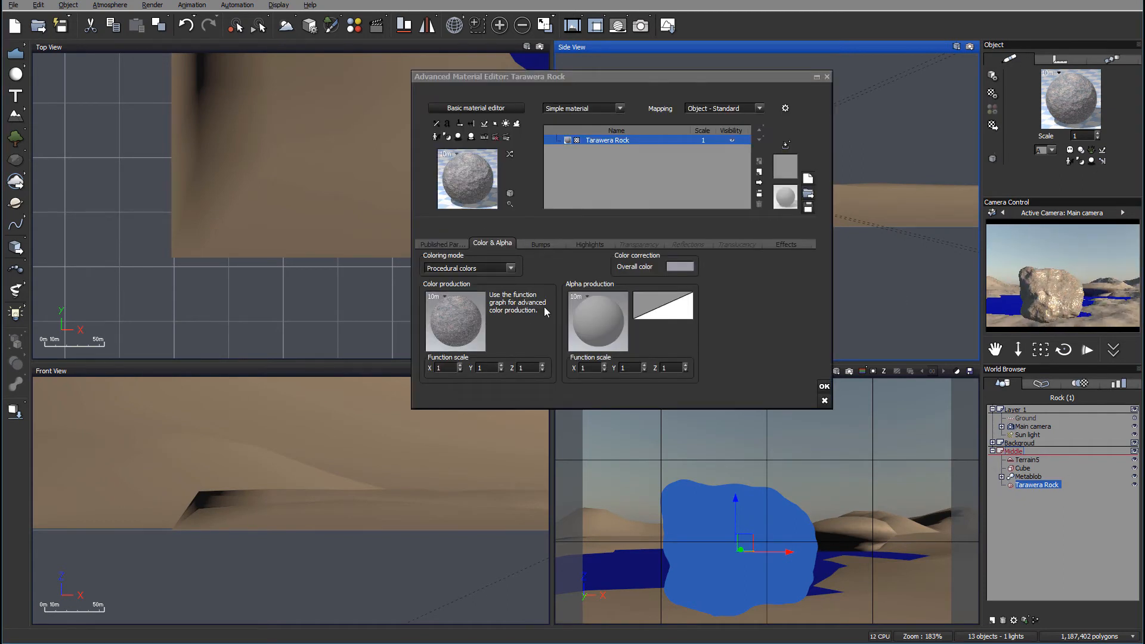
Step: Change the rock material's Highlight Color from pale cream to a dark brownish grey
left_click(589, 244)
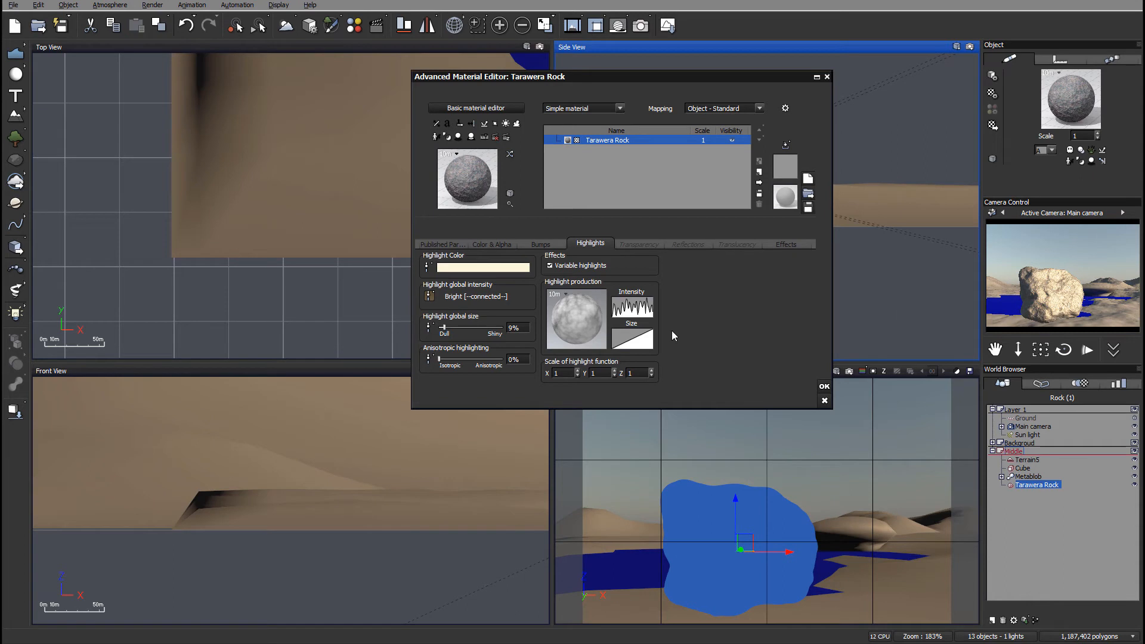
mouse_move(1077, 300)
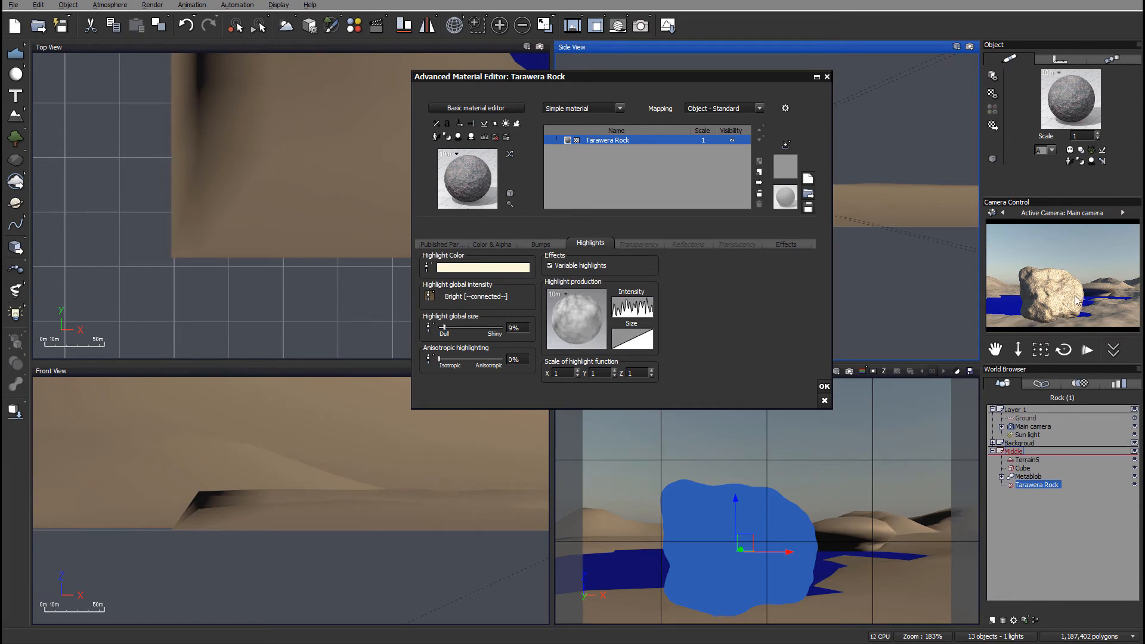
mouse_move(569, 291)
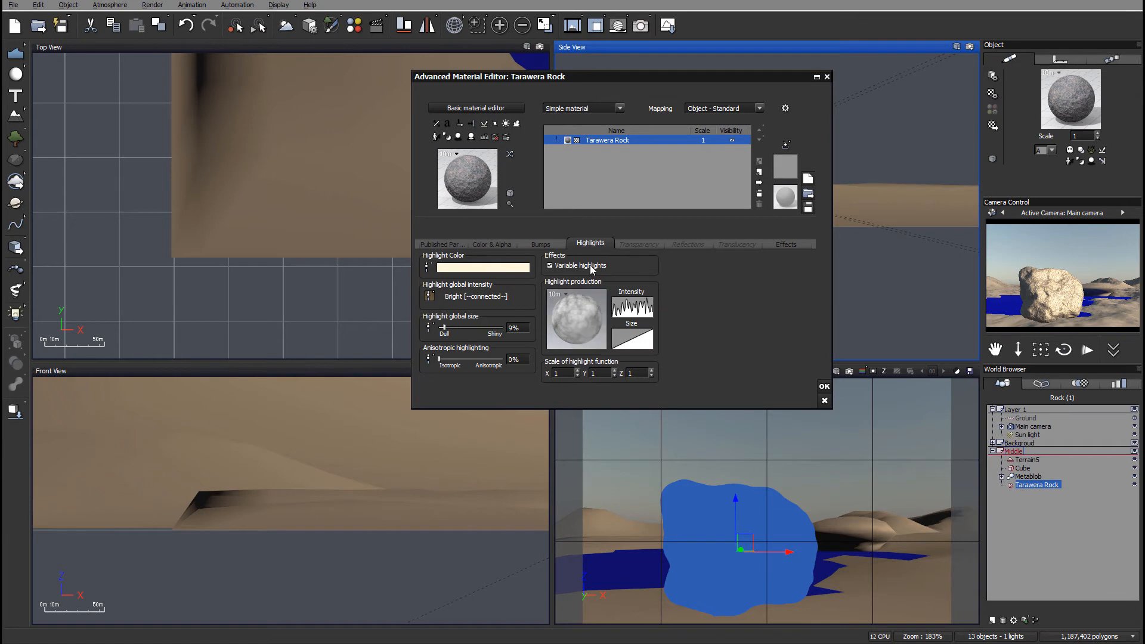
right_click(478, 267)
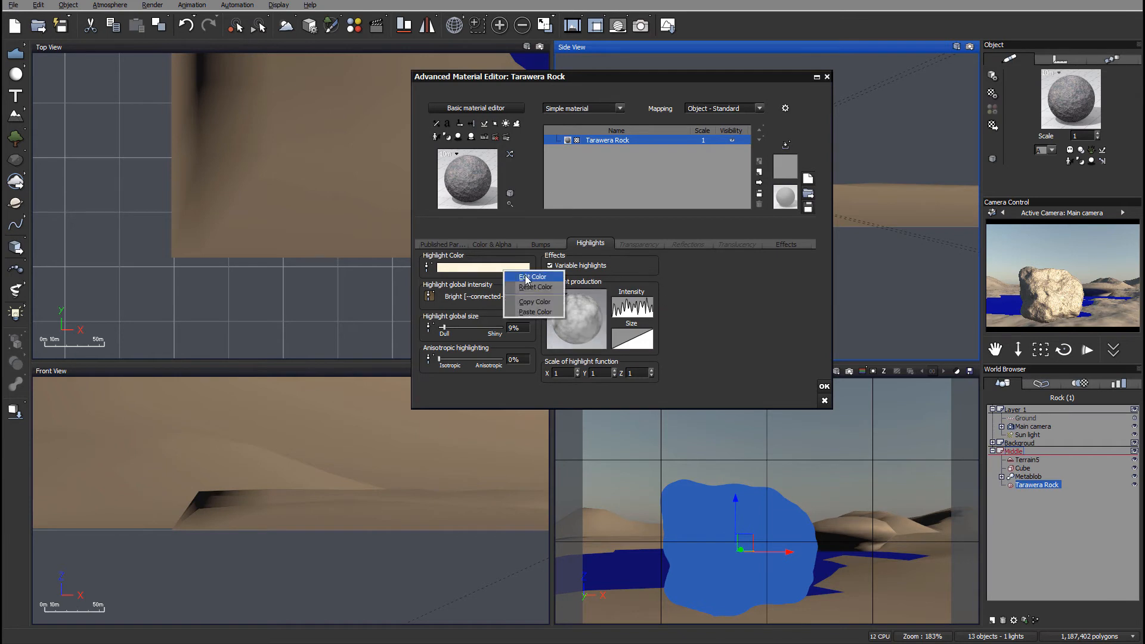
left_click(531, 276)
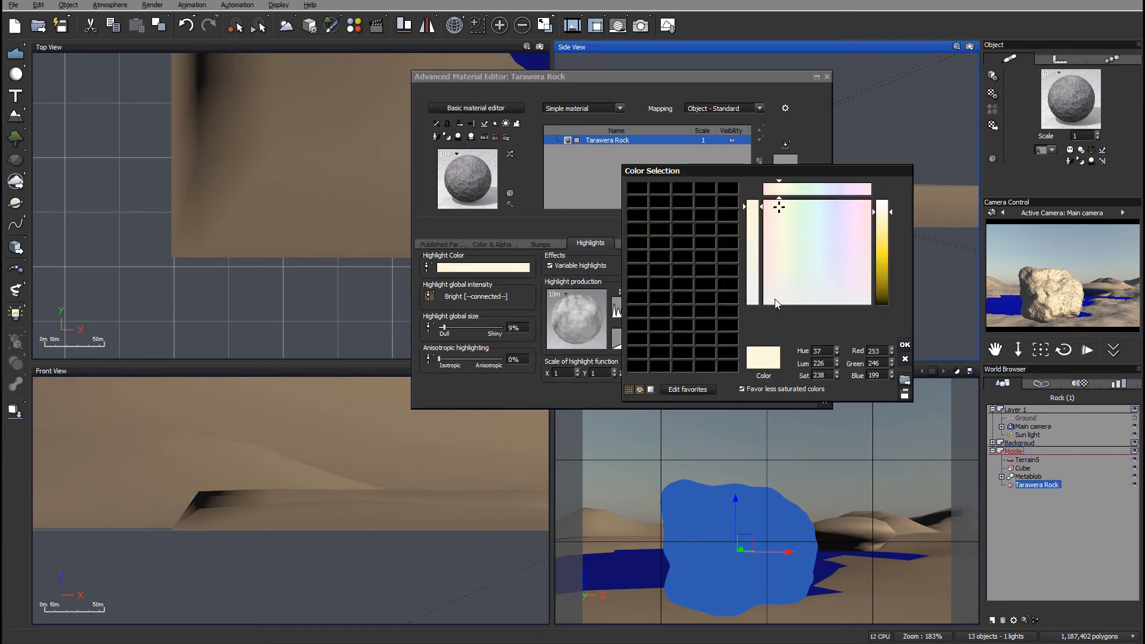
left_click(772, 299)
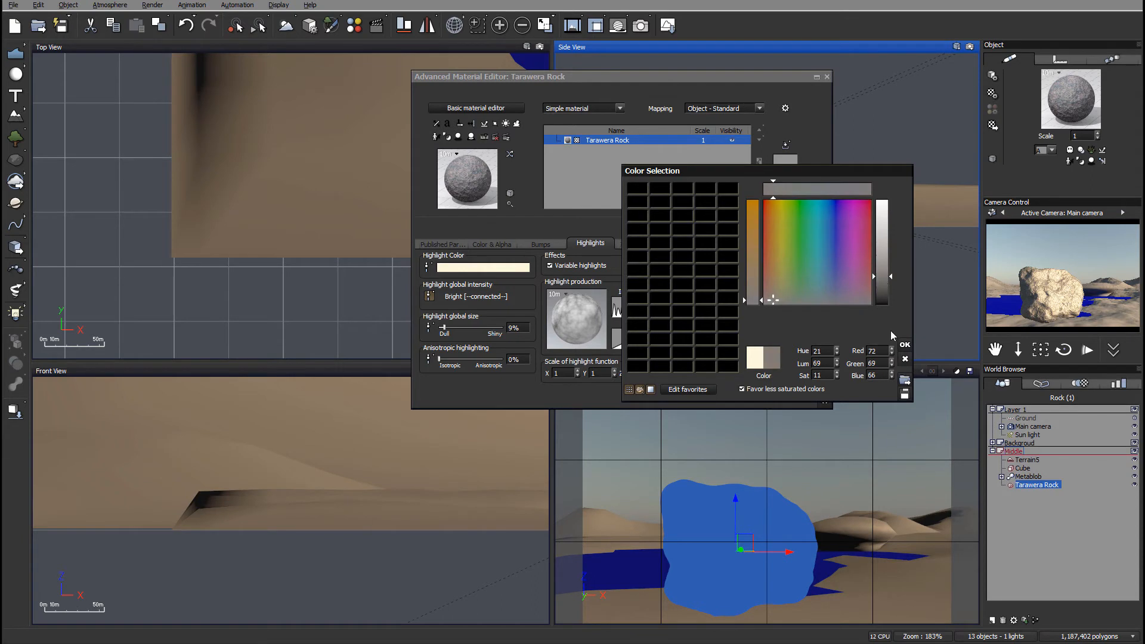
left_click(905, 344)
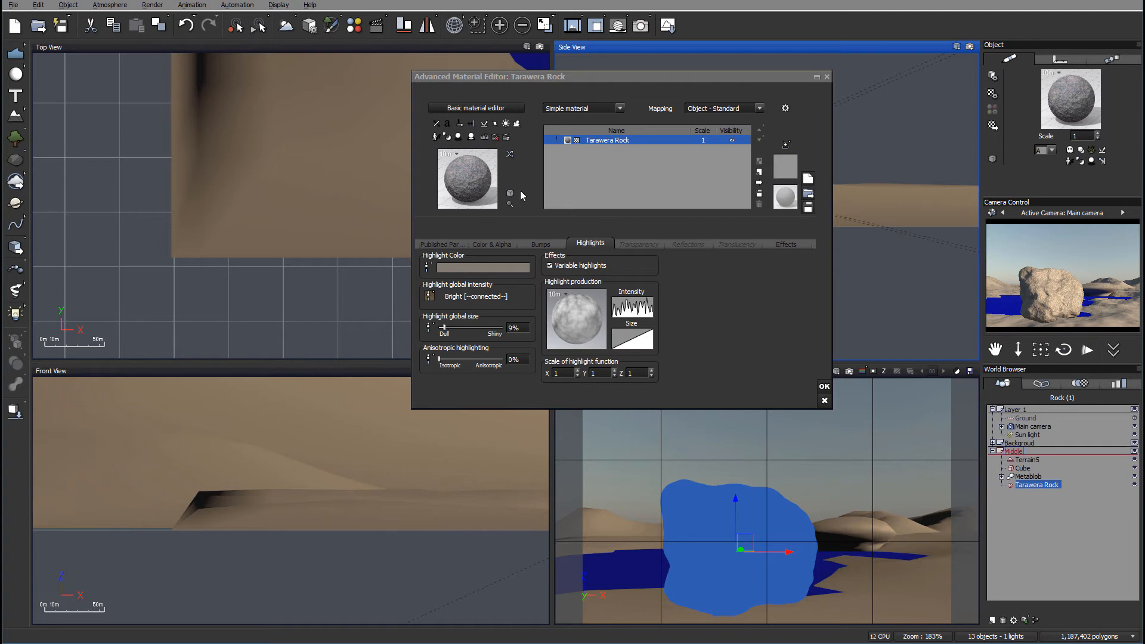
mouse_move(868, 240)
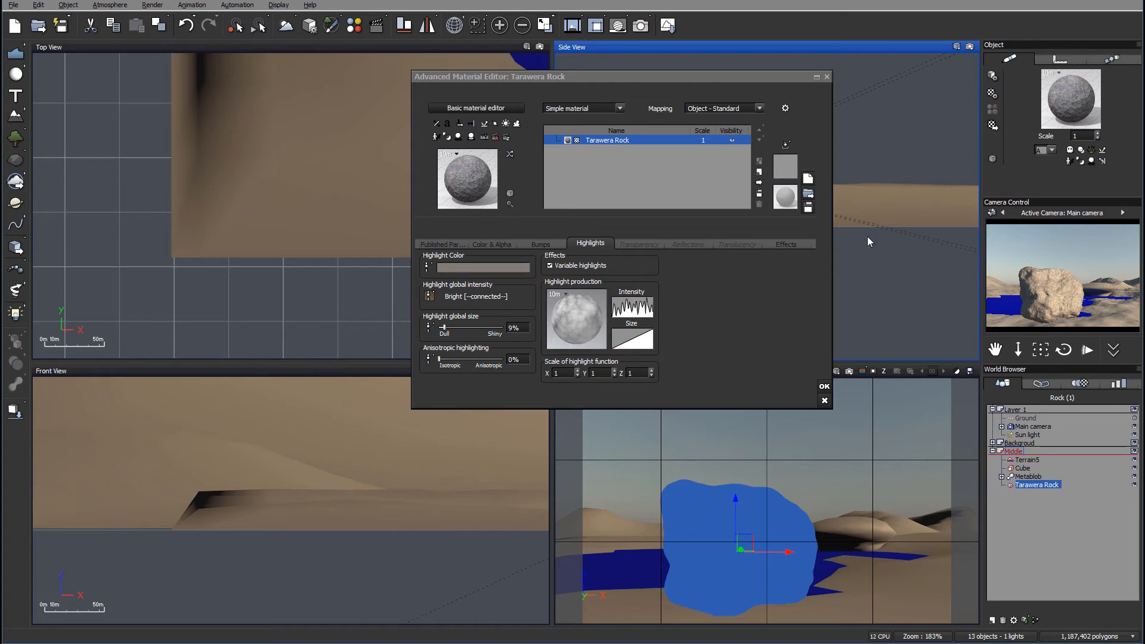
mouse_move(801, 389)
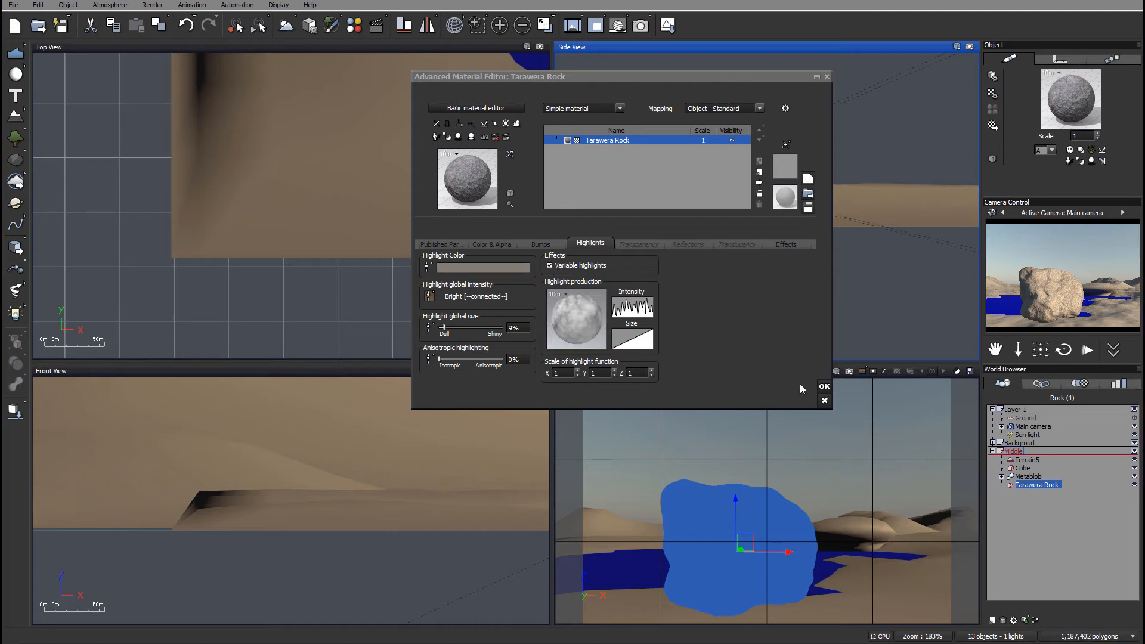
Step: Accept the material edits and copy the rock's Tarawera Rock material
left_click(823, 386)
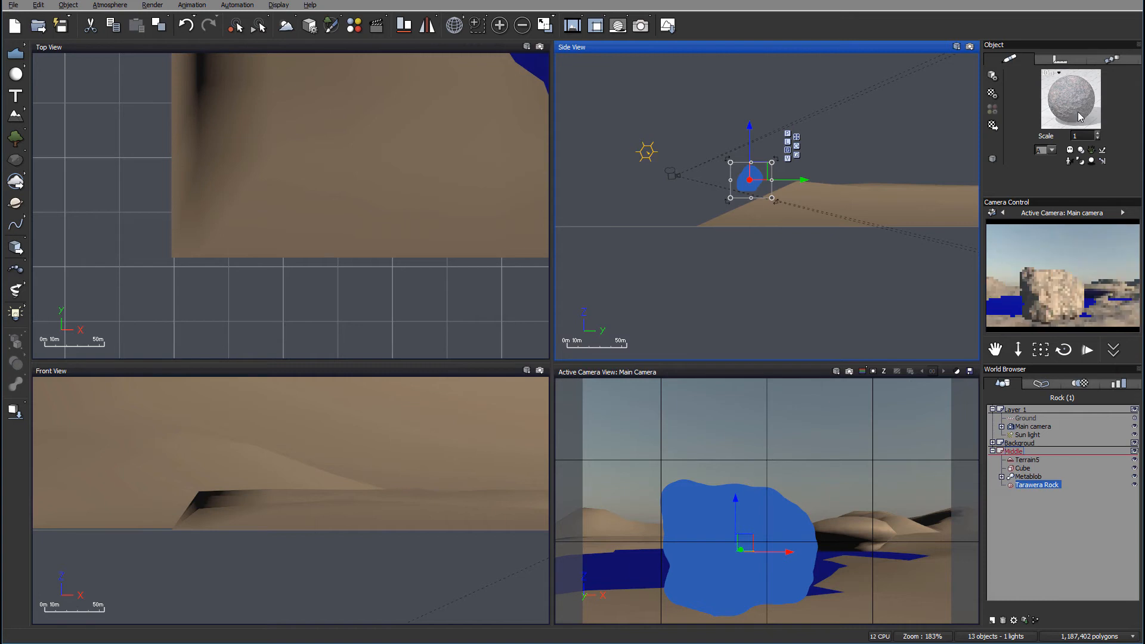
right_click(1069, 98)
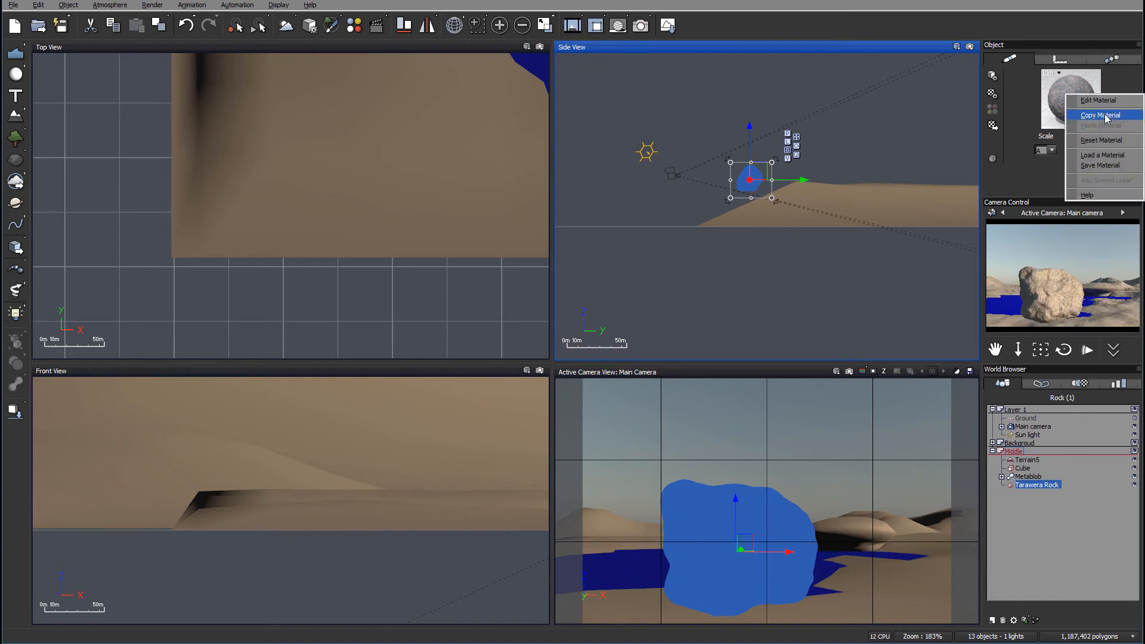
left_click(1099, 115)
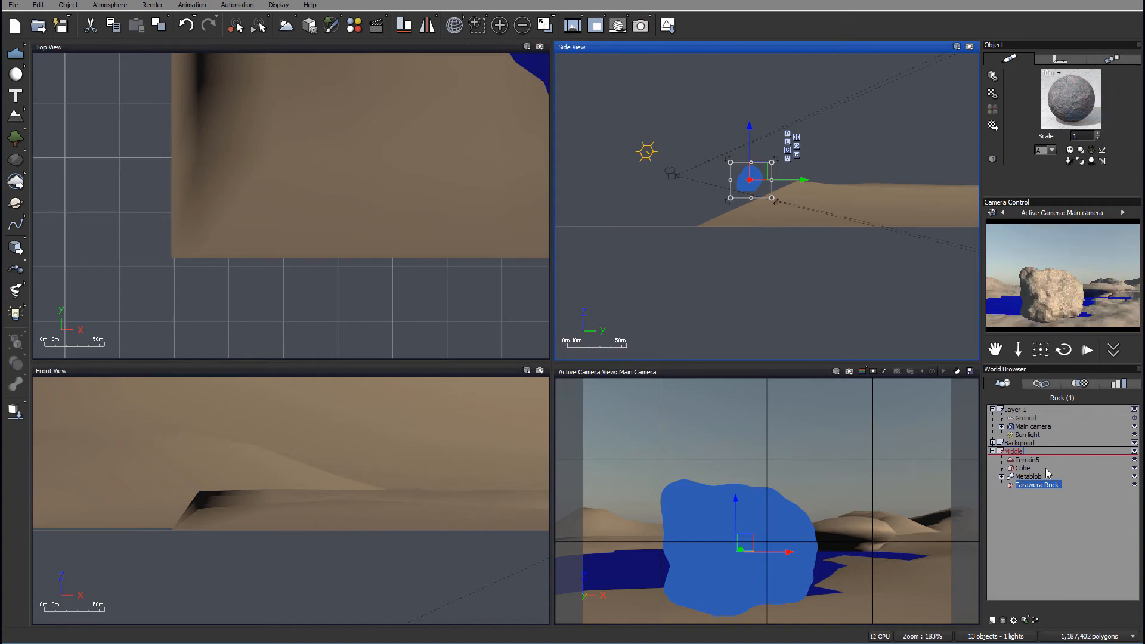
Step: Paste the Tarawera Rock material onto the Metablob overhang
left_click(1028, 476)
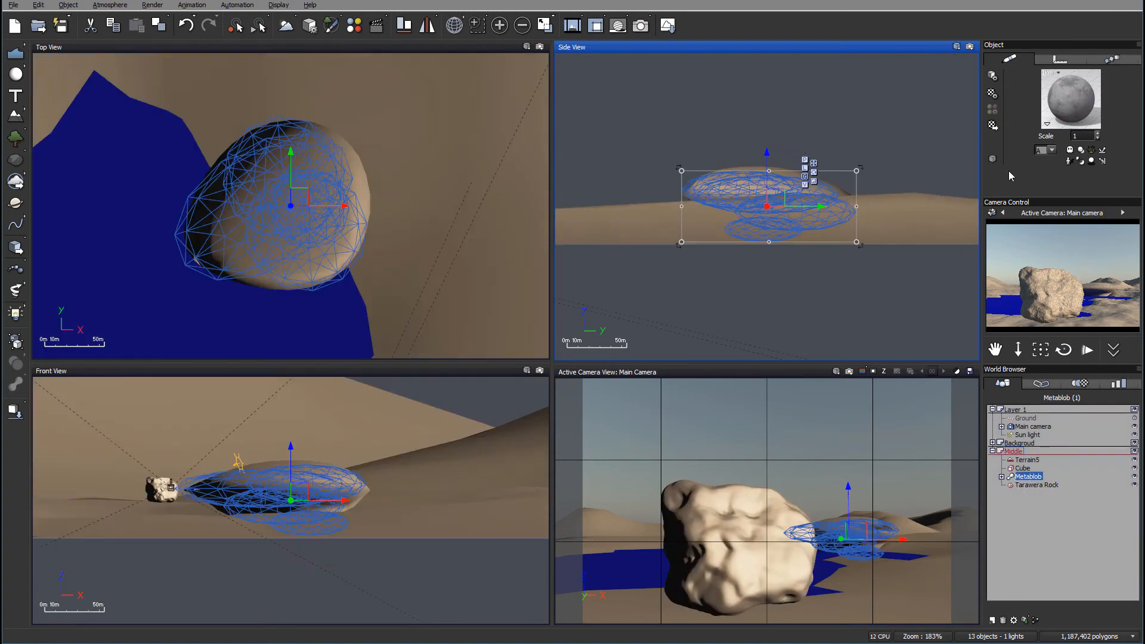
right_click(1069, 98)
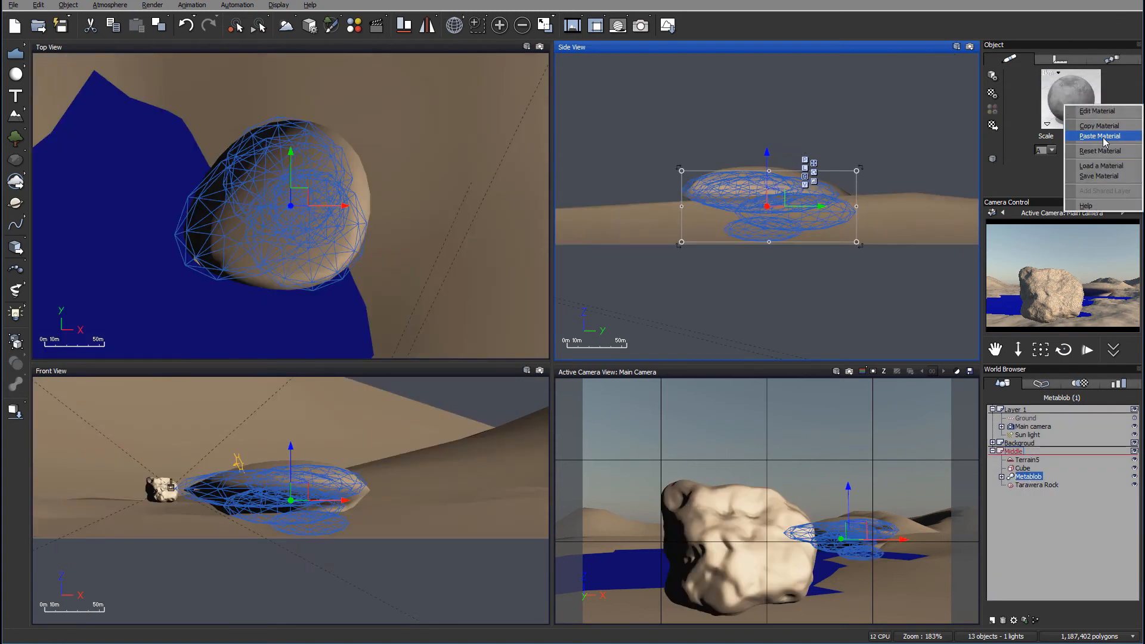
left_click(1099, 136)
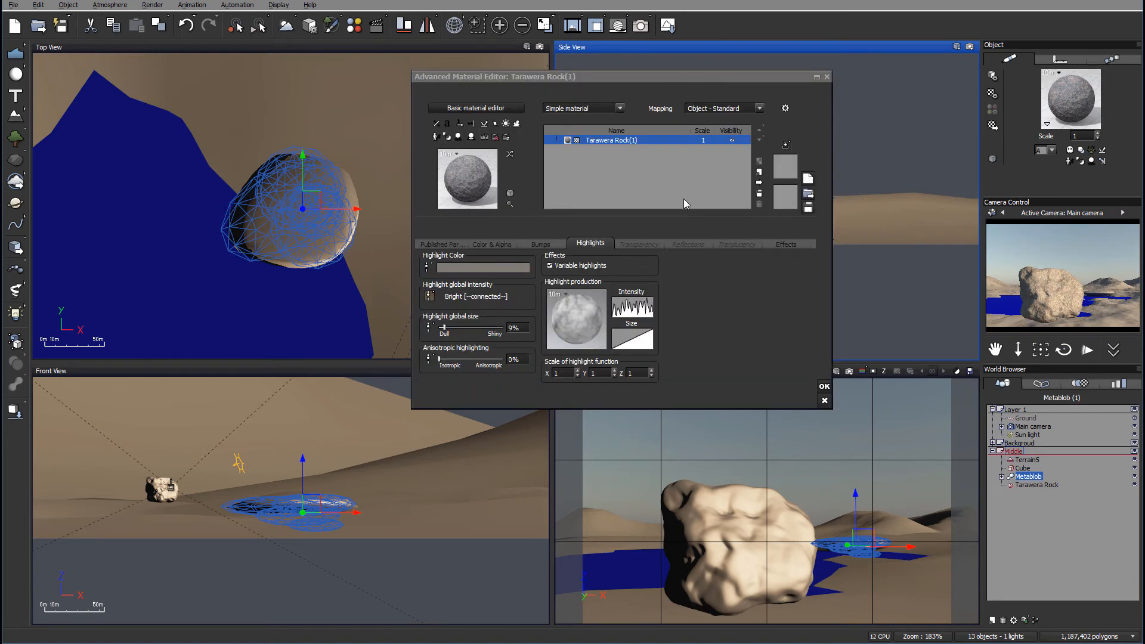
Step: Turn on displacement mapping with depth 15, a rocky displacement function and scale 5
left_click(541, 244)
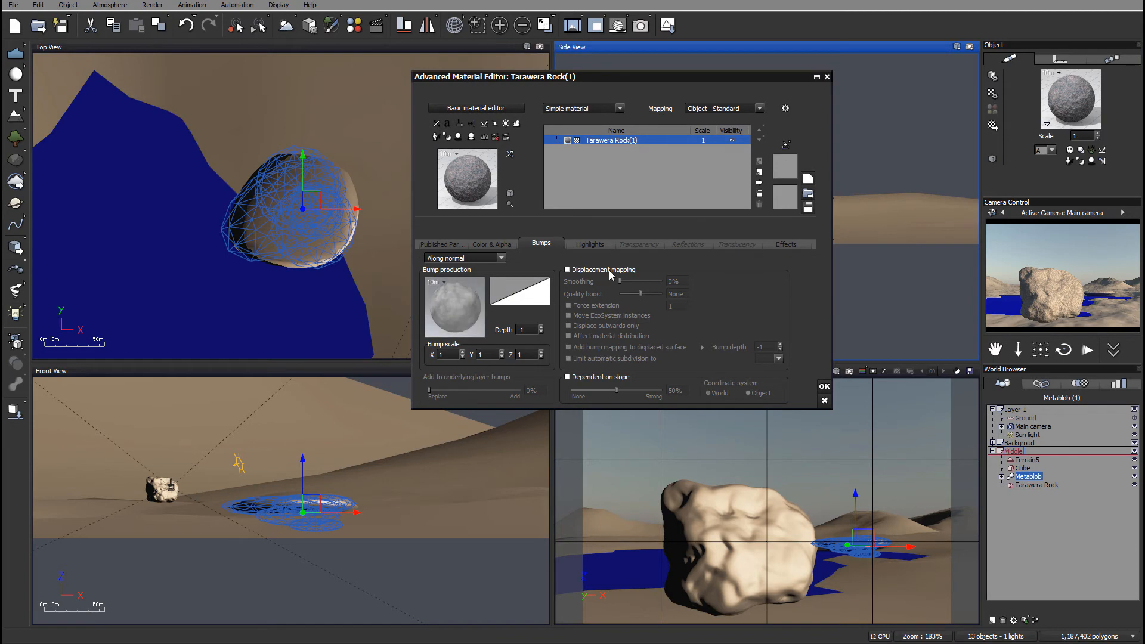
left_click(567, 269)
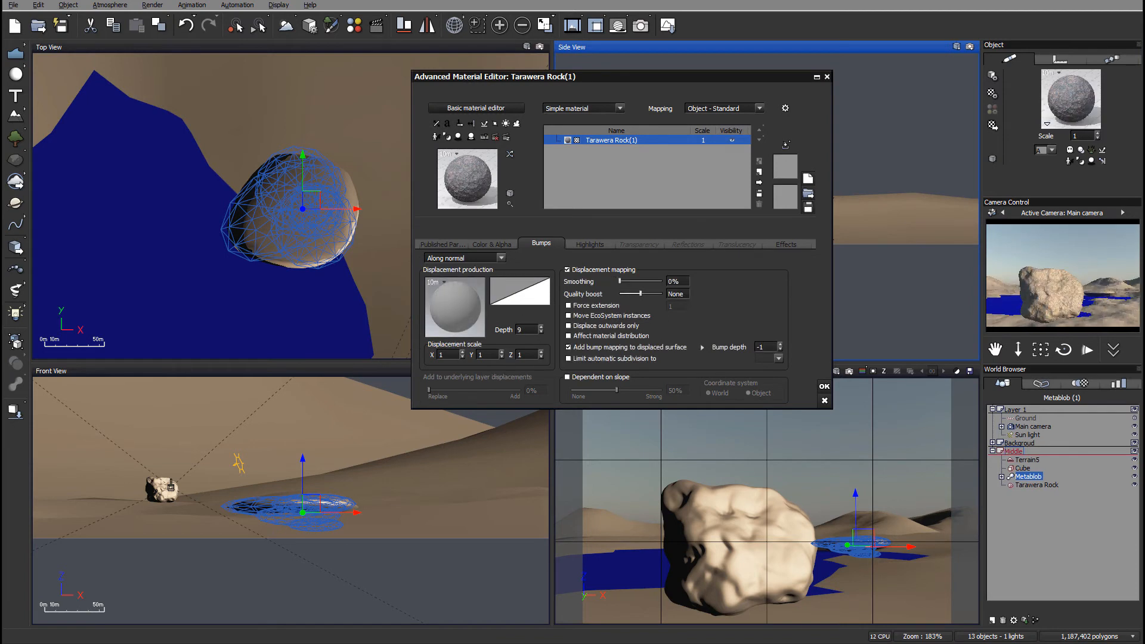
triple_click(526, 329)
type("15")
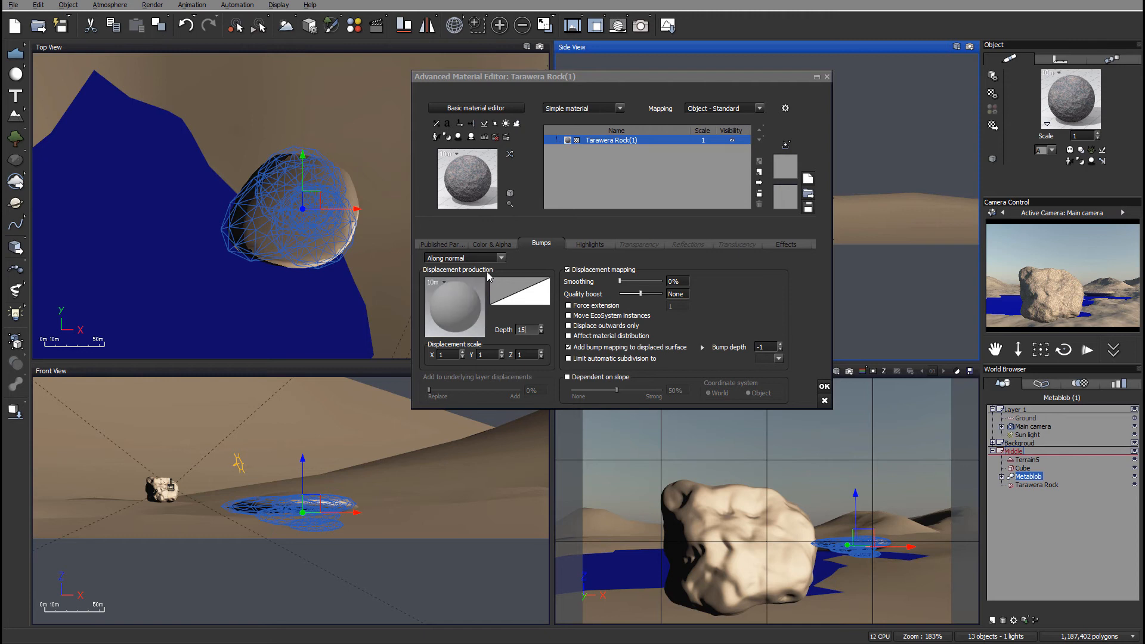
right_click(454, 305)
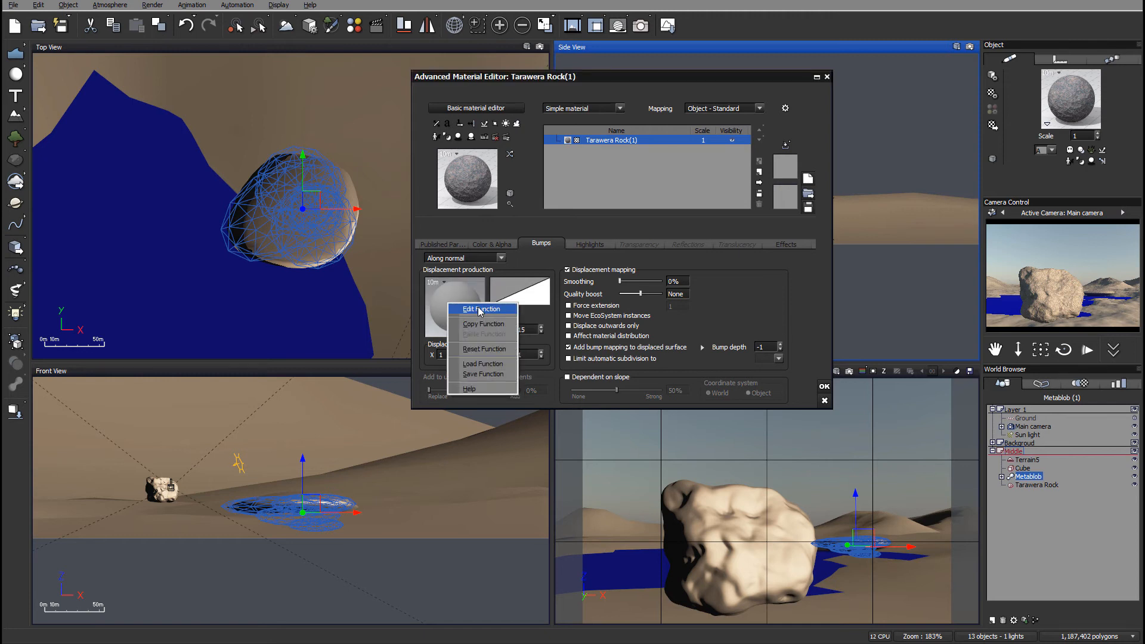
left_click(479, 308)
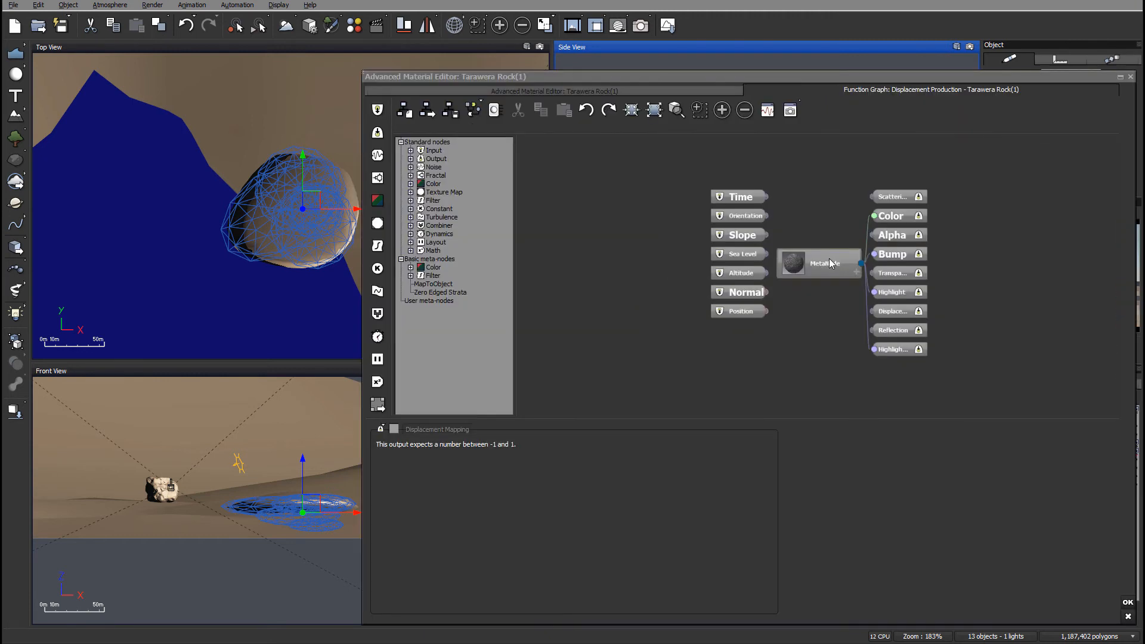
left_click(817, 263)
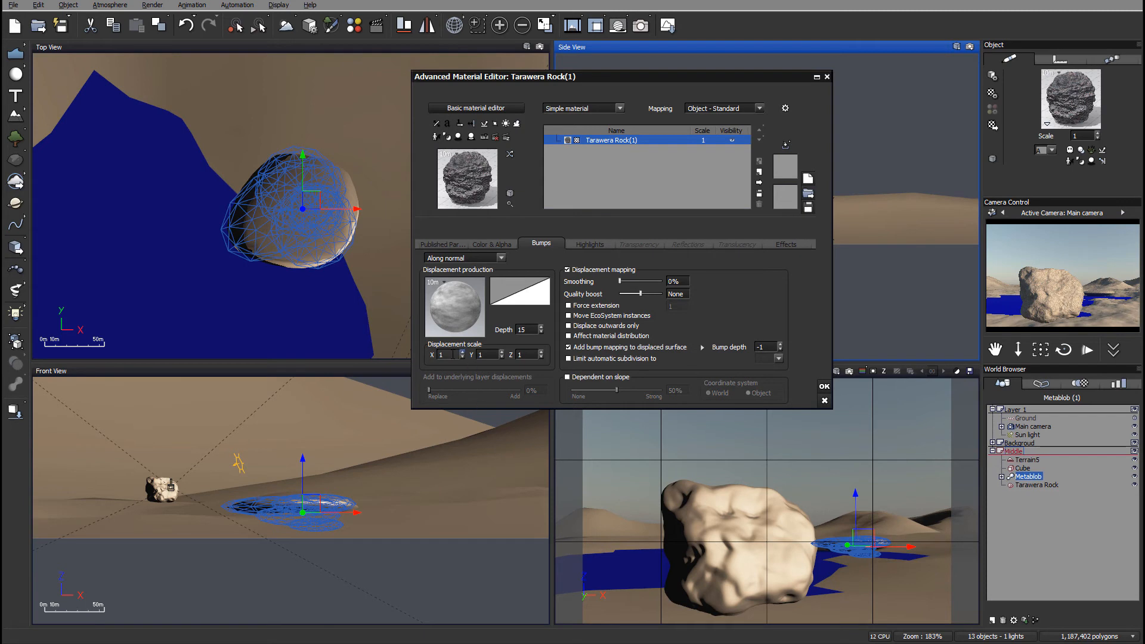
triple_click(443, 354)
type("5")
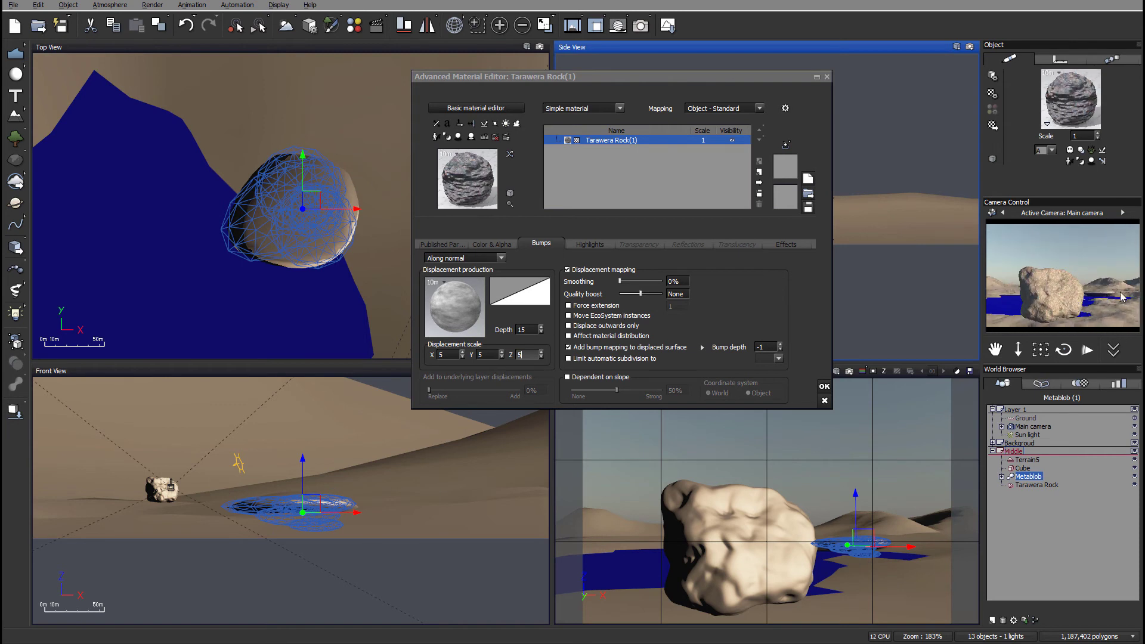
mouse_move(844, 335)
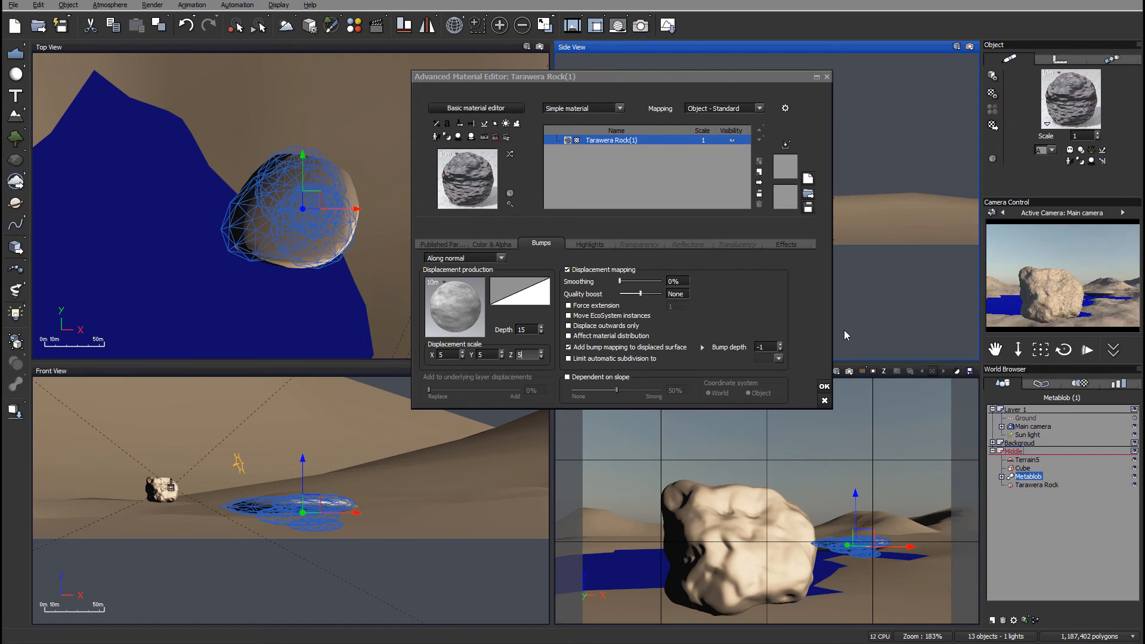
Step: Render the scene to check the metablob's displaced rock surface
left_click(824, 386)
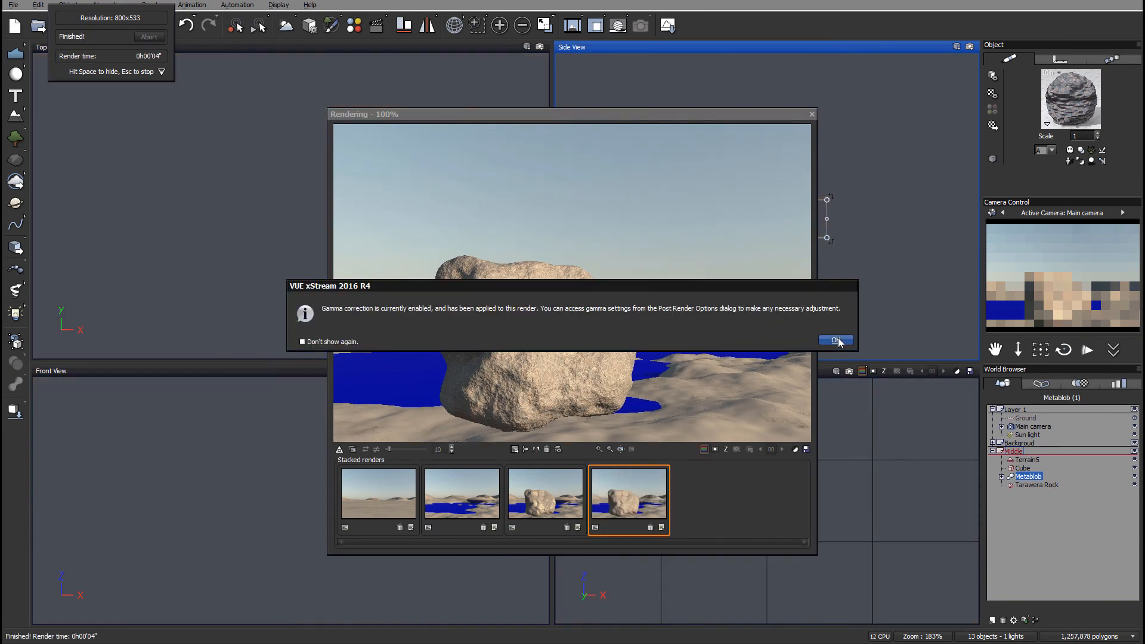
left_click(834, 341)
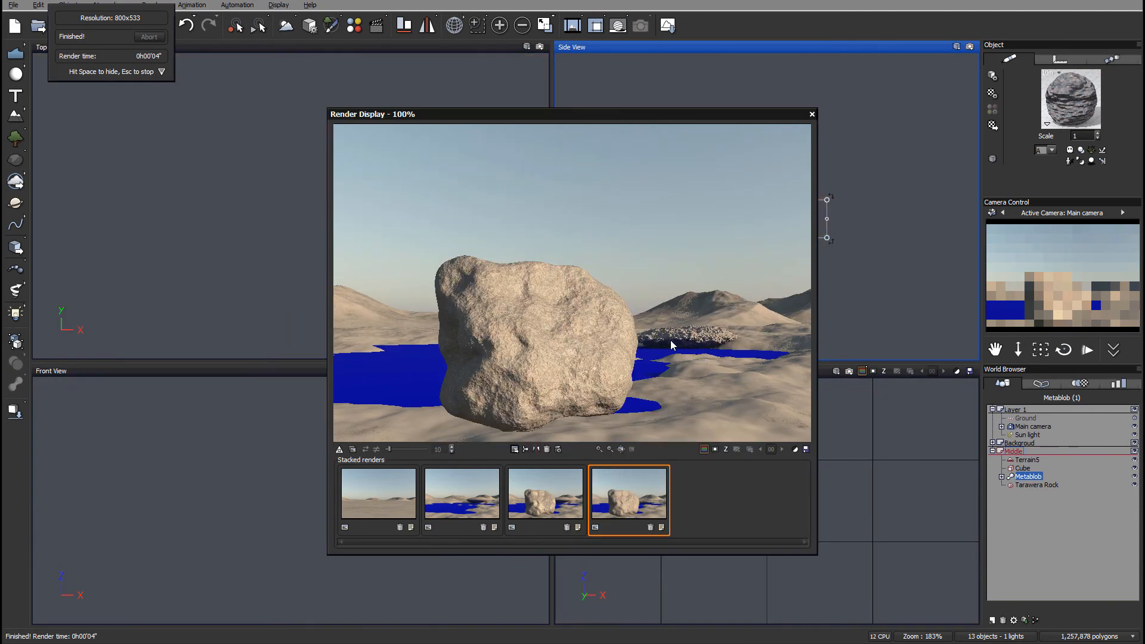
mouse_move(696, 352)
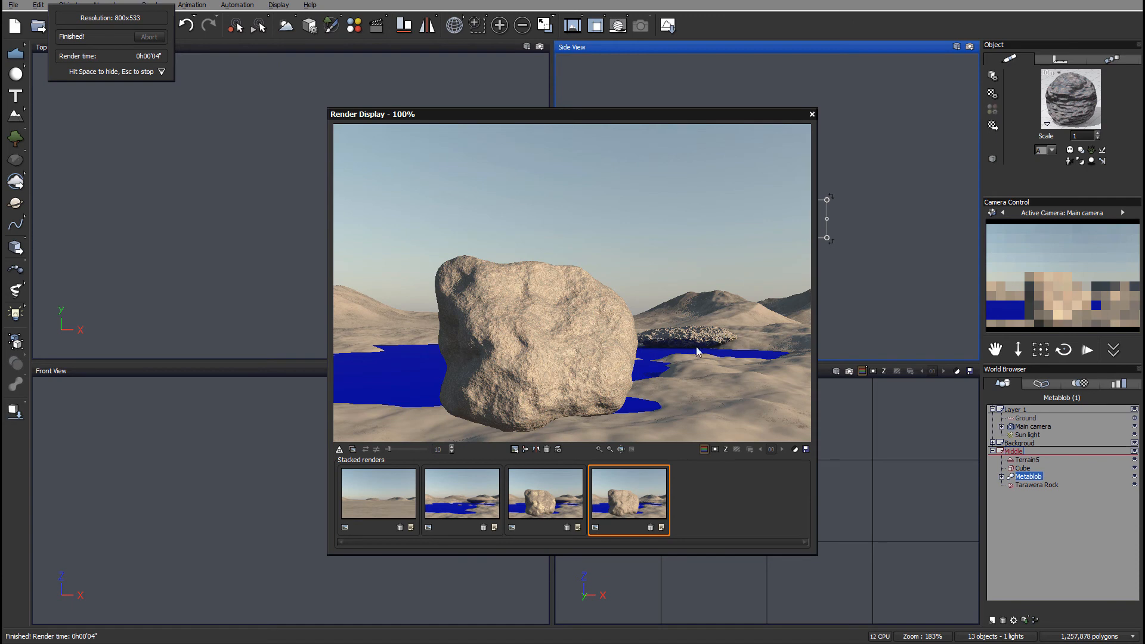
mouse_move(813, 115)
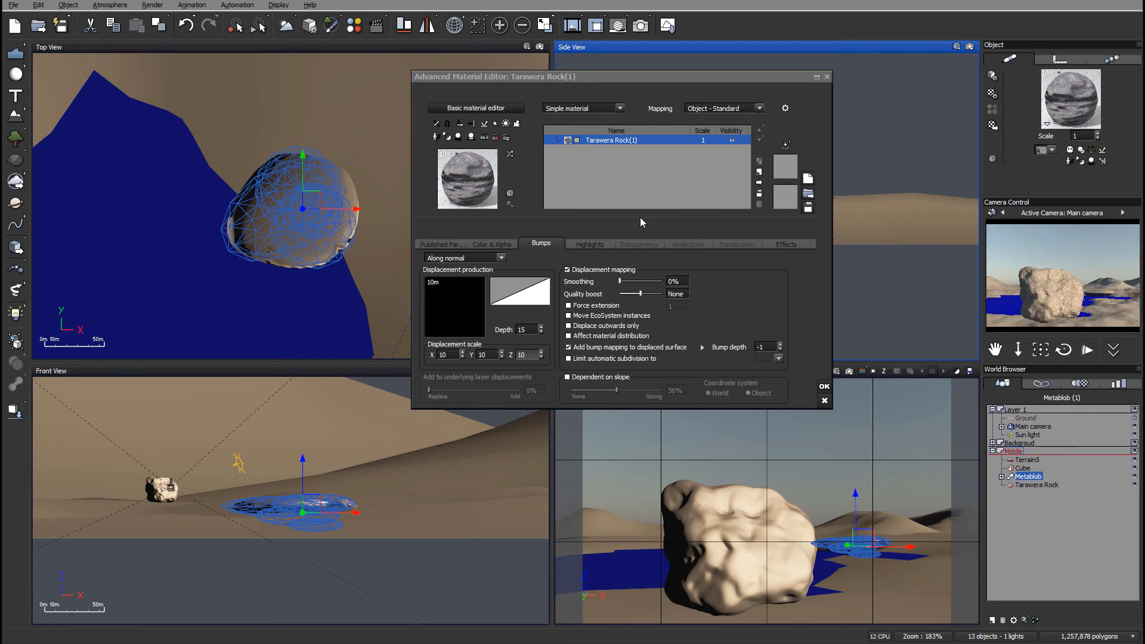
Step: Re-render with displacement depth and scale at 10, then close the render
left_click(825, 75)
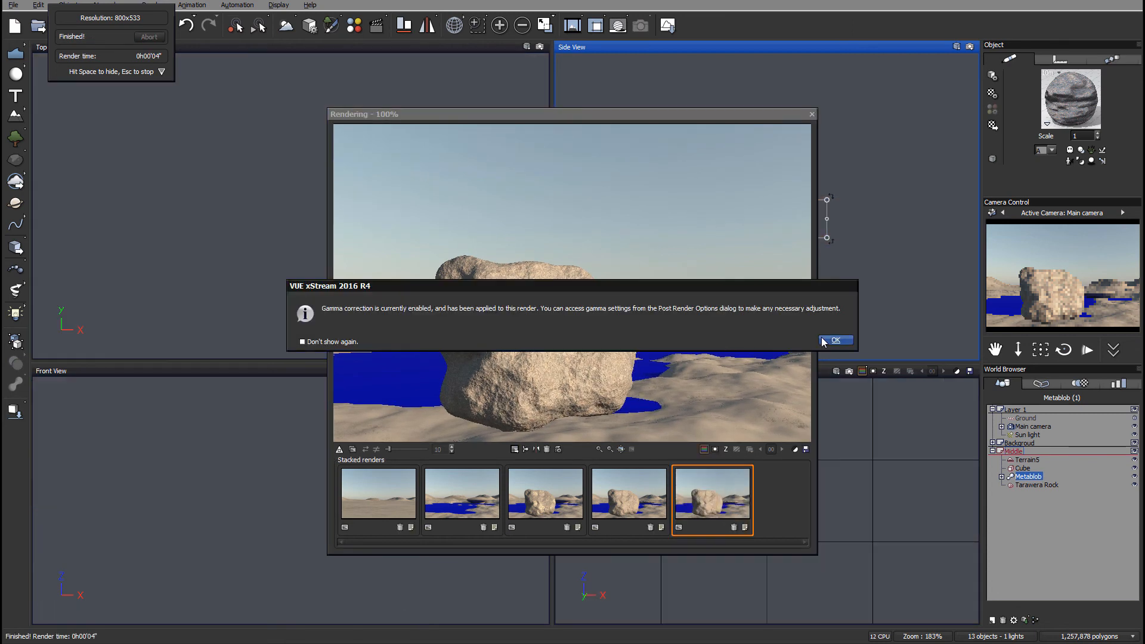
left_click(834, 341)
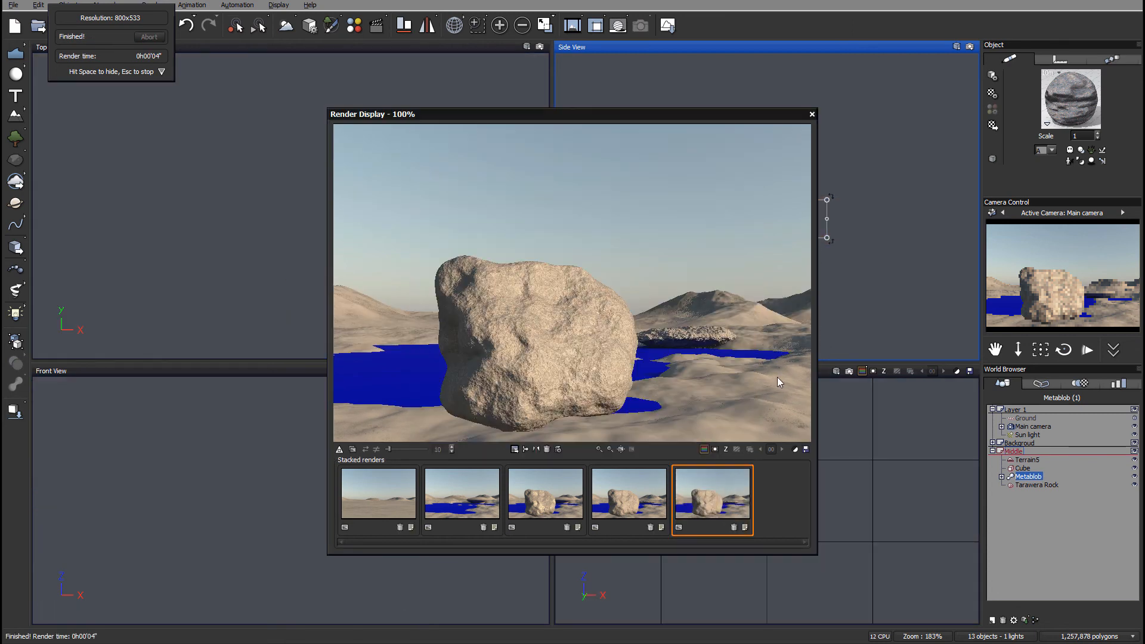
mouse_move(675, 349)
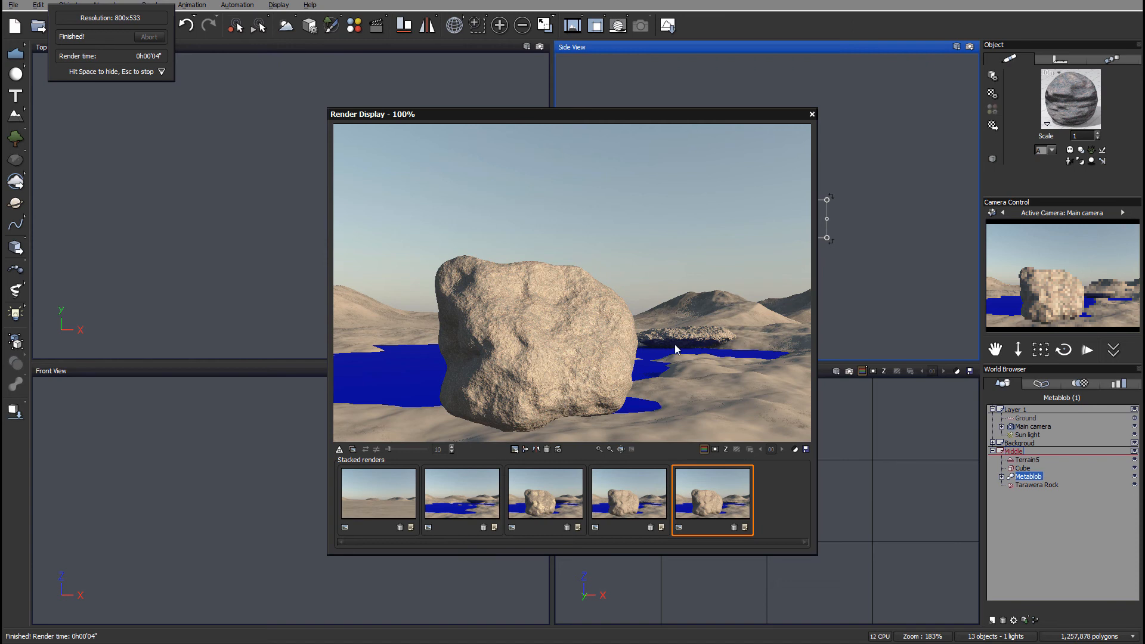
mouse_move(813, 110)
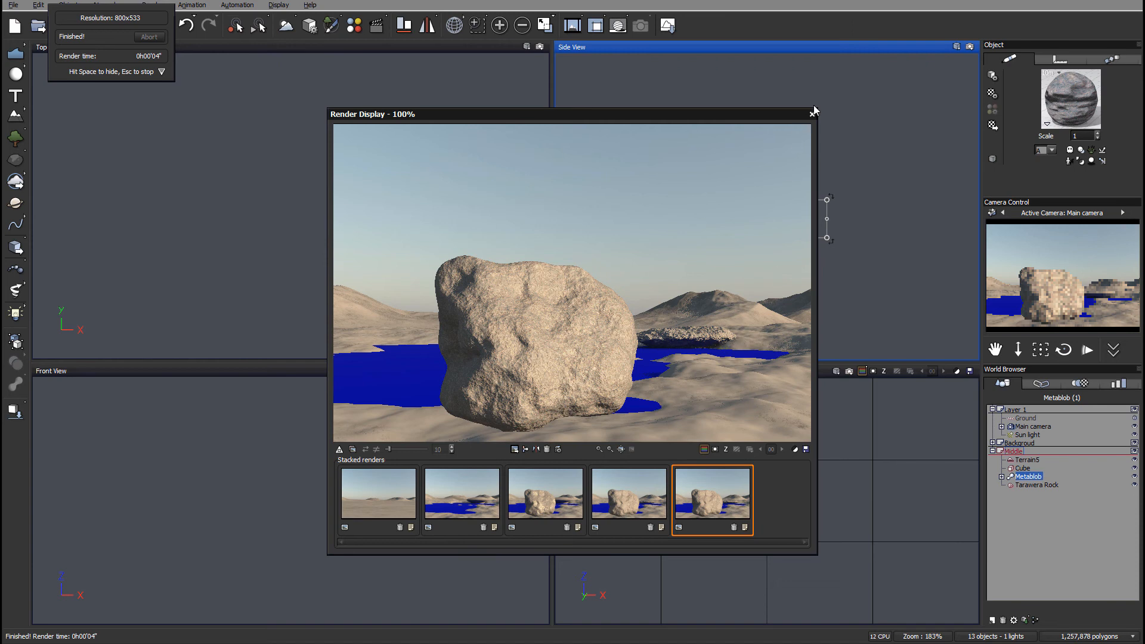
left_click(813, 112)
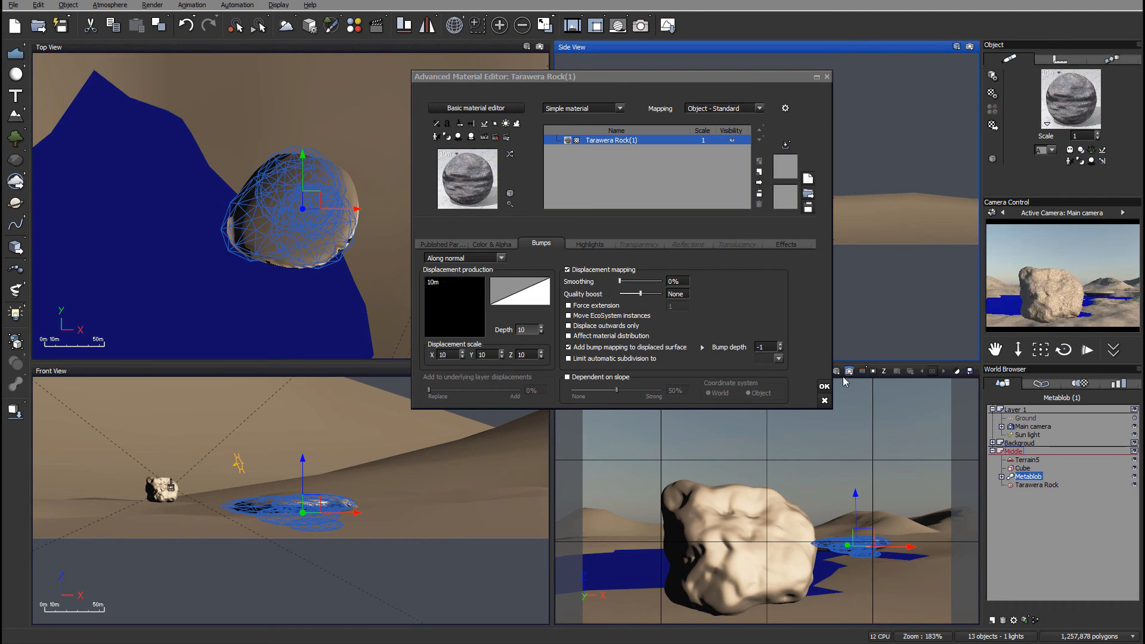
Step: Apply the material edits and place small Tarawera Rock copies along the lake edge
left_click(823, 386)
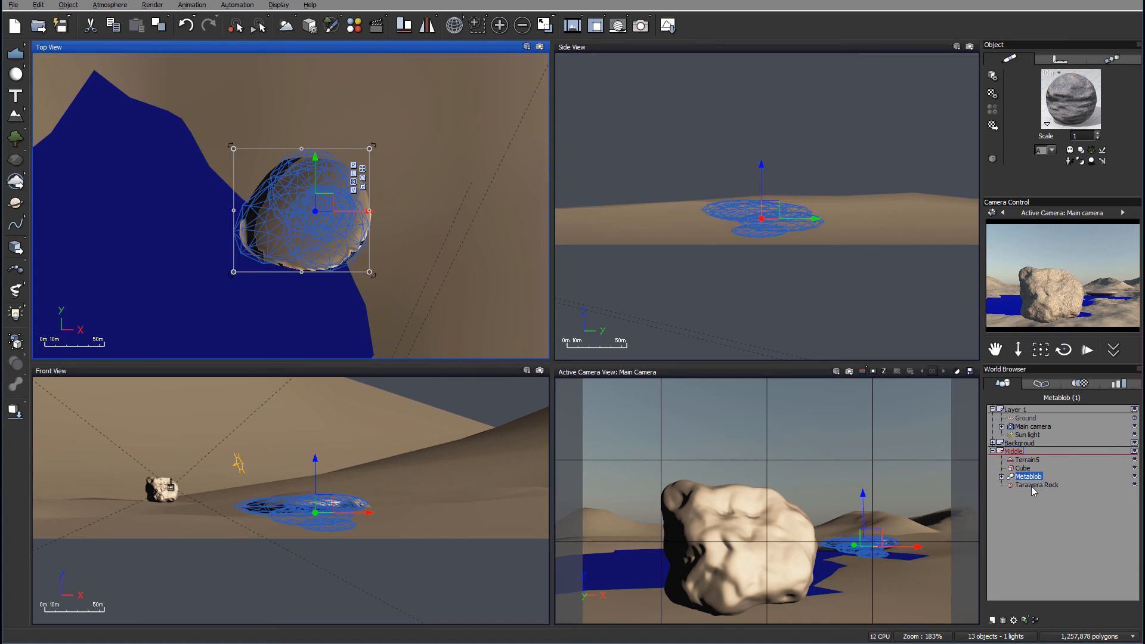
mouse_move(694, 42)
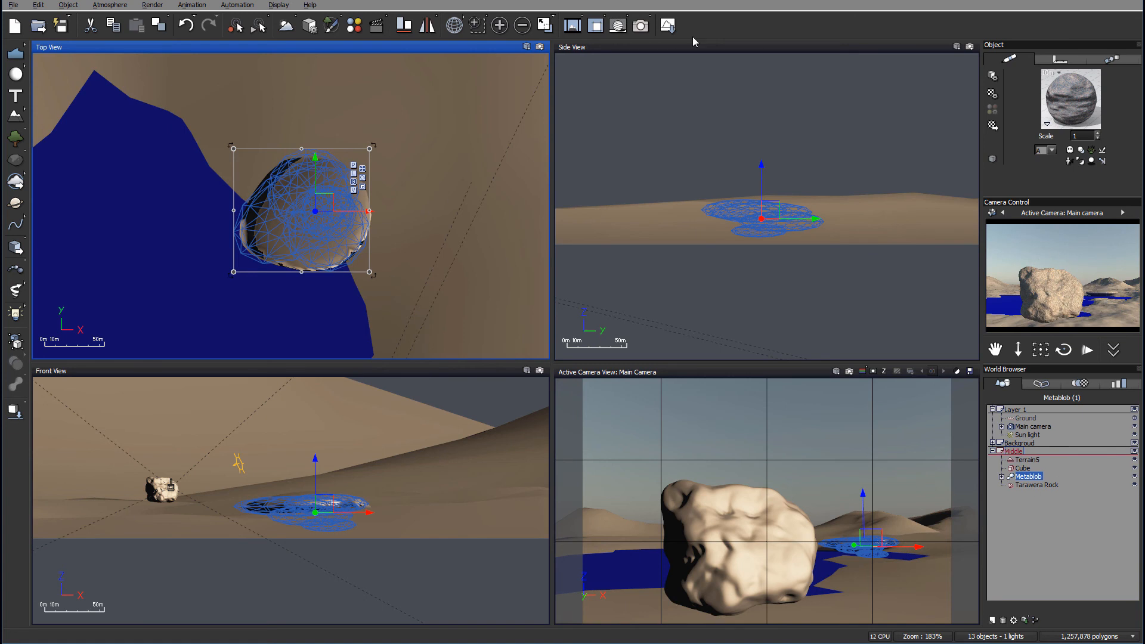
left_click(1036, 484)
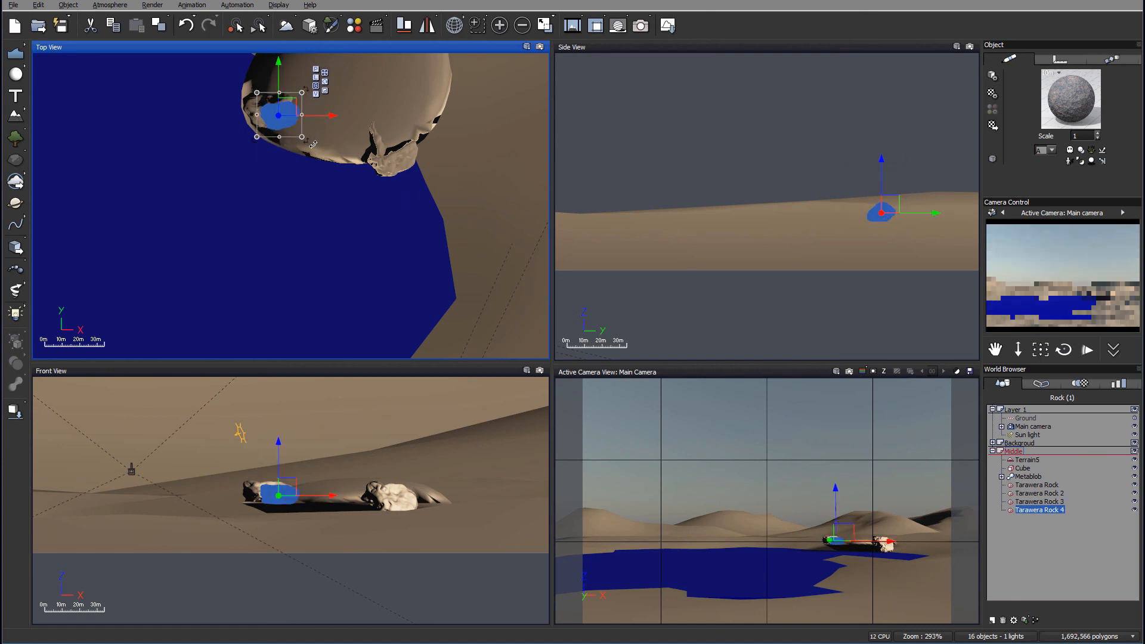
left_click_drag(279, 115, 285, 139)
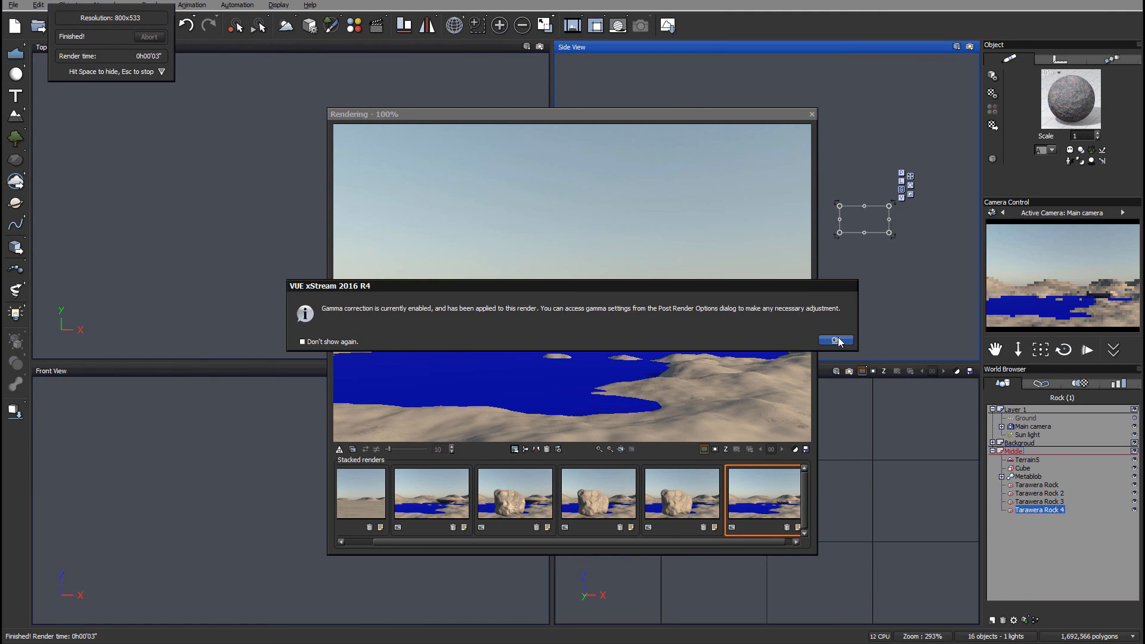
Step: Dismiss the gamma and post-render notices to view the lake-shore render
left_click(835, 339)
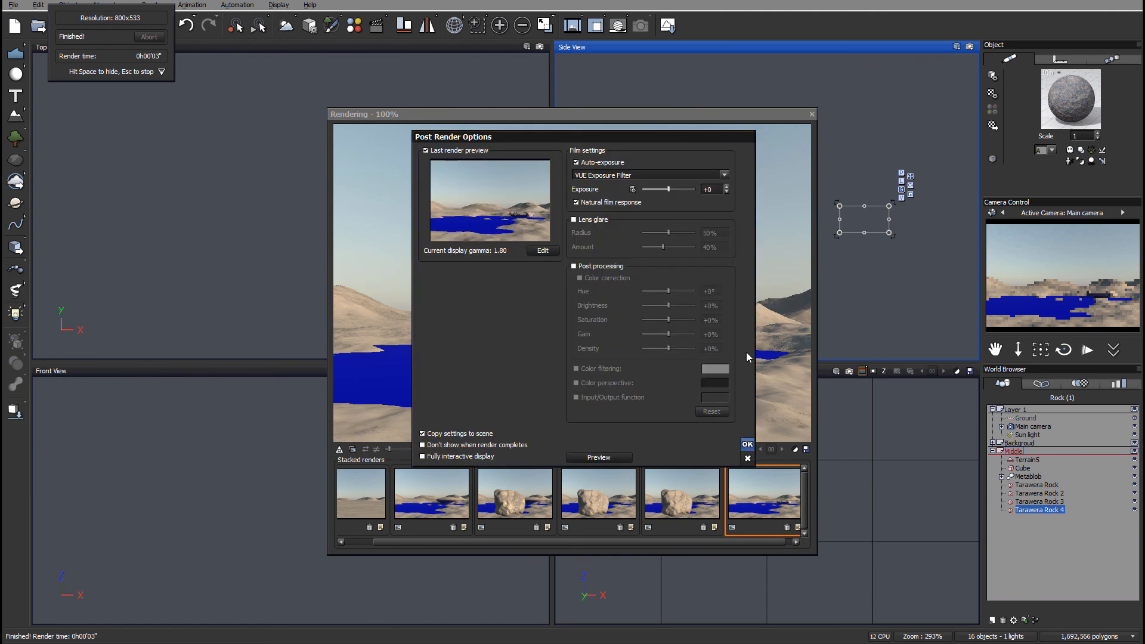
left_click(746, 443)
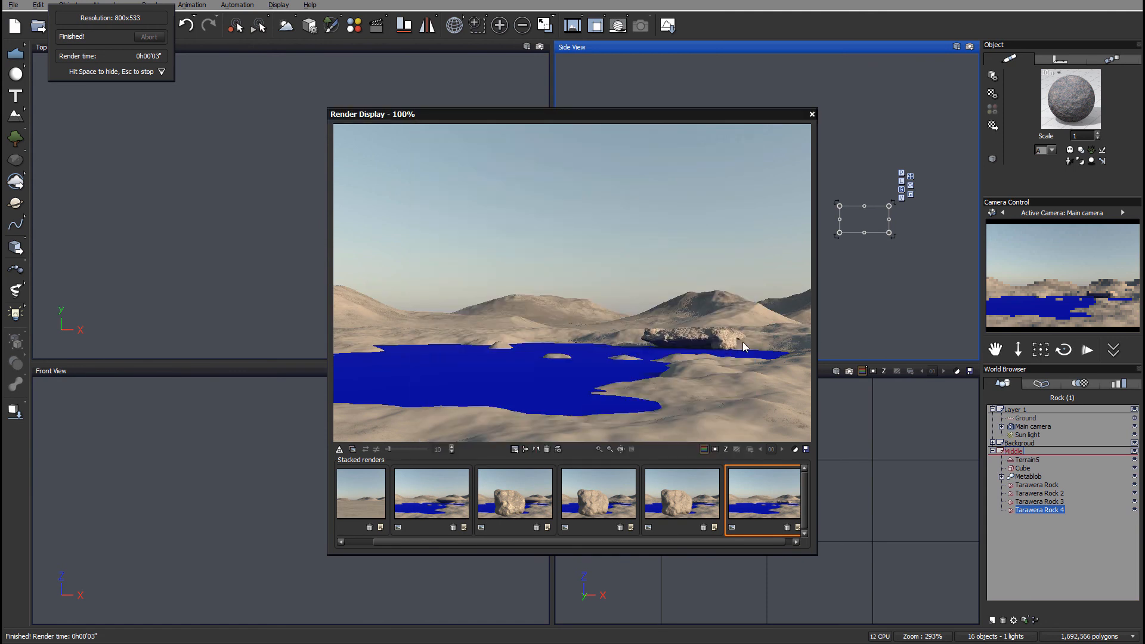
mouse_move(626, 312)
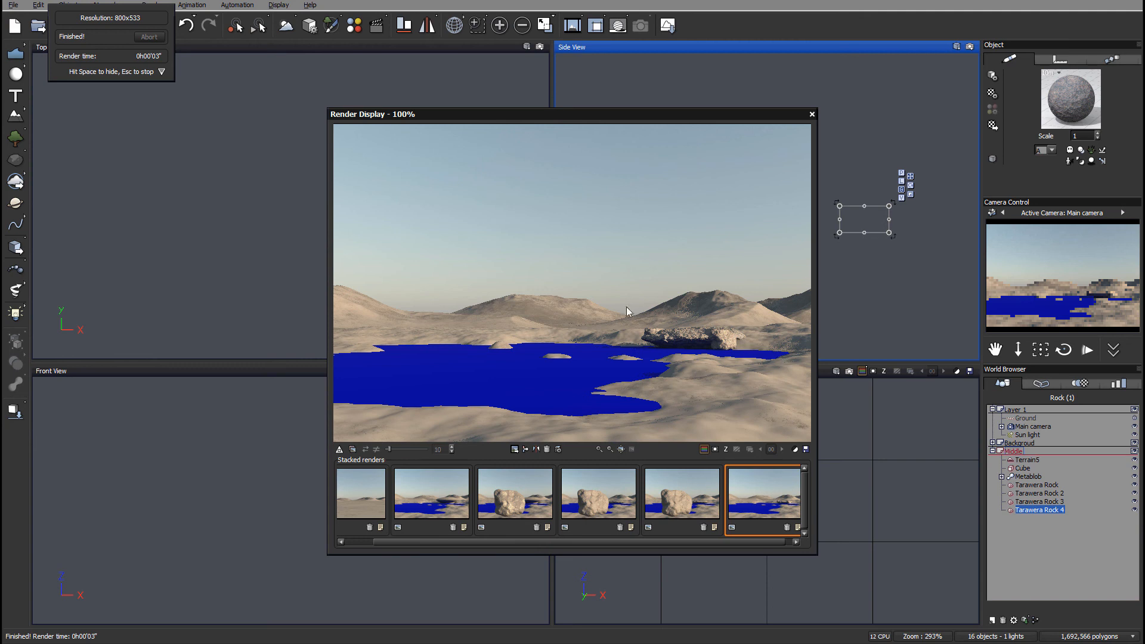
mouse_move(710, 365)
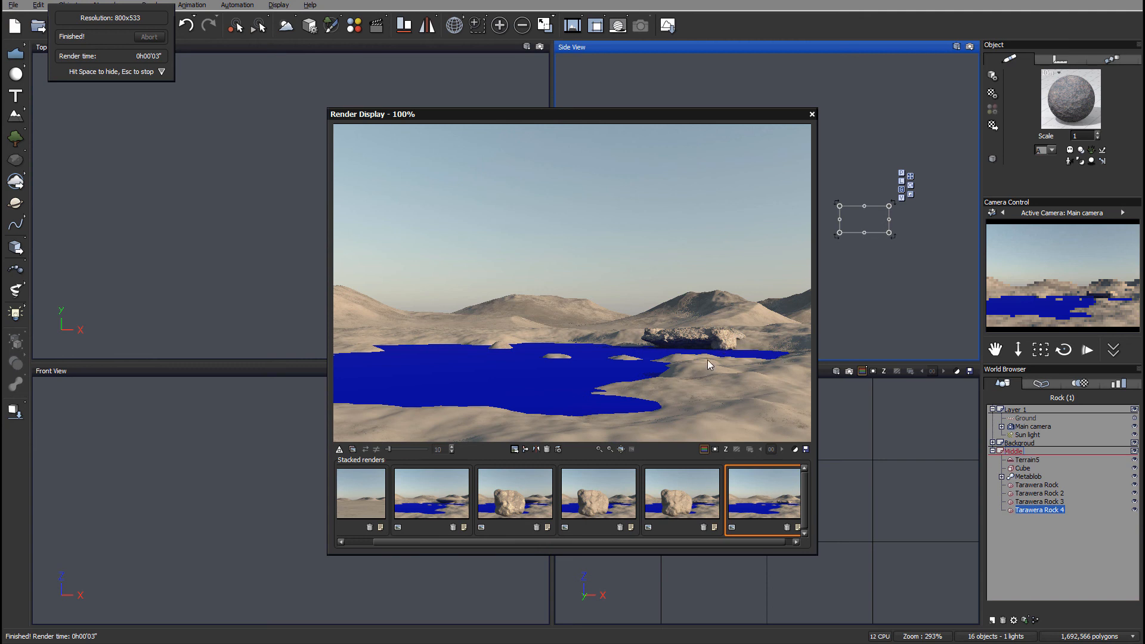
mouse_move(650, 374)
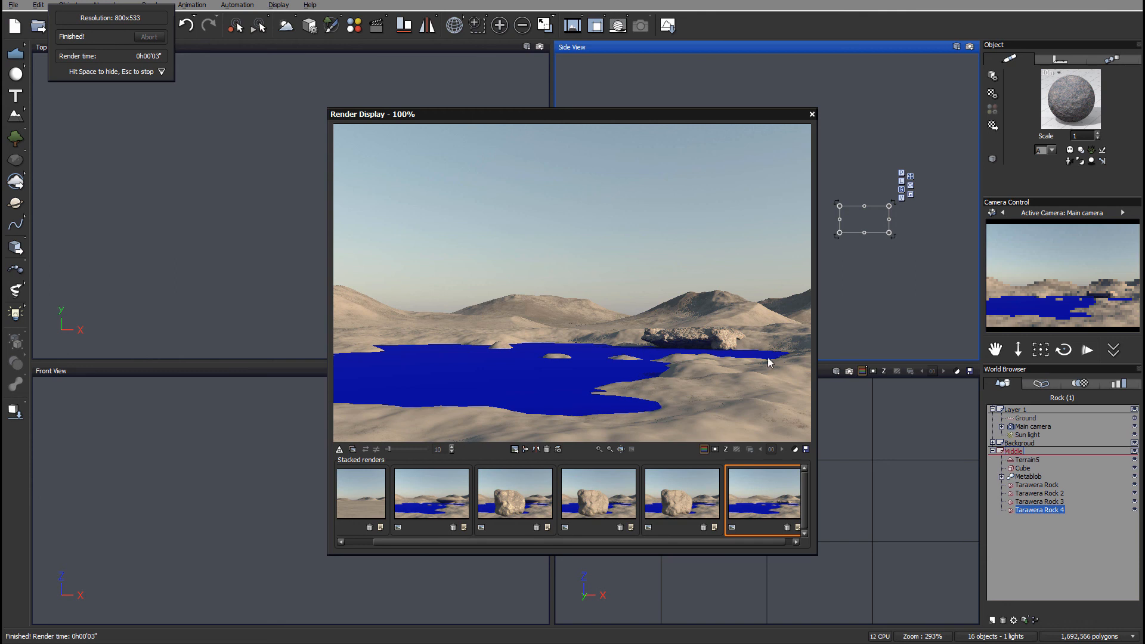
mouse_move(725, 413)
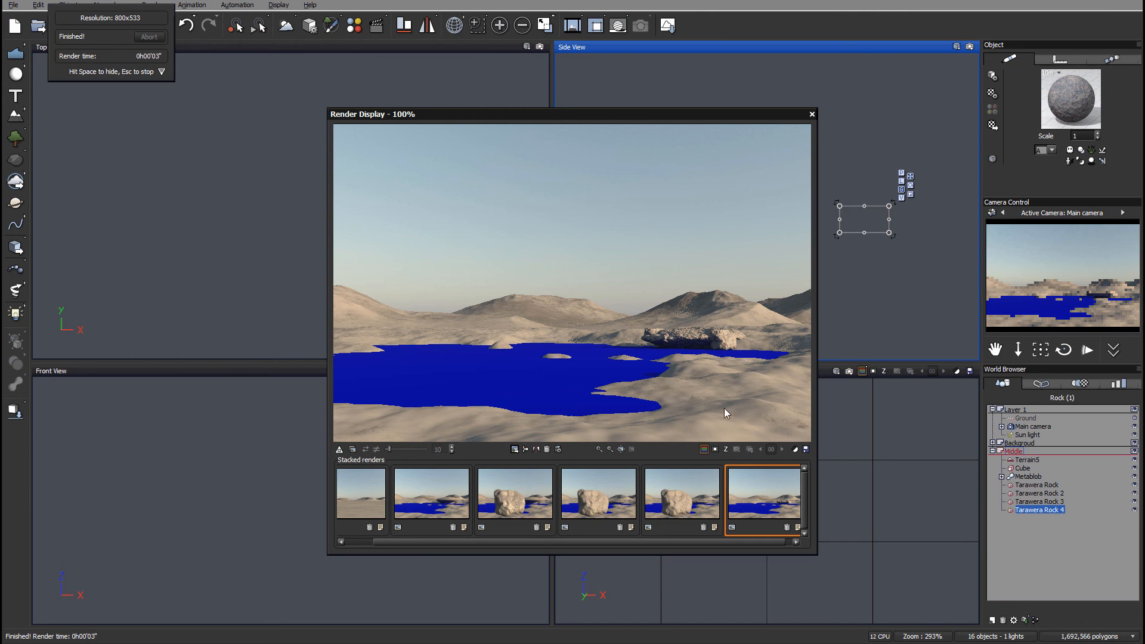
mouse_move(806, 280)
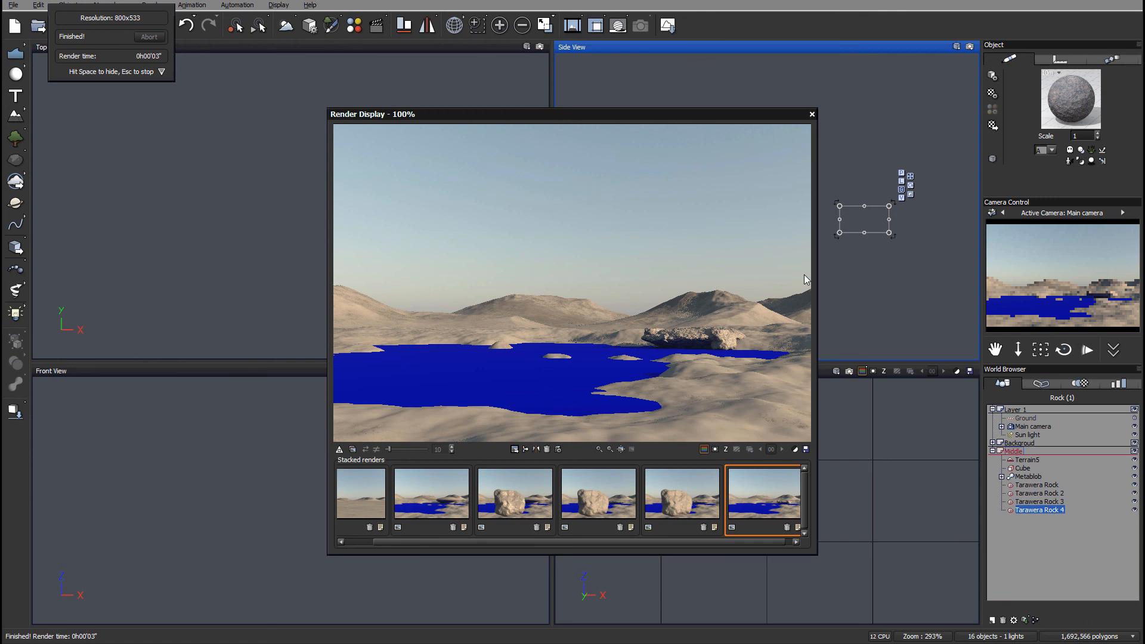